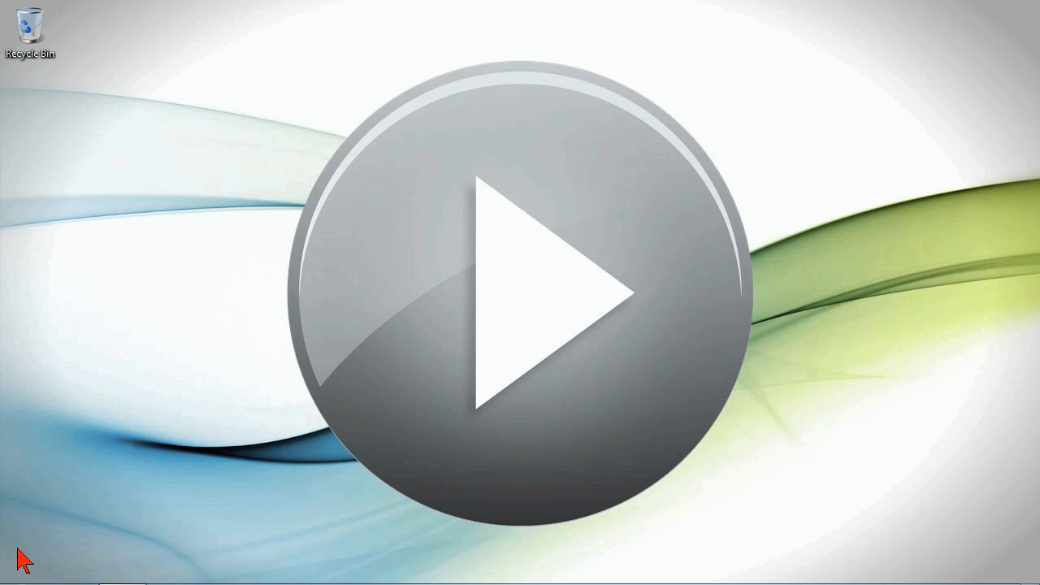
# - Search the Start menu for "perfo" so Performance Monitor is listed
pyautogui.click(23, 569)
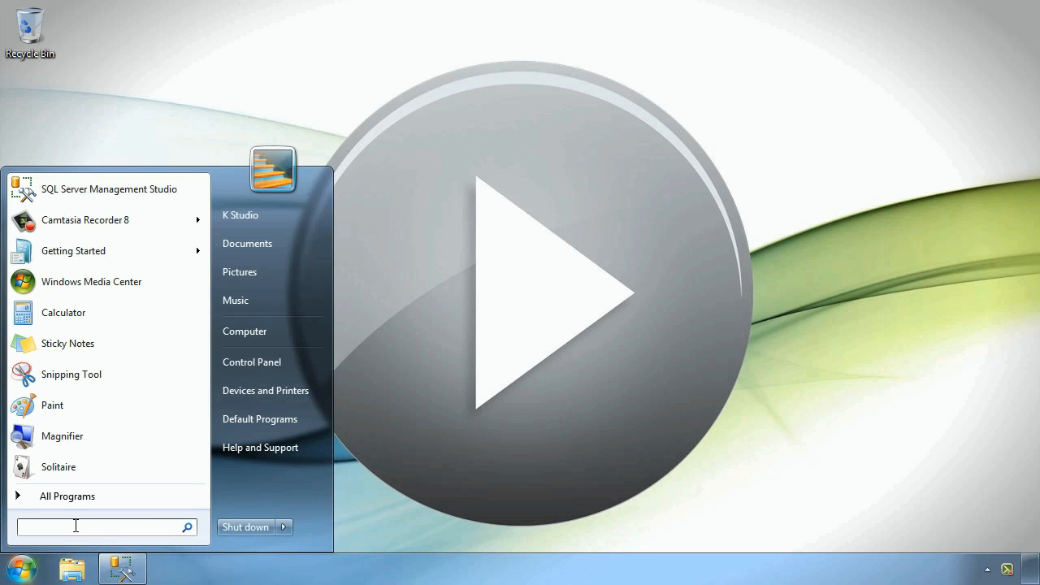
pyautogui.write('perfo')
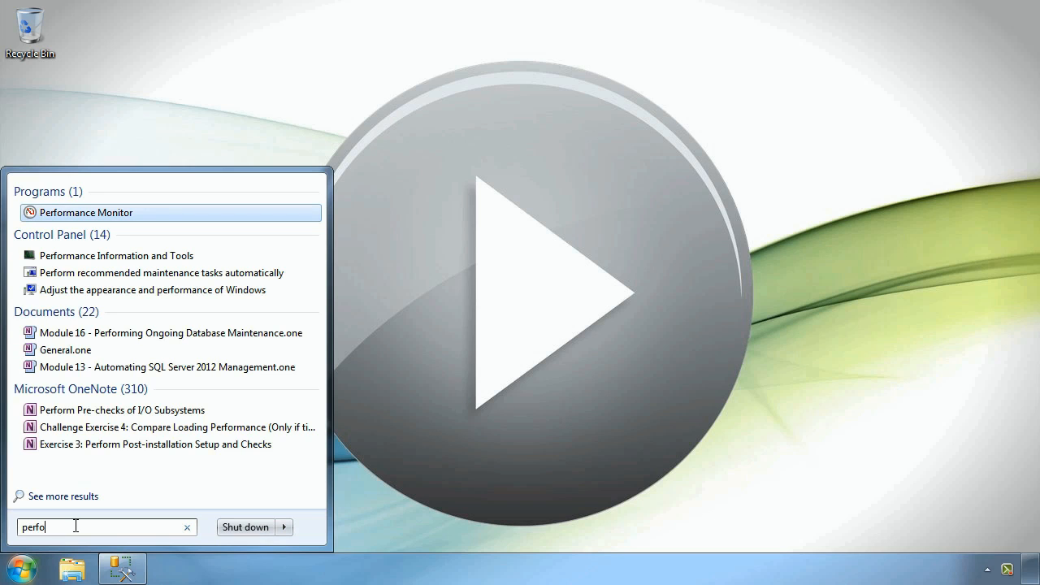
pyautogui.moveTo(127, 208)
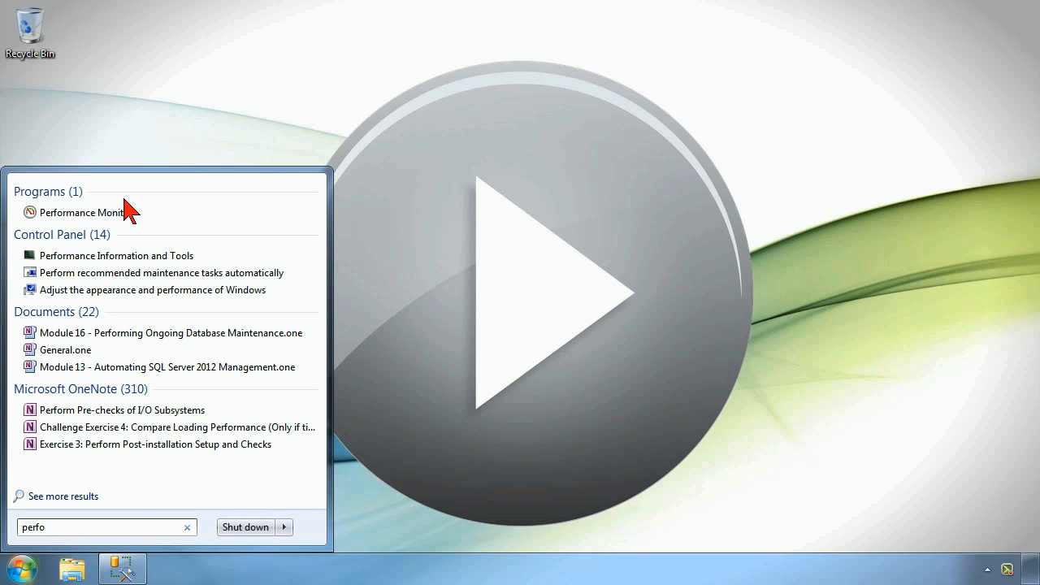
pyautogui.moveTo(84, 212)
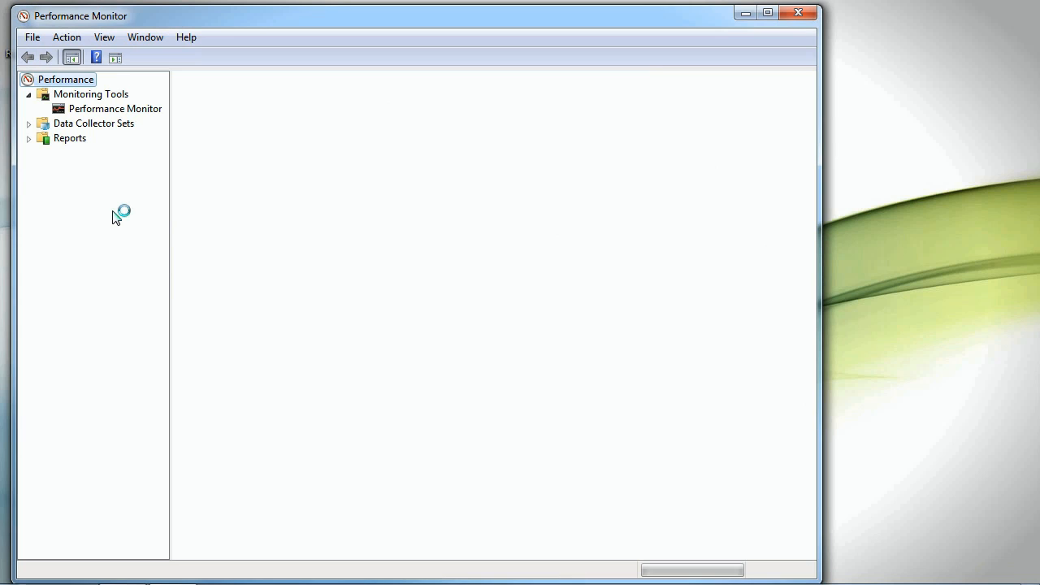
pyautogui.moveTo(117, 222)
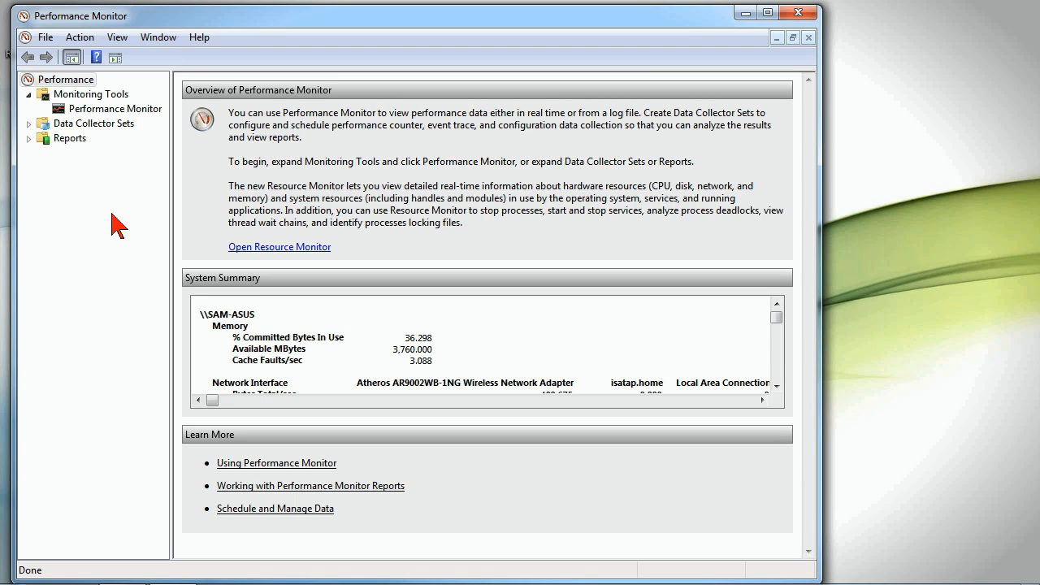
pyautogui.moveTo(179, 182)
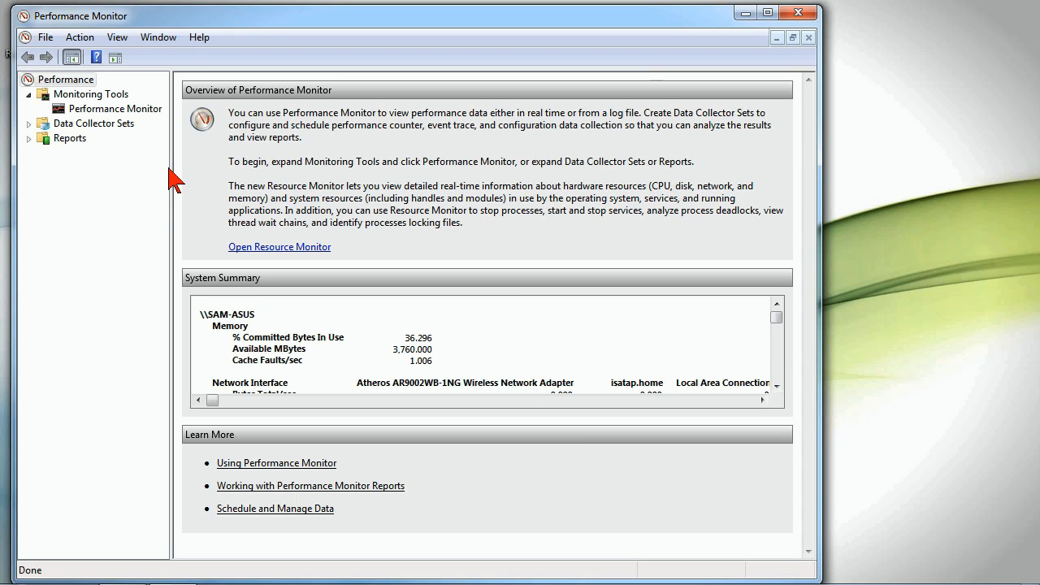
pyautogui.moveTo(139, 43)
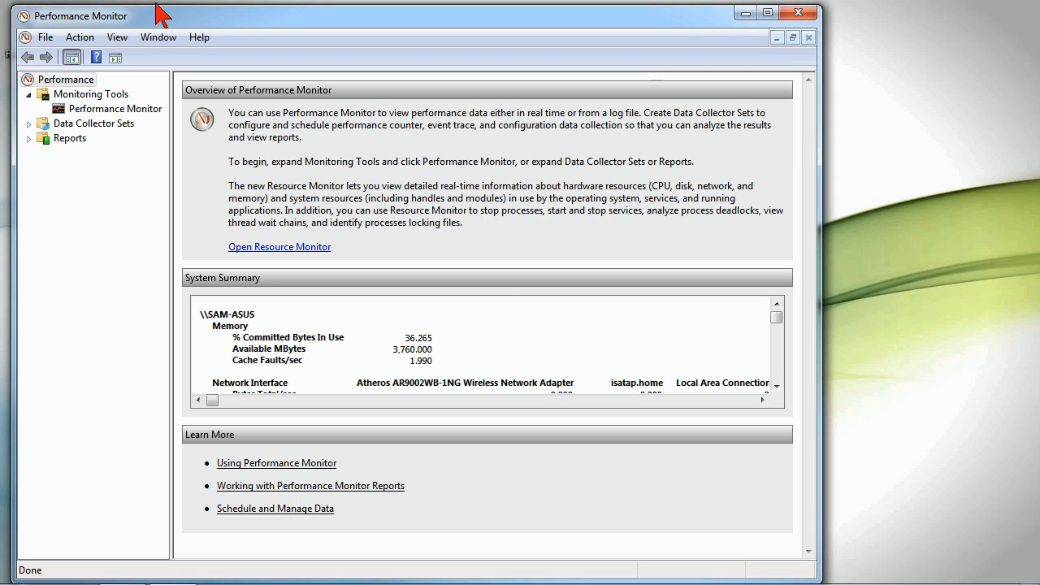
# - Show the live graph plotting % Processor Time for _Total
pyautogui.click(117, 107)
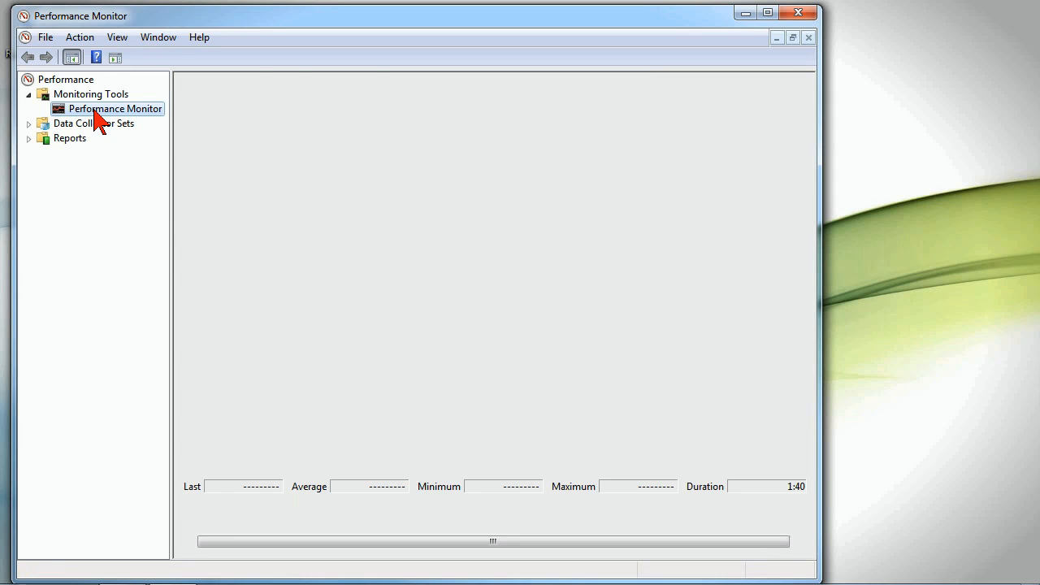
pyautogui.click(117, 108)
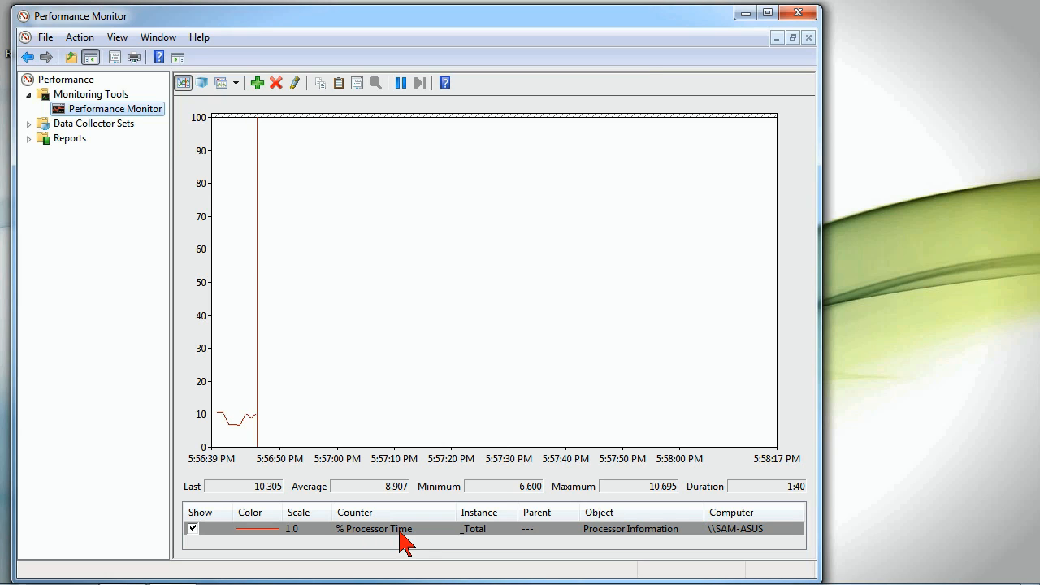
pyautogui.moveTo(329, 426)
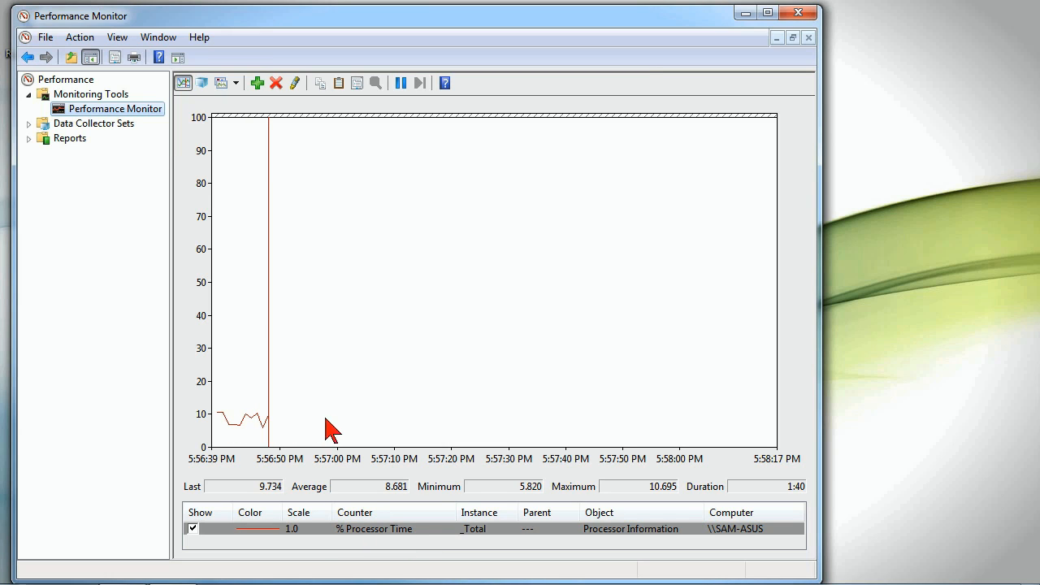
pyautogui.moveTo(507, 442)
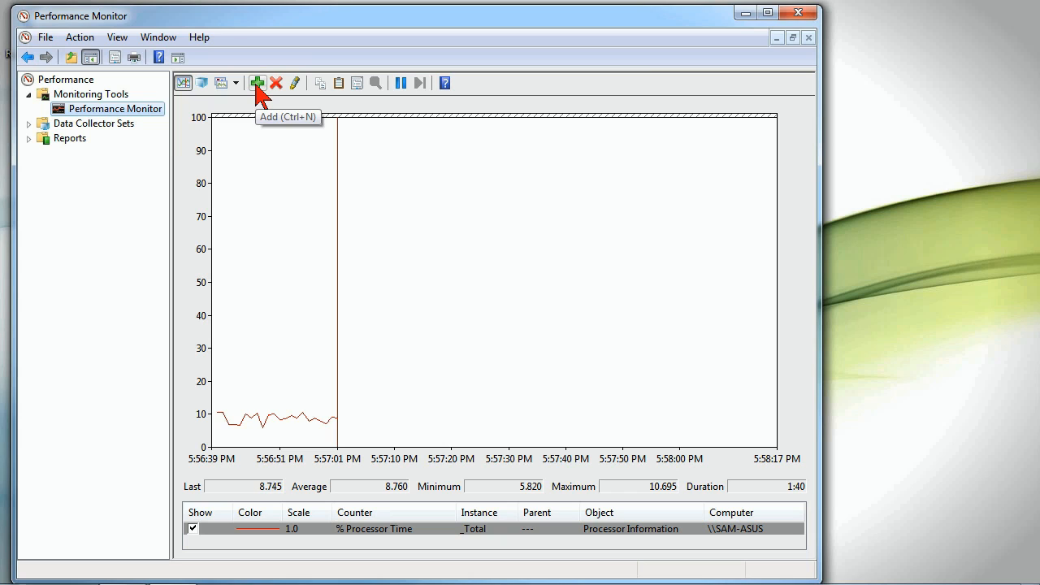
# - Begin adding counters, reading from <Local computer>
pyautogui.click(257, 81)
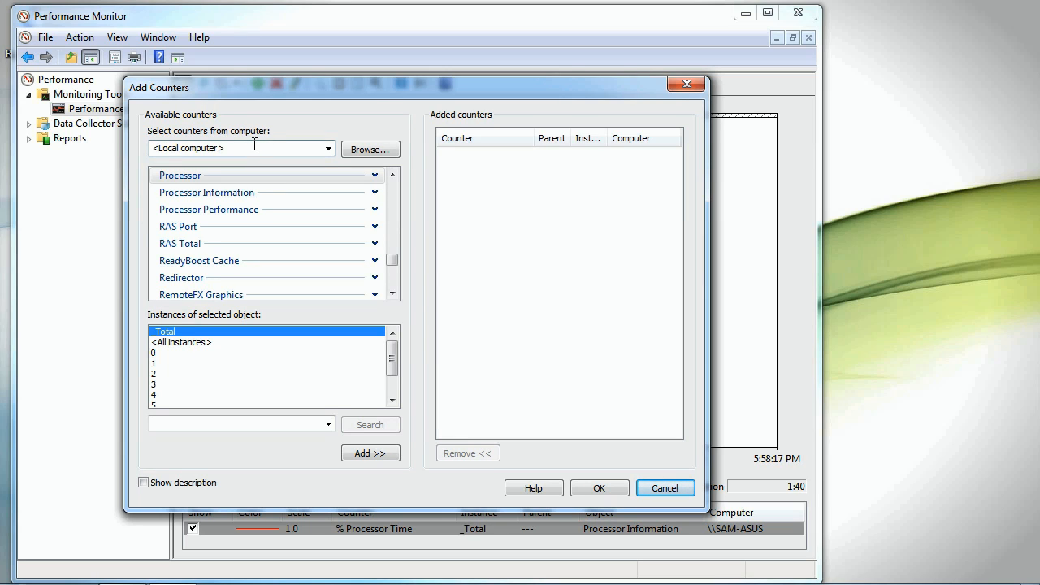
pyautogui.moveTo(244, 148)
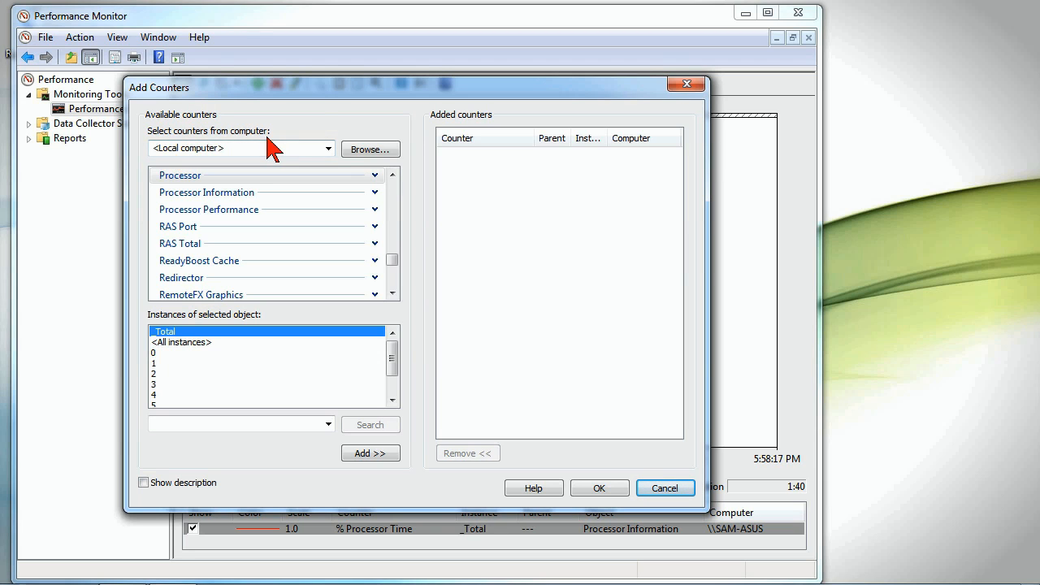
pyautogui.click(328, 148)
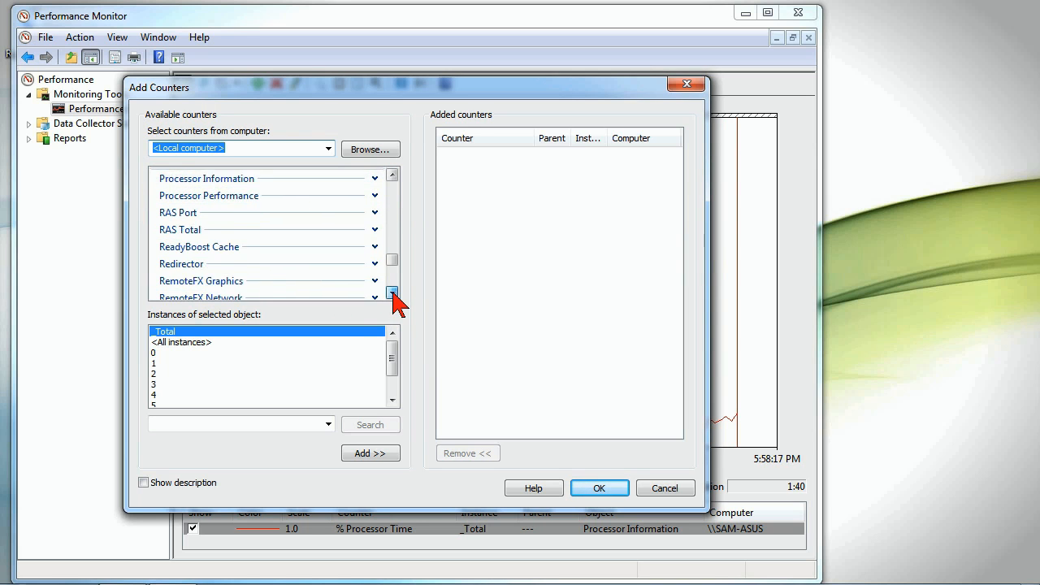
# - Scroll the Available counters list down to the Memory category
pyautogui.click(393, 293)
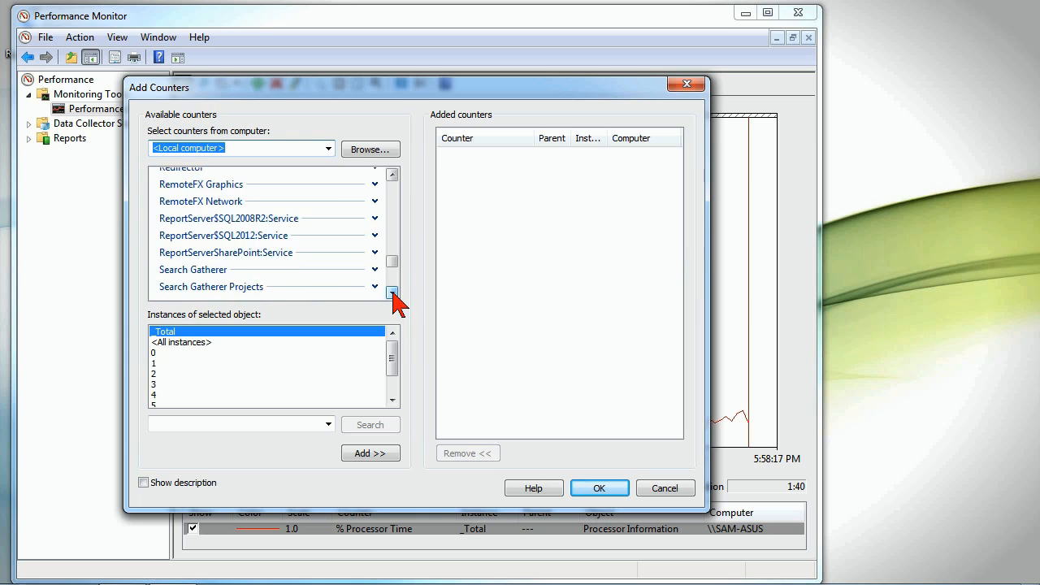
pyautogui.click(394, 293)
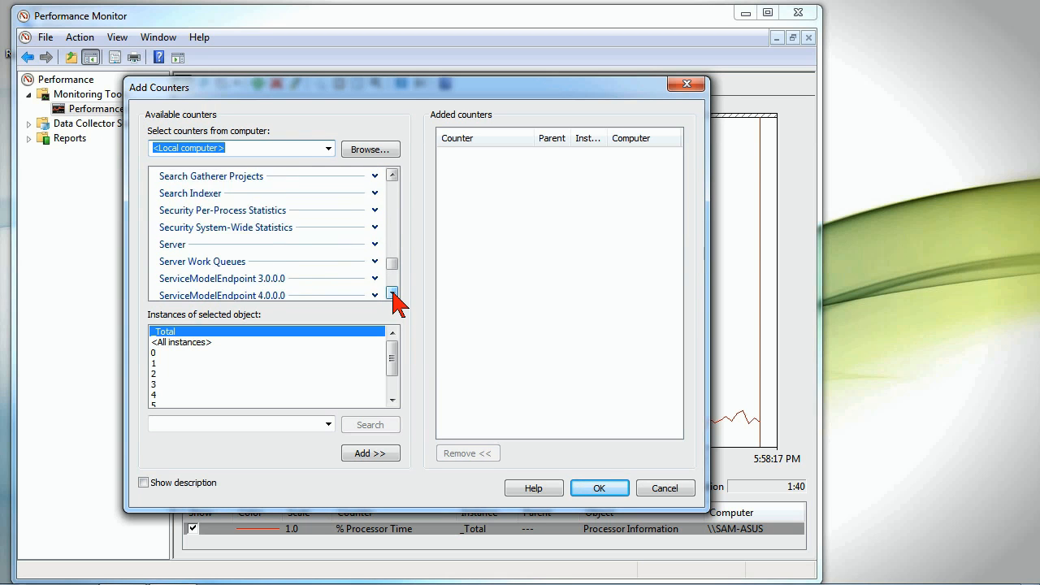
pyautogui.click(393, 292)
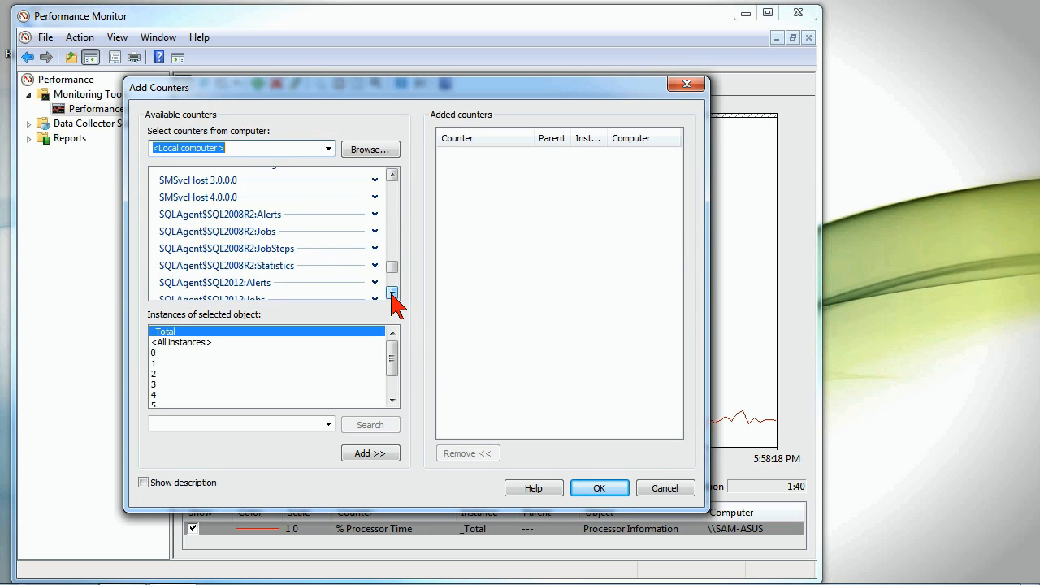
pyautogui.click(392, 292)
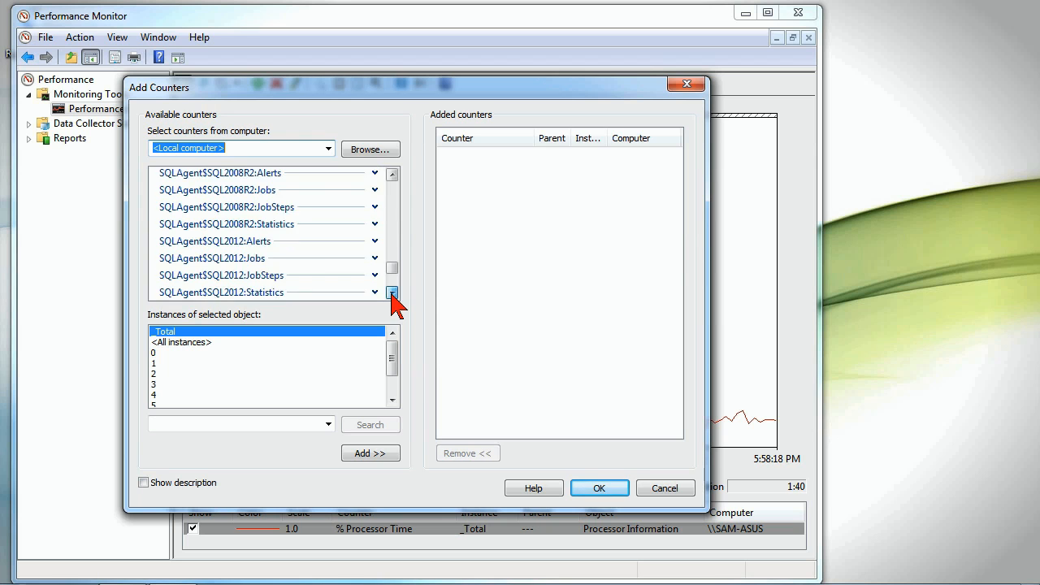
pyautogui.click(393, 293)
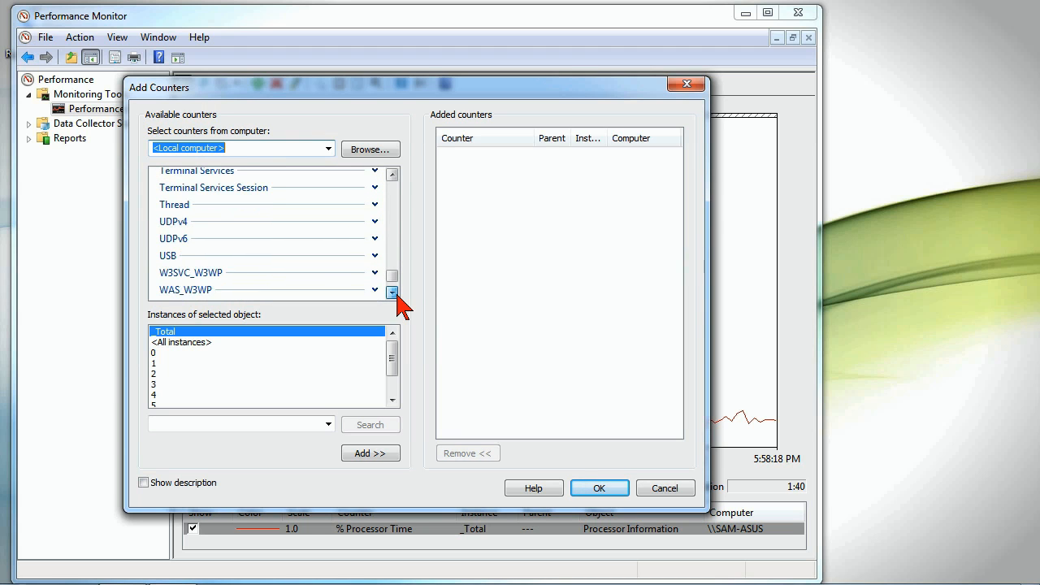
pyautogui.click(392, 291)
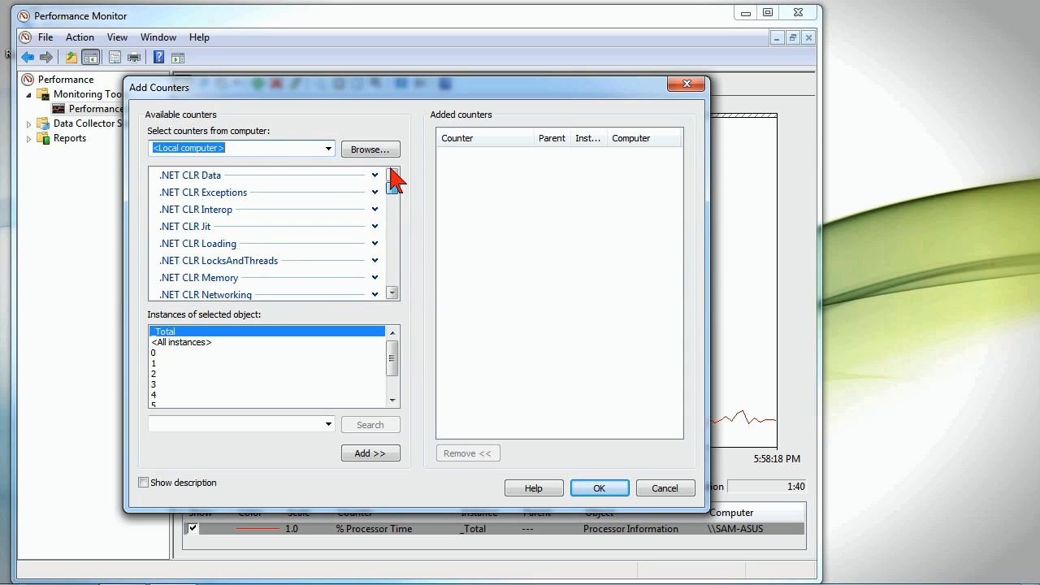
pyautogui.click(391, 292)
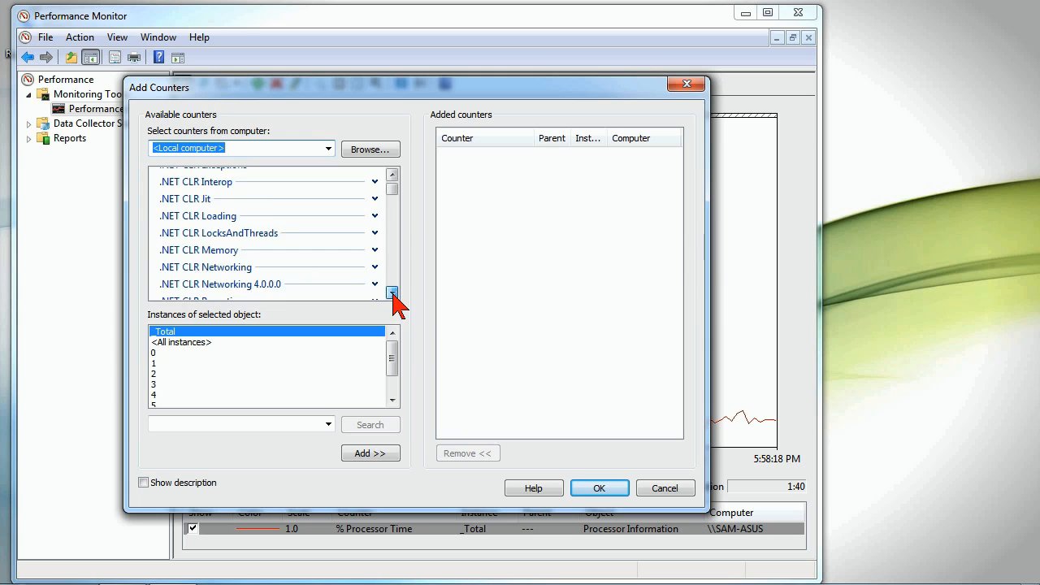
pyautogui.click(392, 293)
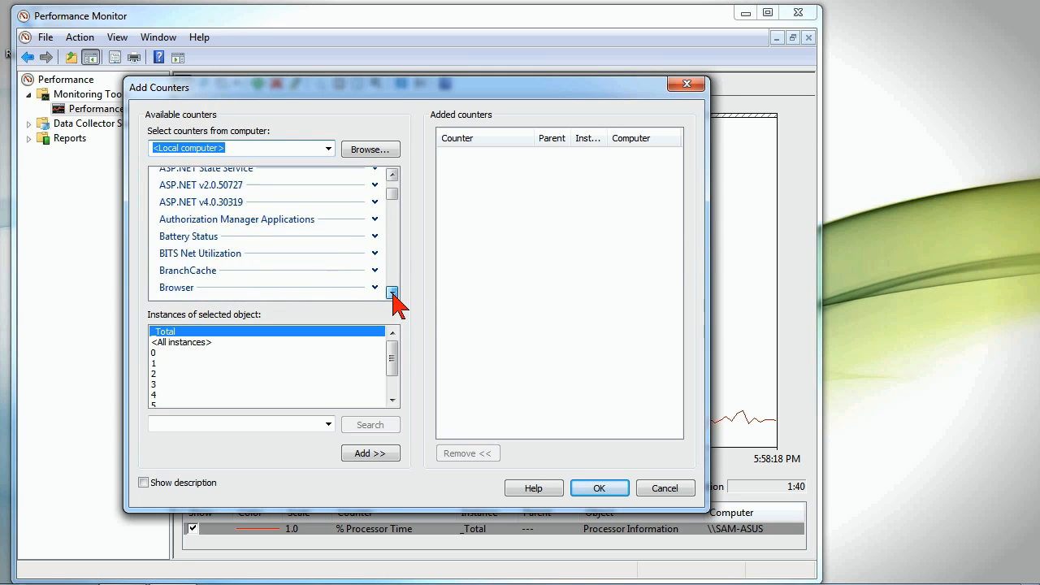
pyautogui.click(393, 292)
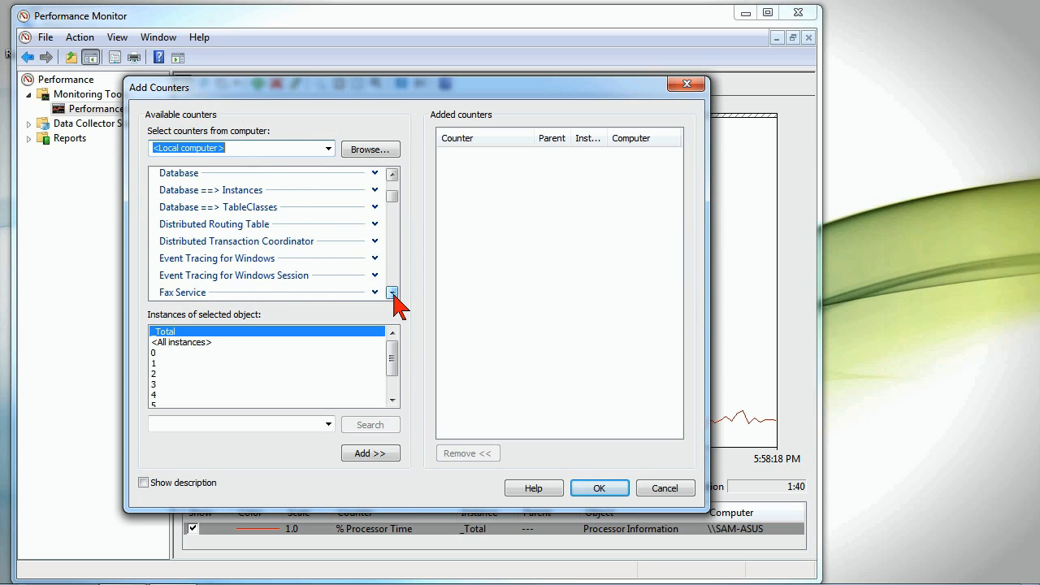
pyautogui.click(392, 293)
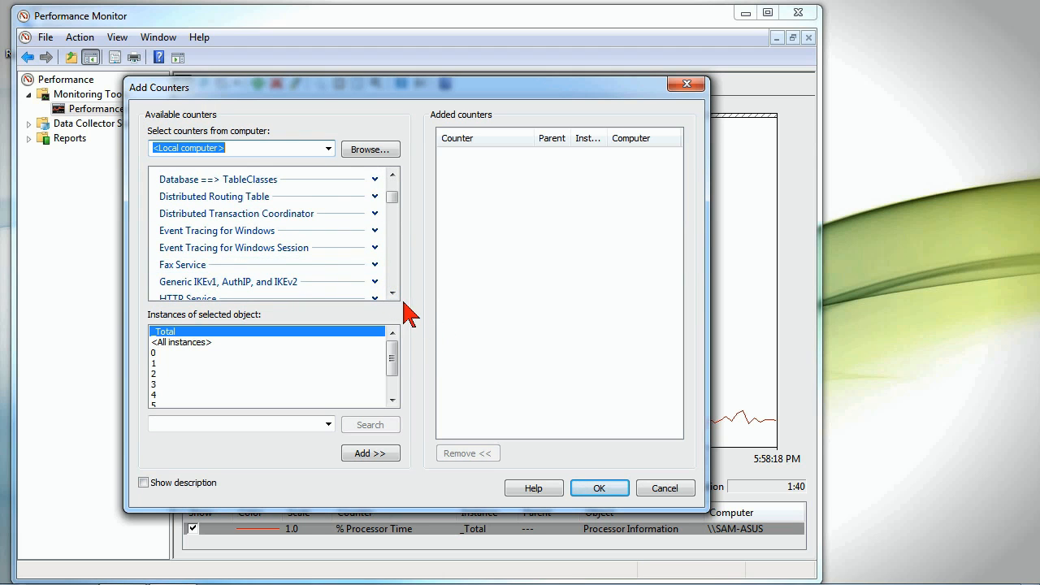
pyautogui.click(393, 293)
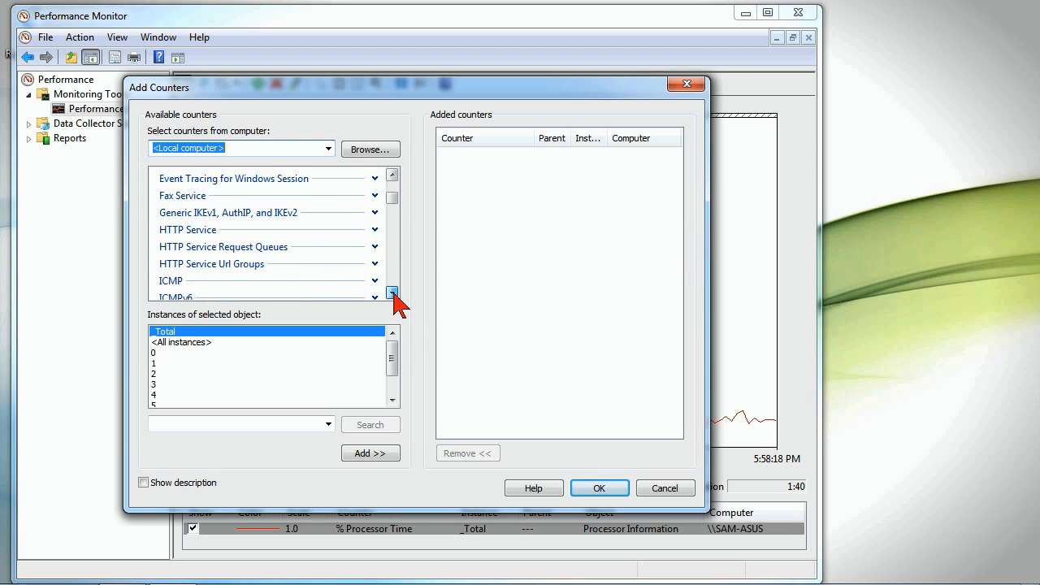
pyautogui.click(394, 293)
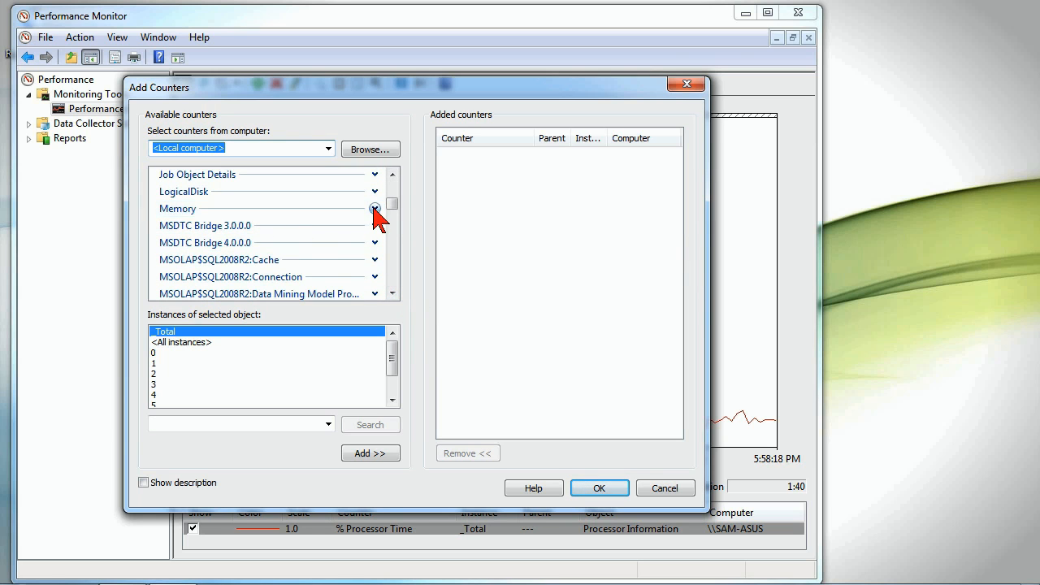
# - Select the whole Memory counter group and add it to the counters to graph
pyautogui.click(374, 208)
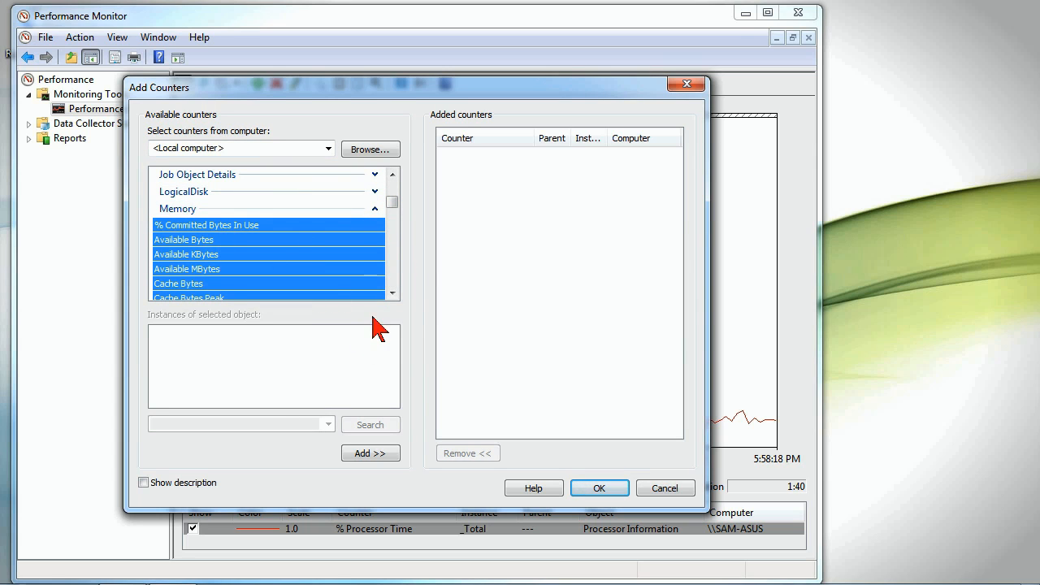
pyautogui.click(186, 270)
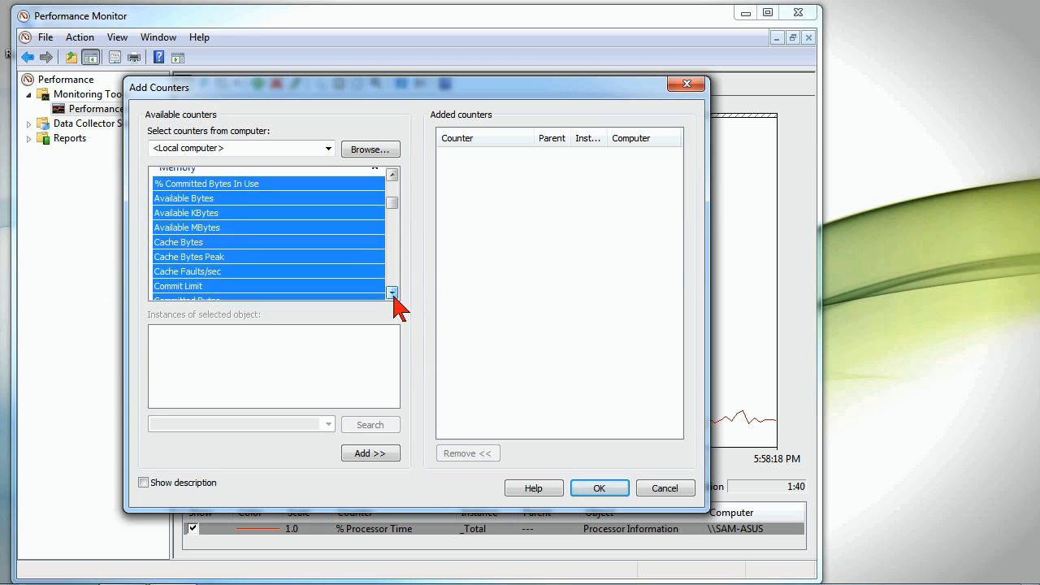
pyautogui.click(392, 292)
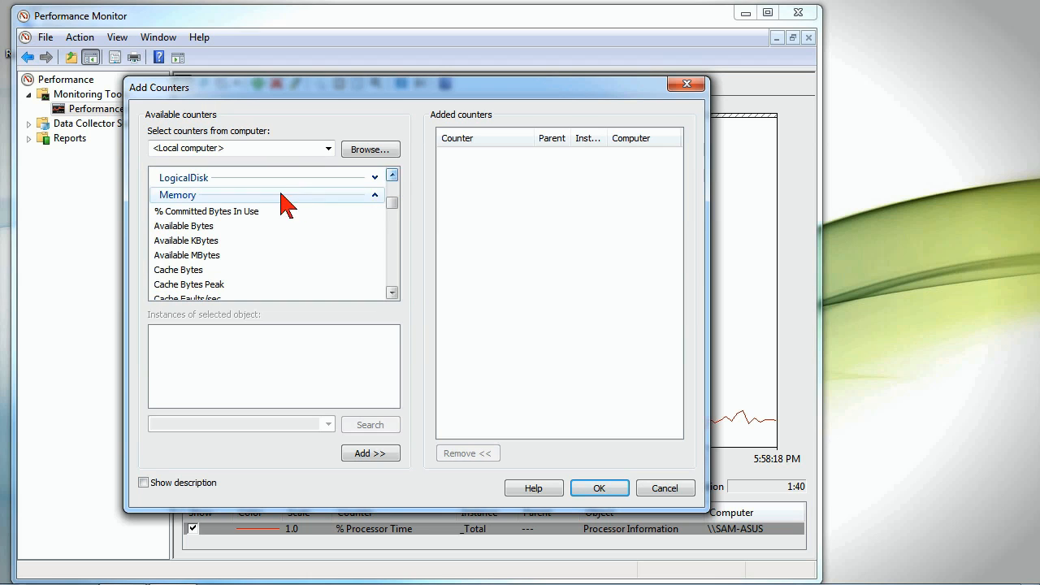
pyautogui.click(177, 196)
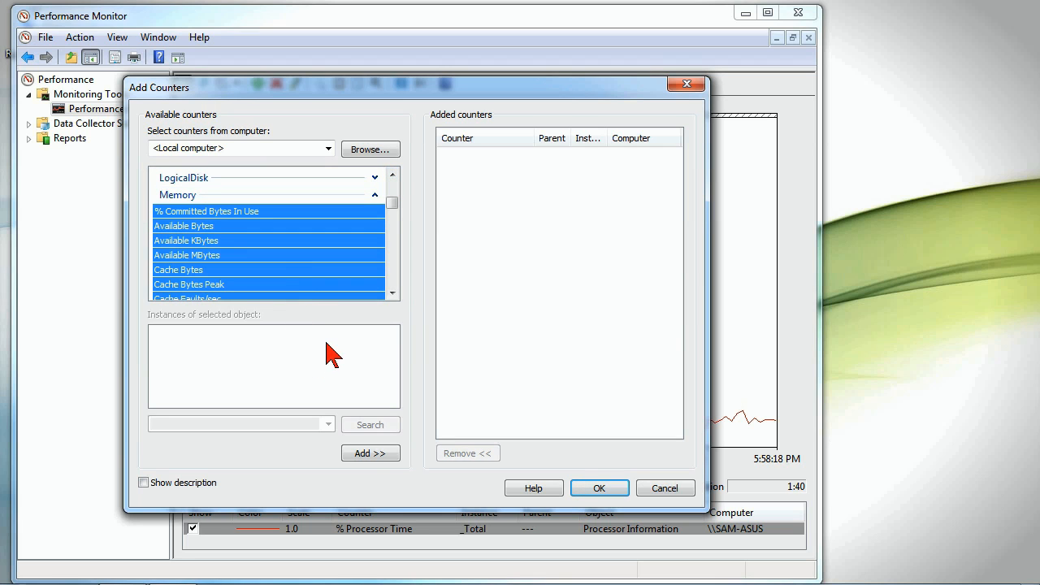
pyautogui.click(371, 452)
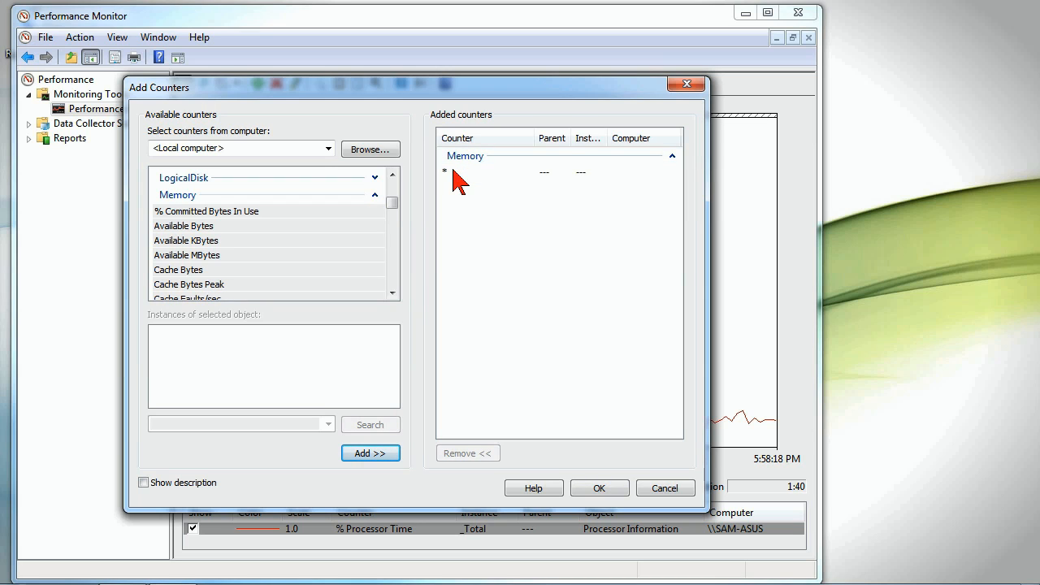
pyautogui.moveTo(252, 228)
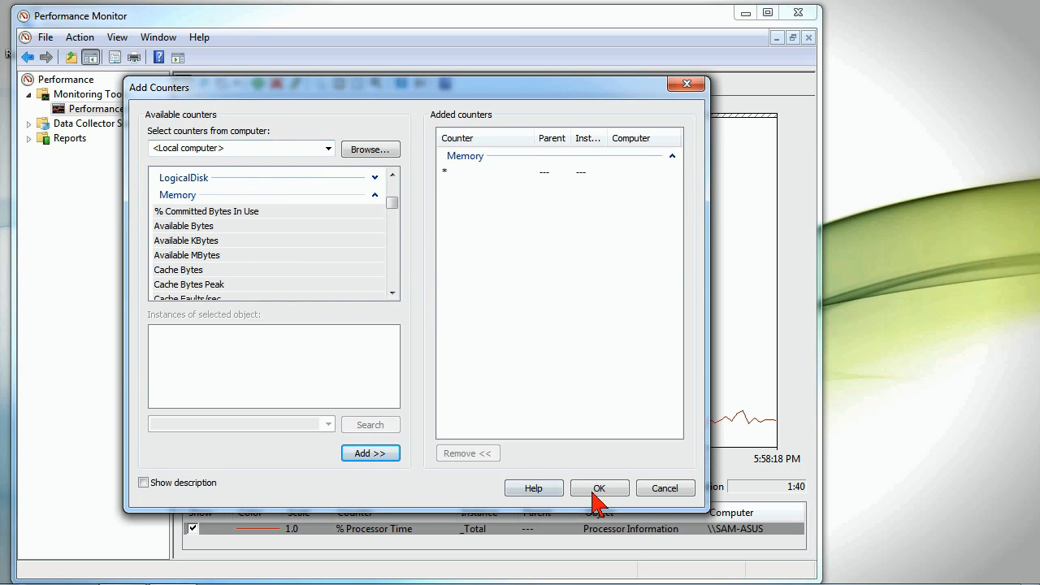
# - Confirm the added counters so Memory counters plot alongside % Processor Time
pyautogui.click(598, 488)
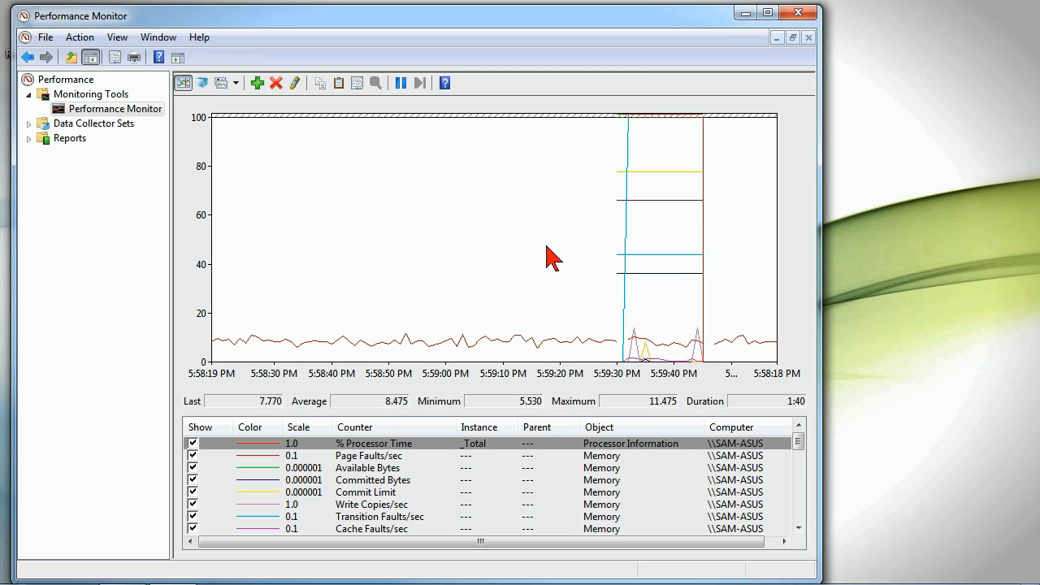
pyautogui.moveTo(675, 252)
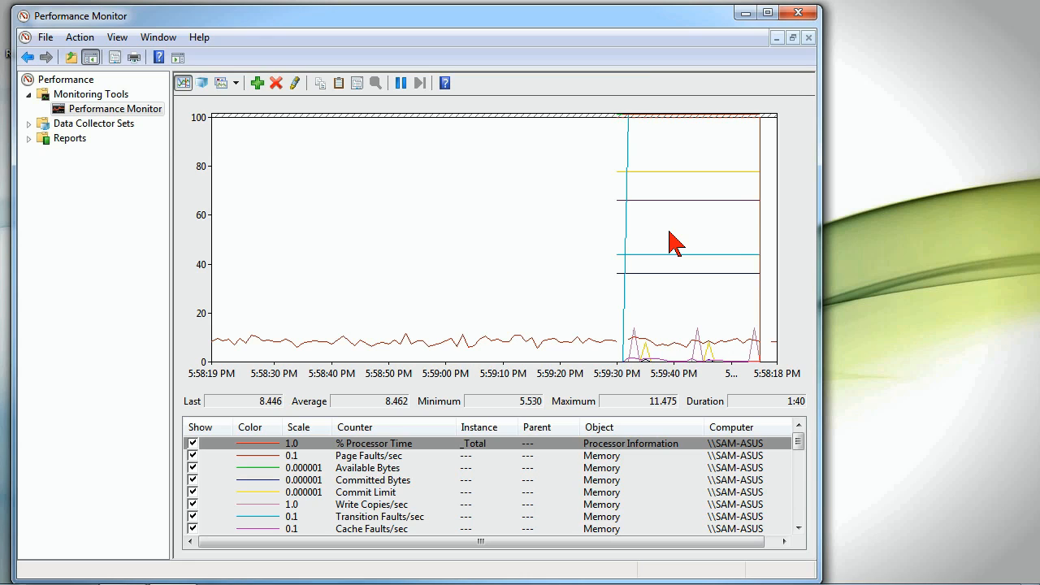
pyautogui.moveTo(654, 280)
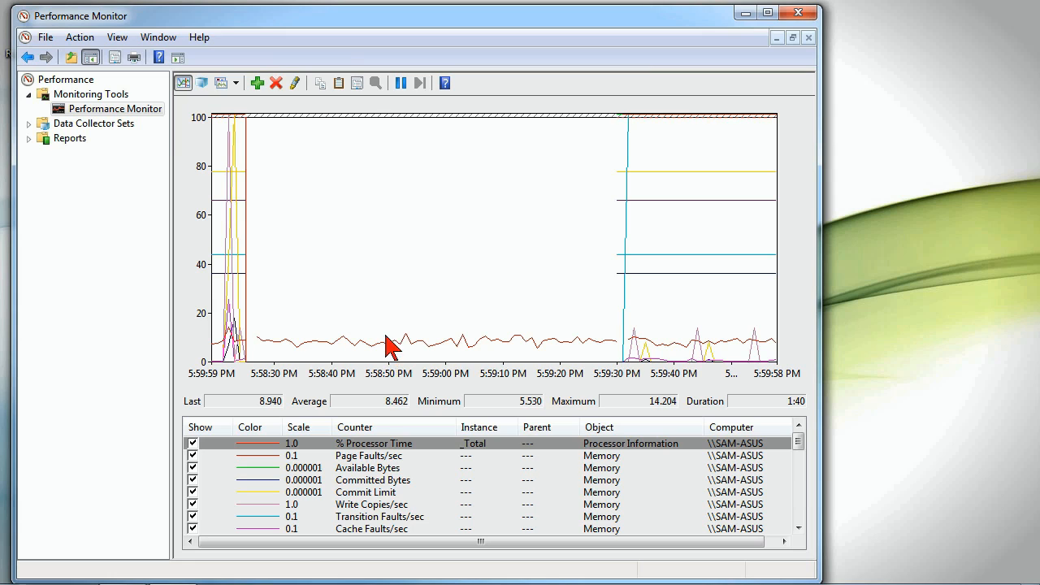
# - Browse Data Collector Sets > System and show the System Diagnostics set's collectors
pyautogui.click(95, 124)
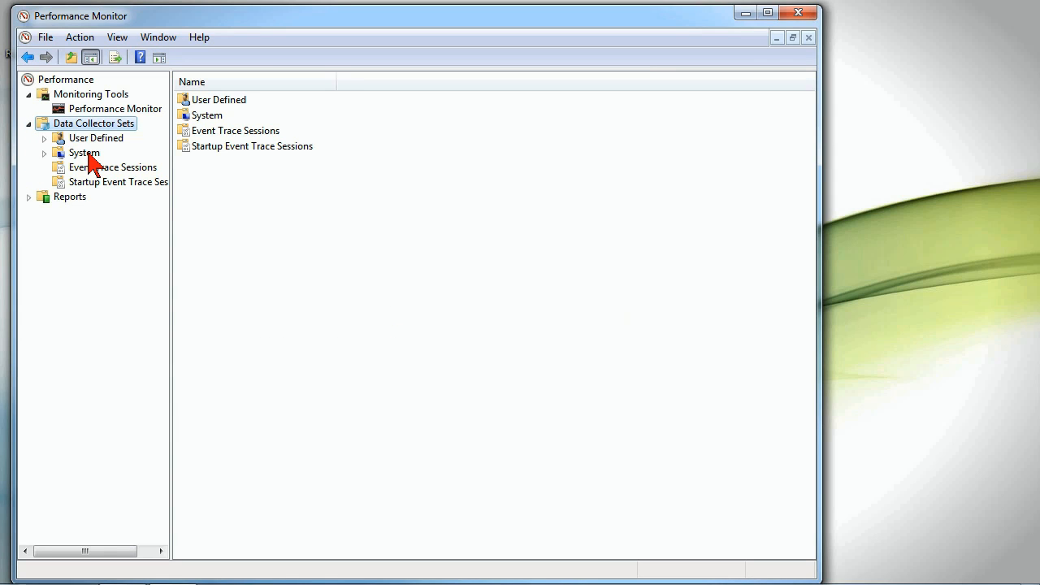
pyautogui.moveTo(81, 154)
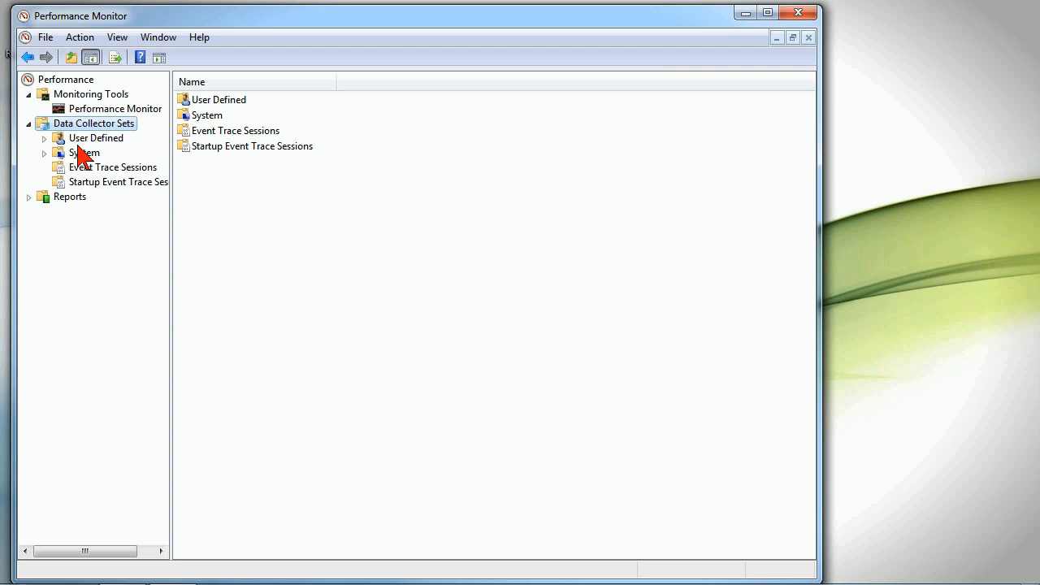
pyautogui.click(85, 153)
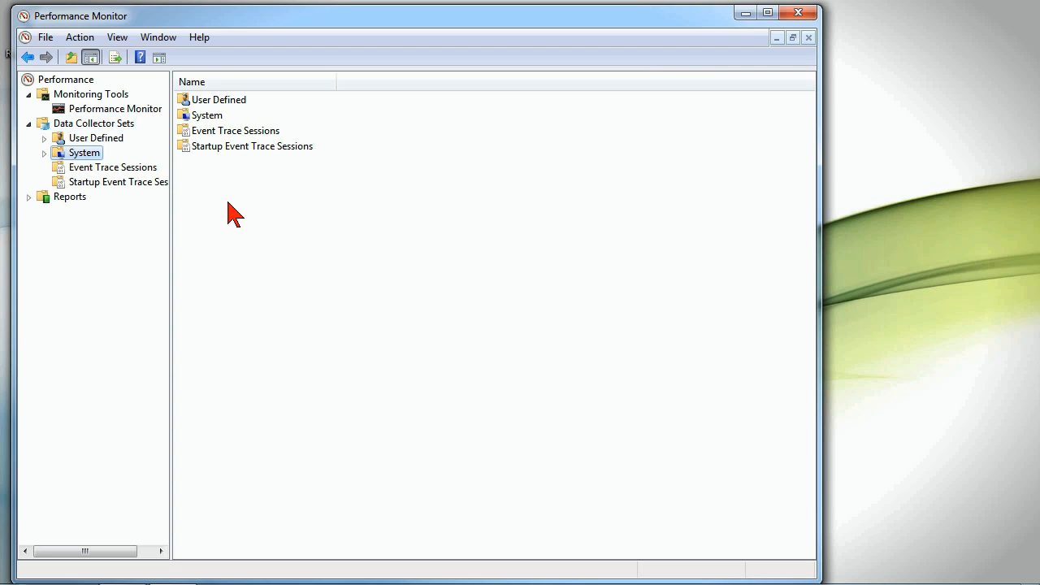
pyautogui.click(97, 137)
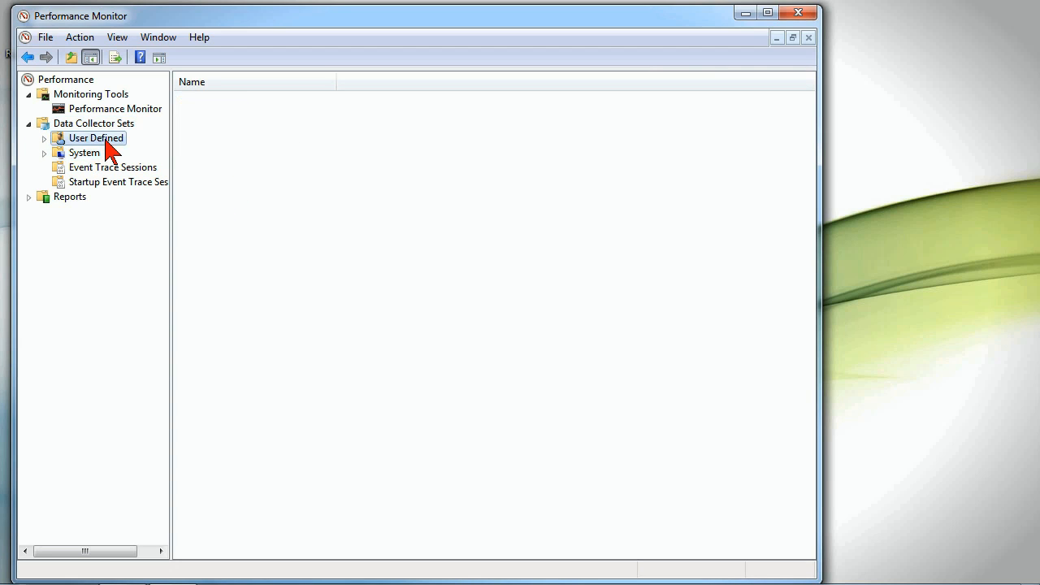
pyautogui.click(44, 152)
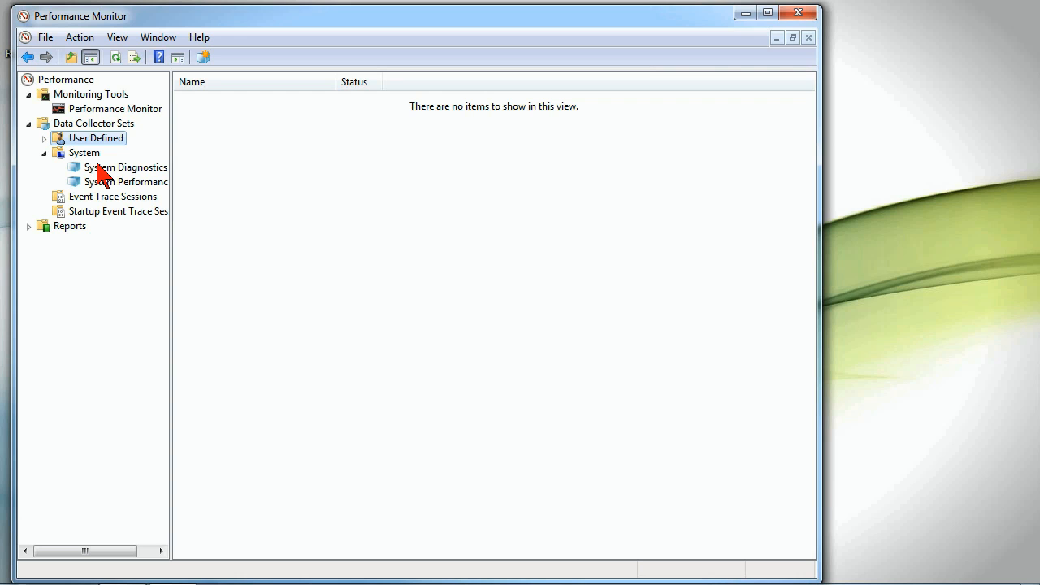
pyautogui.click(127, 166)
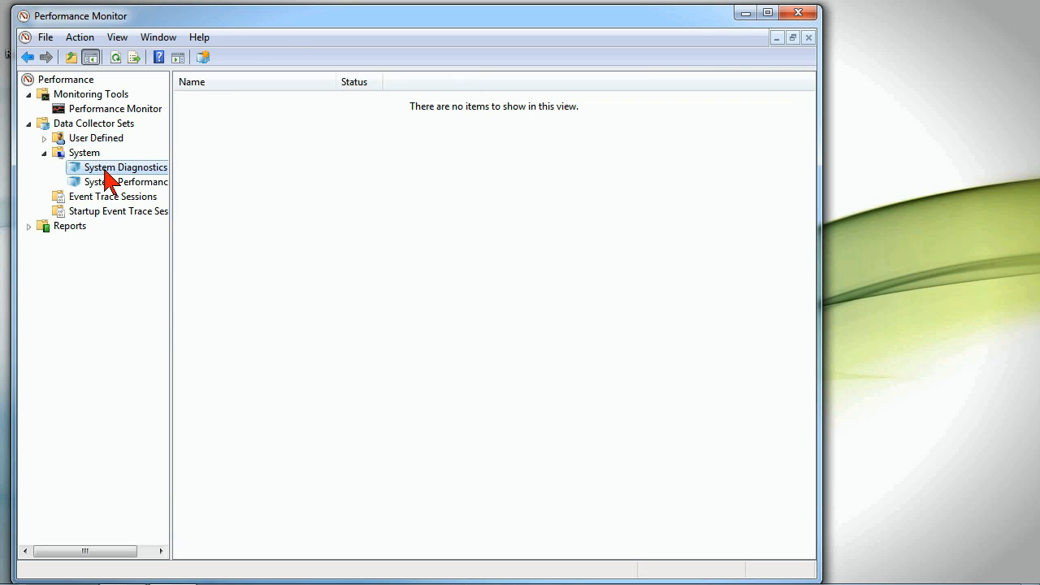
pyautogui.click(125, 166)
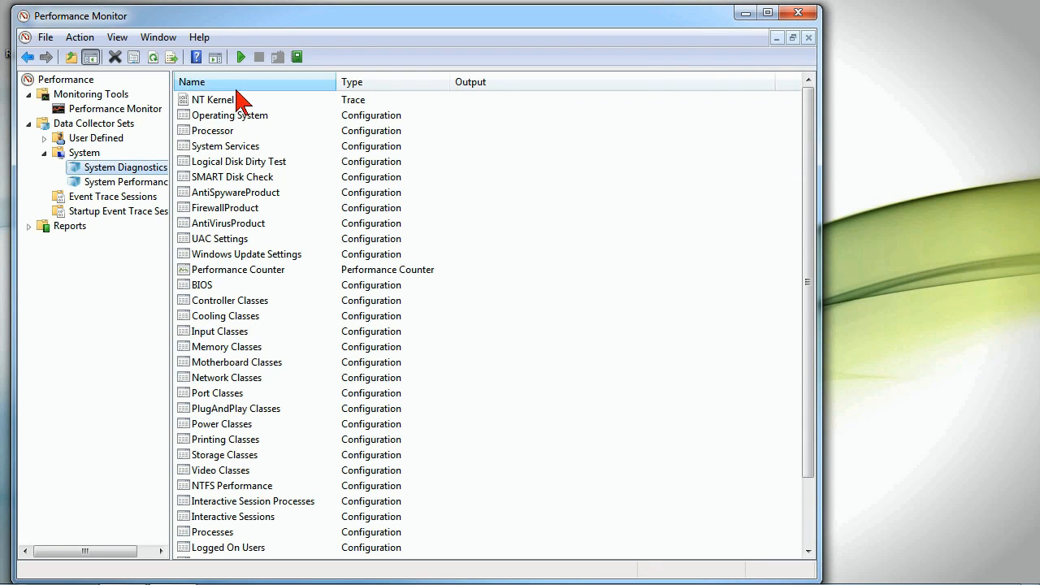
pyautogui.moveTo(238, 429)
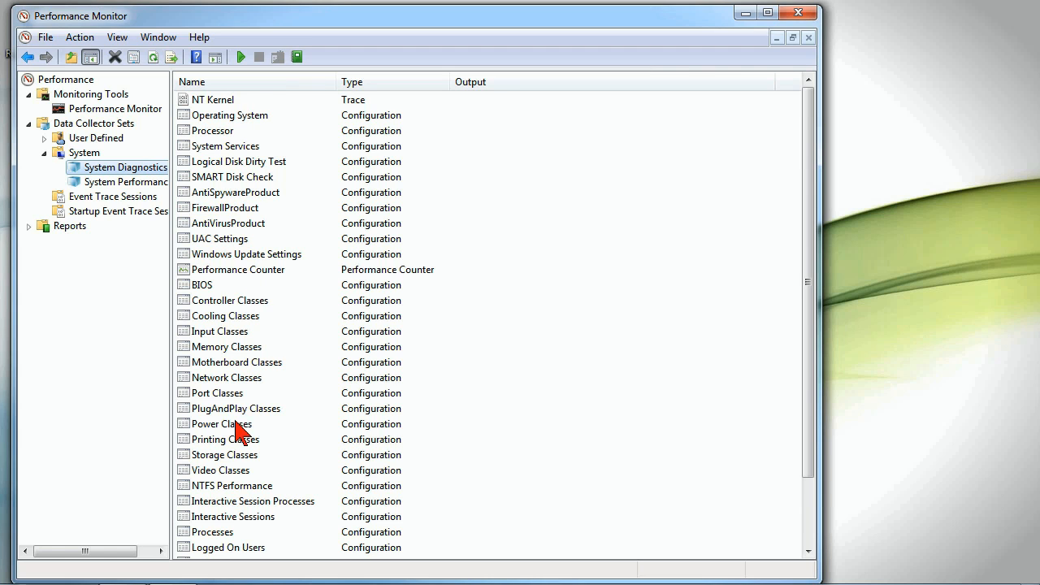
pyautogui.moveTo(268, 572)
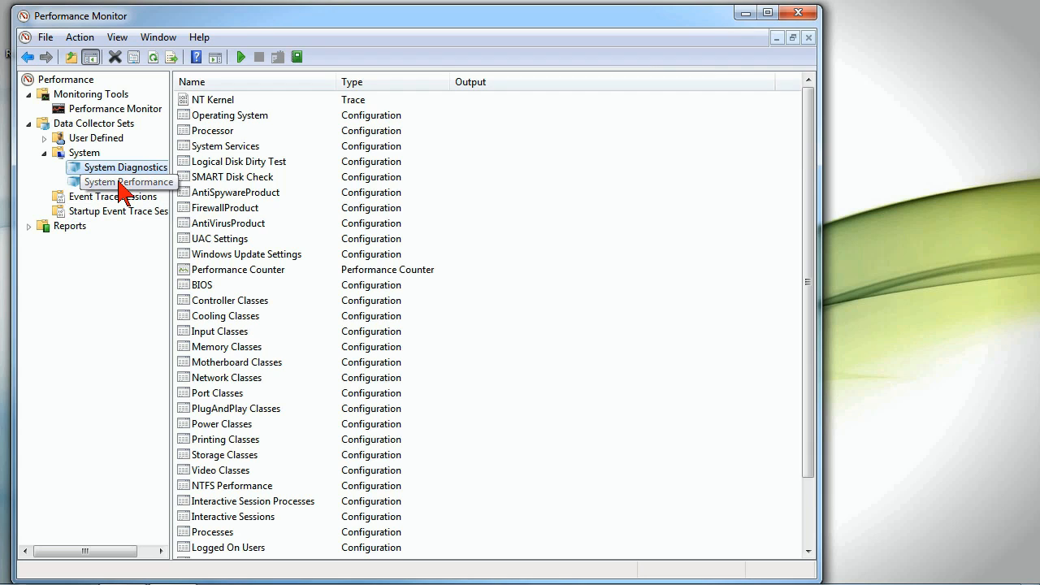
# - Show the System Performance set and expand Reports > System to list Diagnostics and Performance reports
pyautogui.click(127, 182)
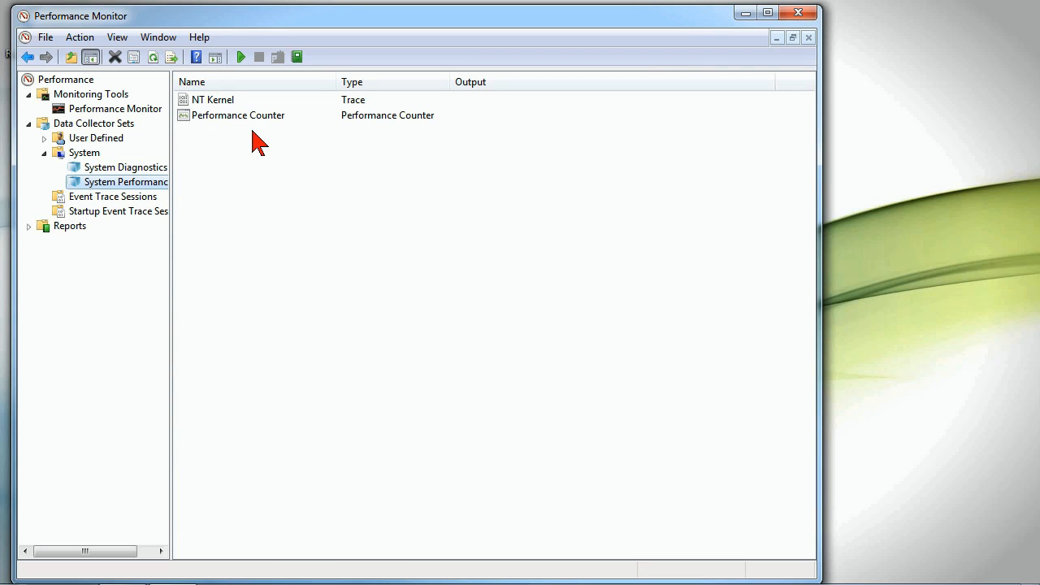
pyautogui.moveTo(229, 171)
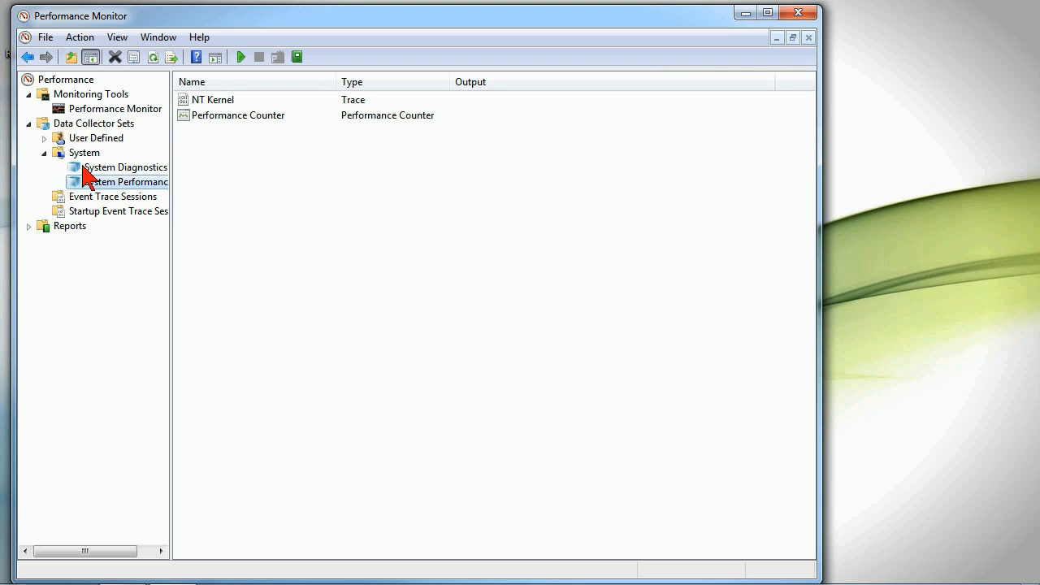
pyautogui.click(29, 226)
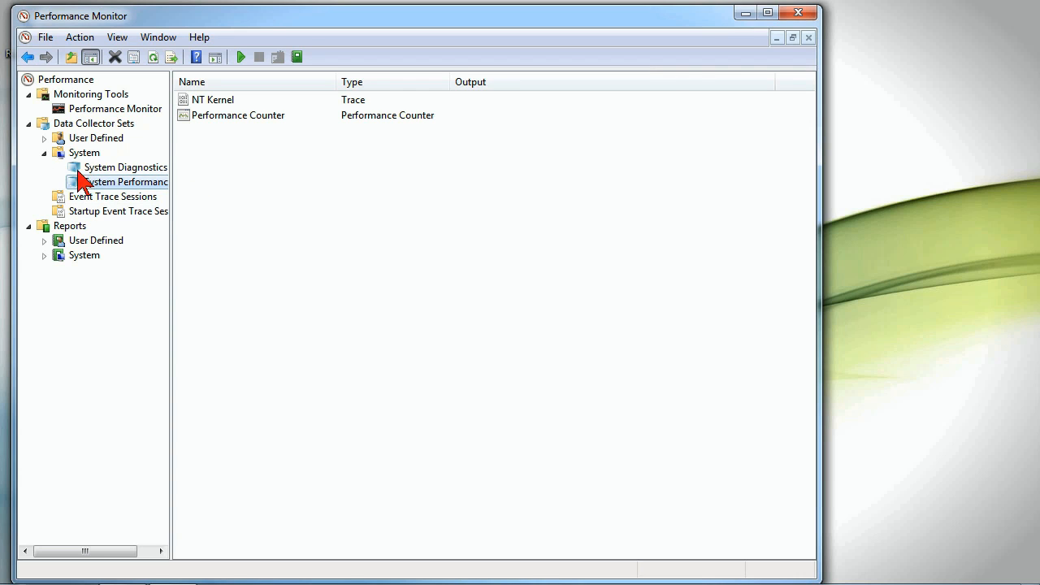
pyautogui.click(125, 182)
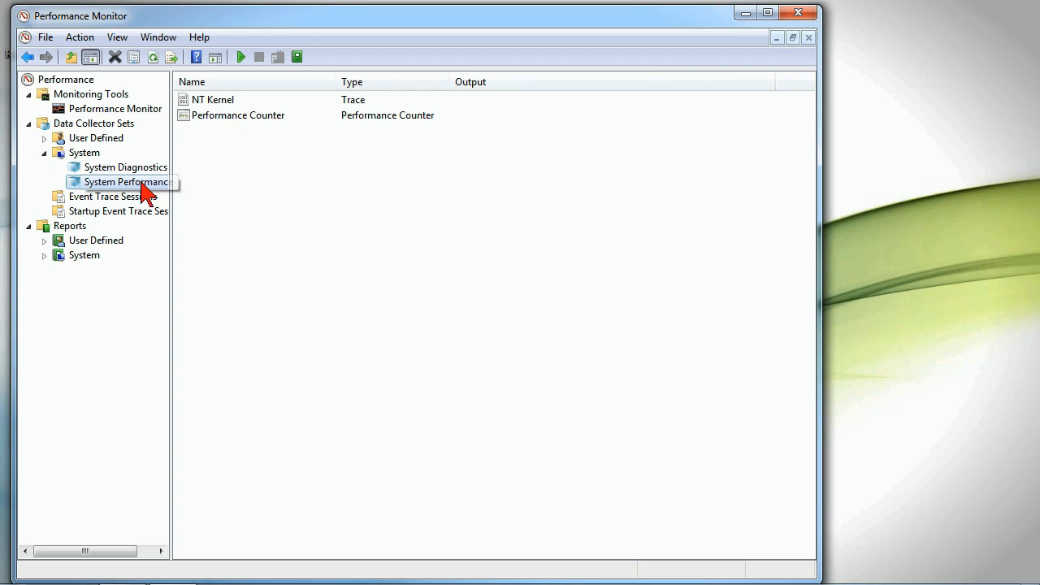
pyautogui.click(122, 182)
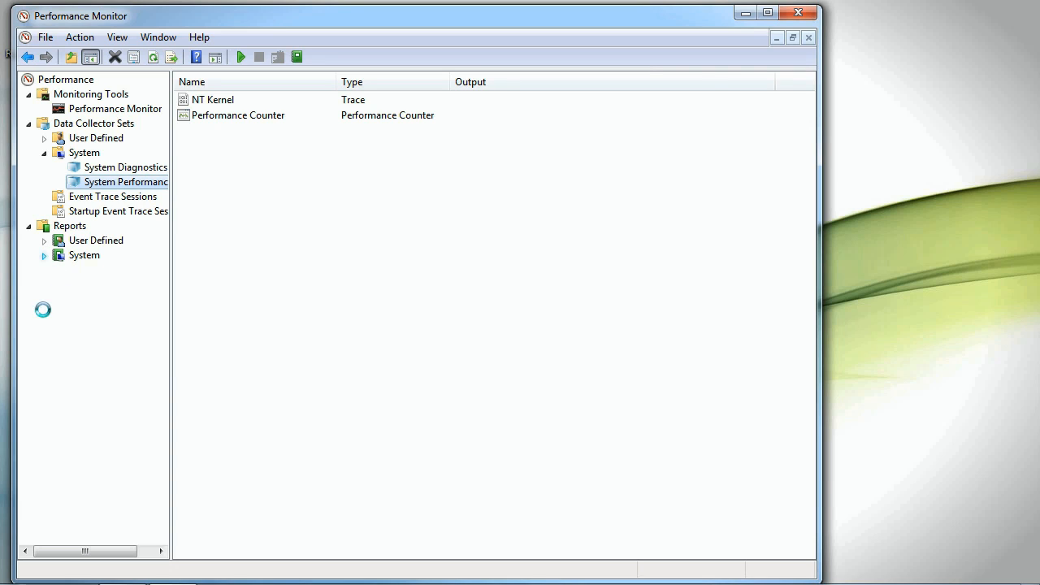
pyautogui.click(59, 255)
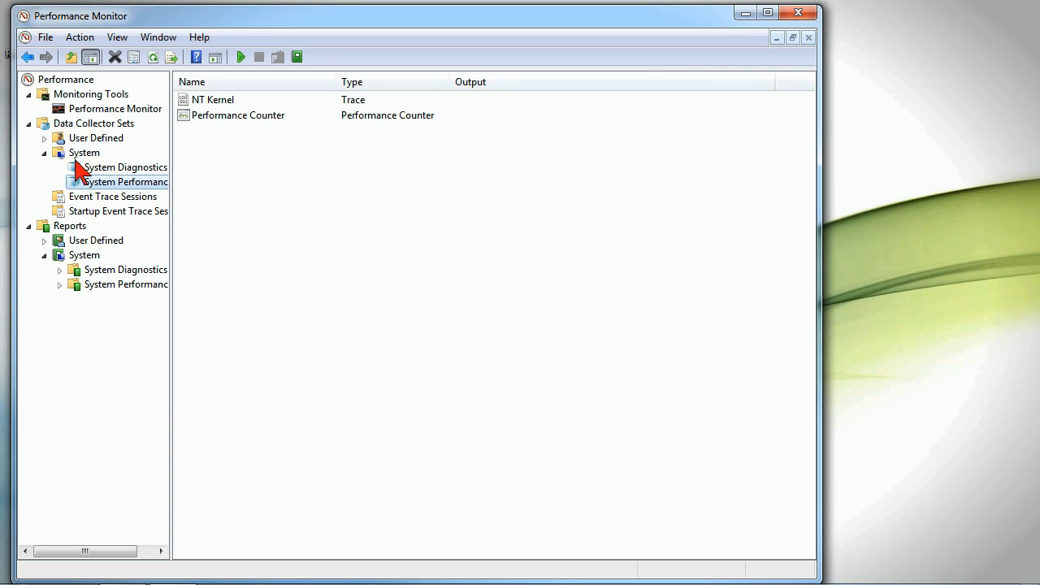
pyautogui.moveTo(67, 296)
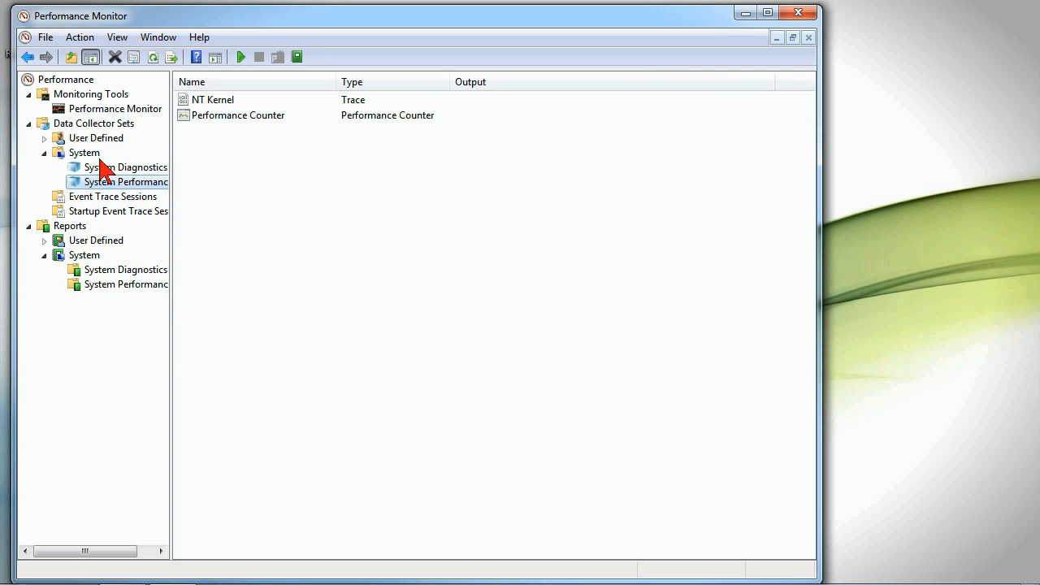
pyautogui.moveTo(73, 126)
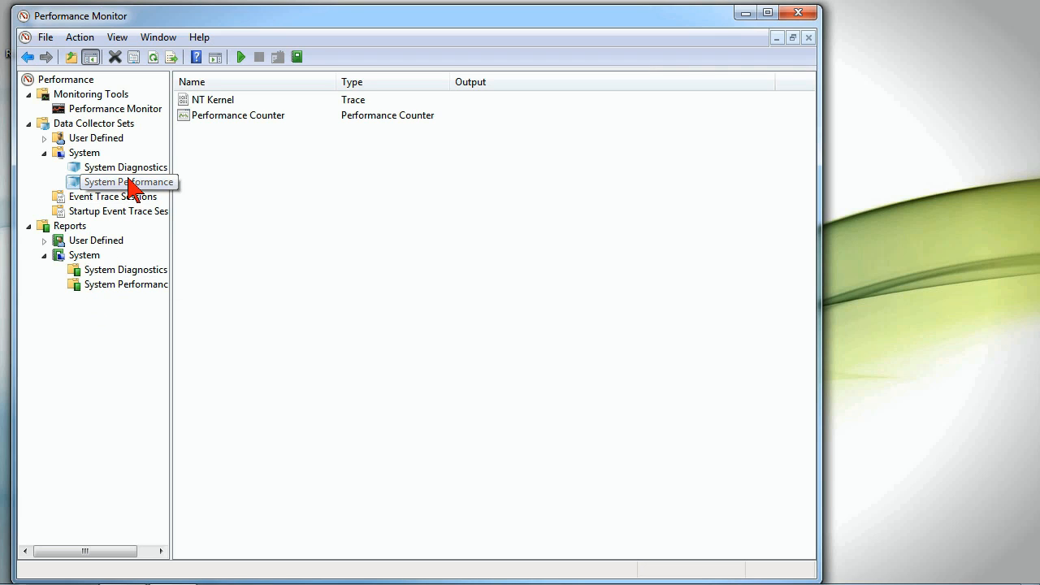
# - Start the System Performance collector set from its context menu, writing to C:\perflogs
pyautogui.rightClick(121, 182)
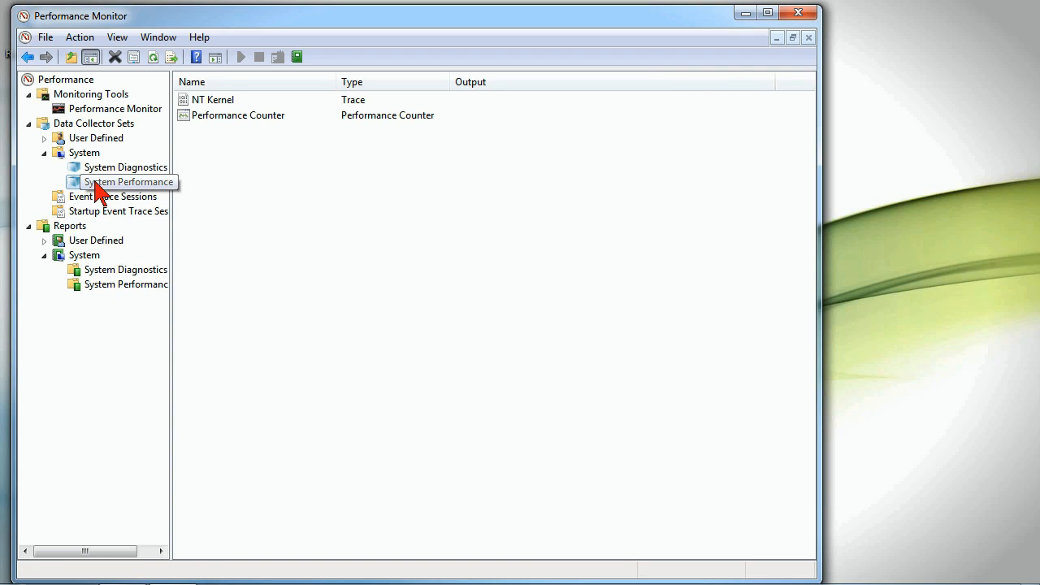
pyautogui.moveTo(122, 195)
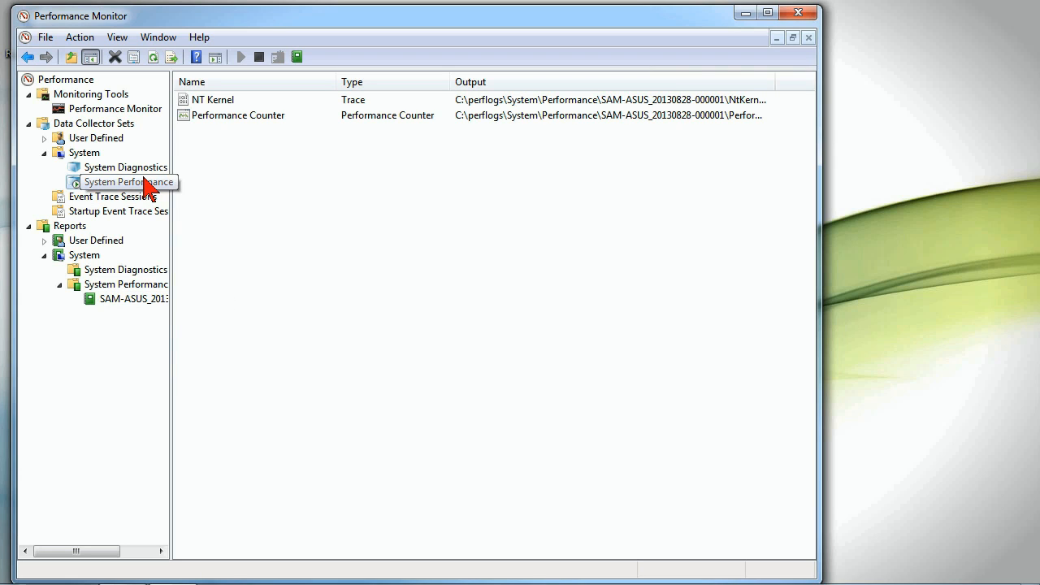
pyautogui.moveTo(159, 199)
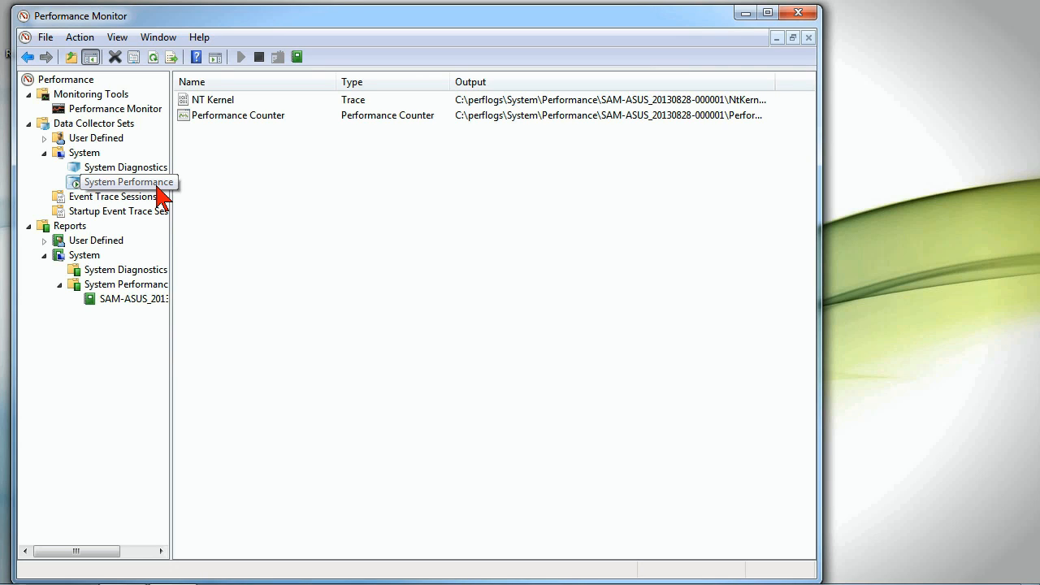
pyautogui.rightClick(127, 165)
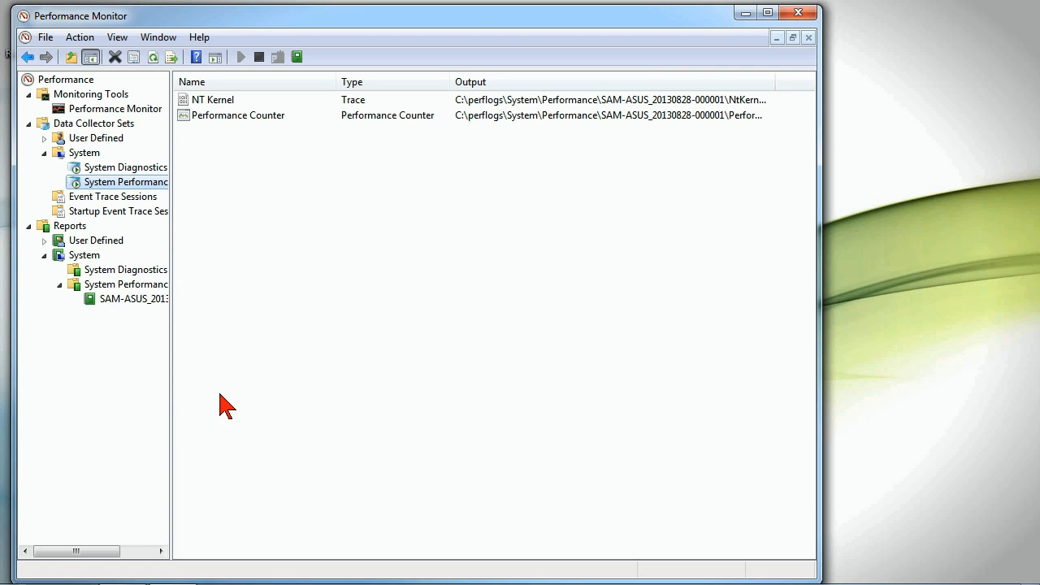
pyautogui.moveTo(257, 387)
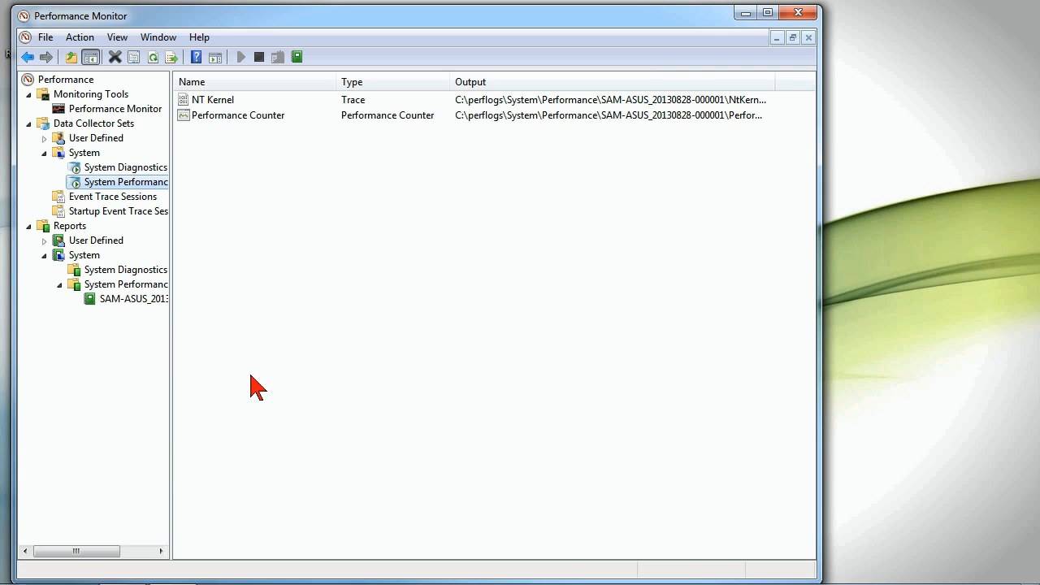
pyautogui.click(241, 55)
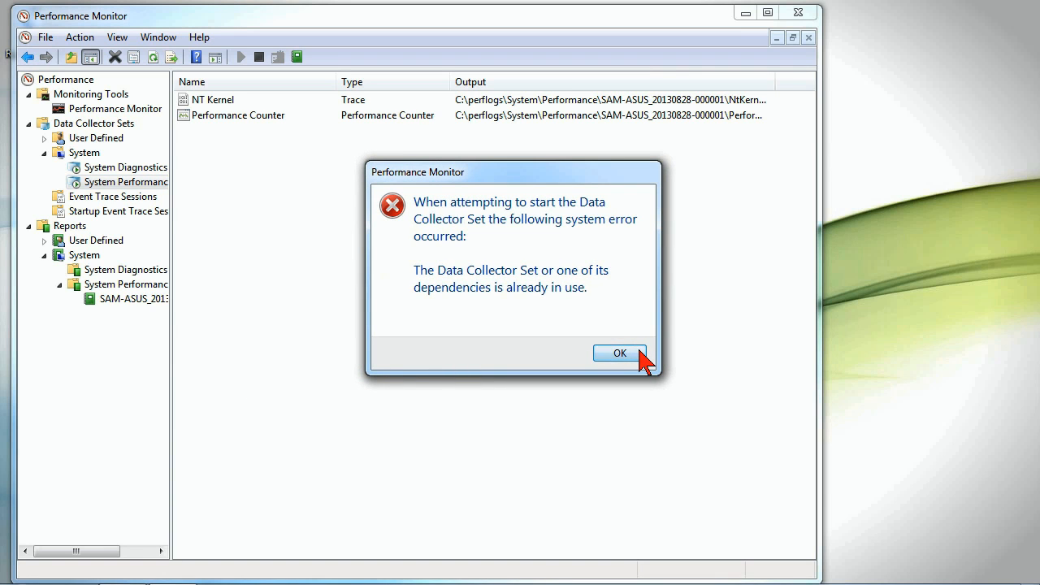
pyautogui.click(619, 353)
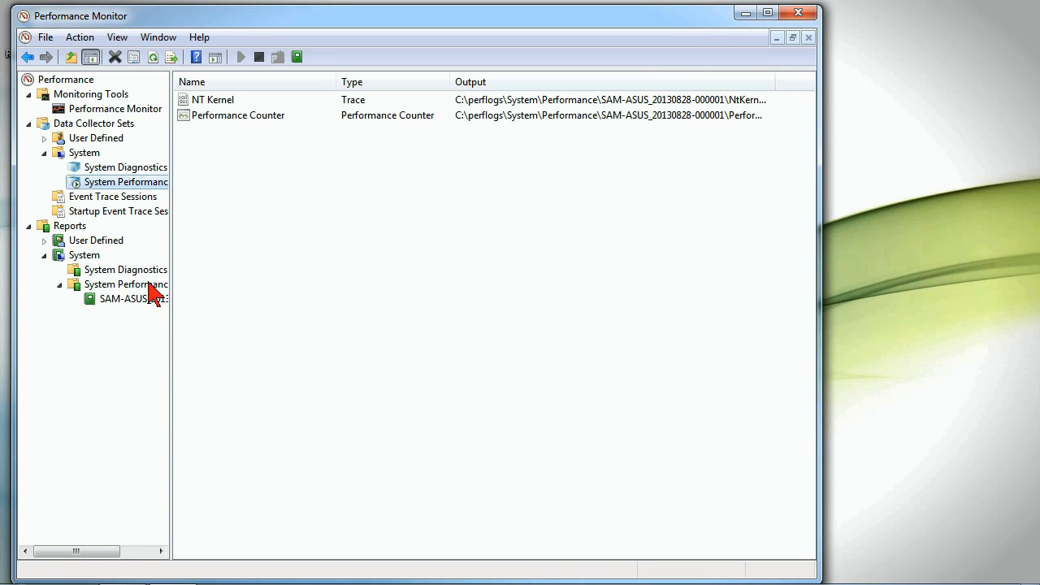
pyautogui.moveTo(99, 280)
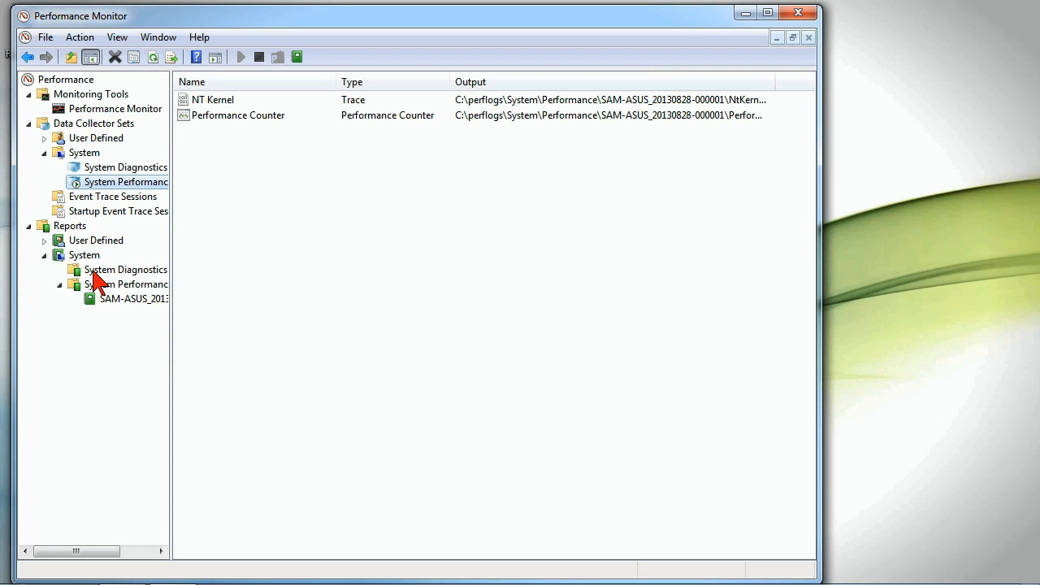
pyautogui.moveTo(73, 160)
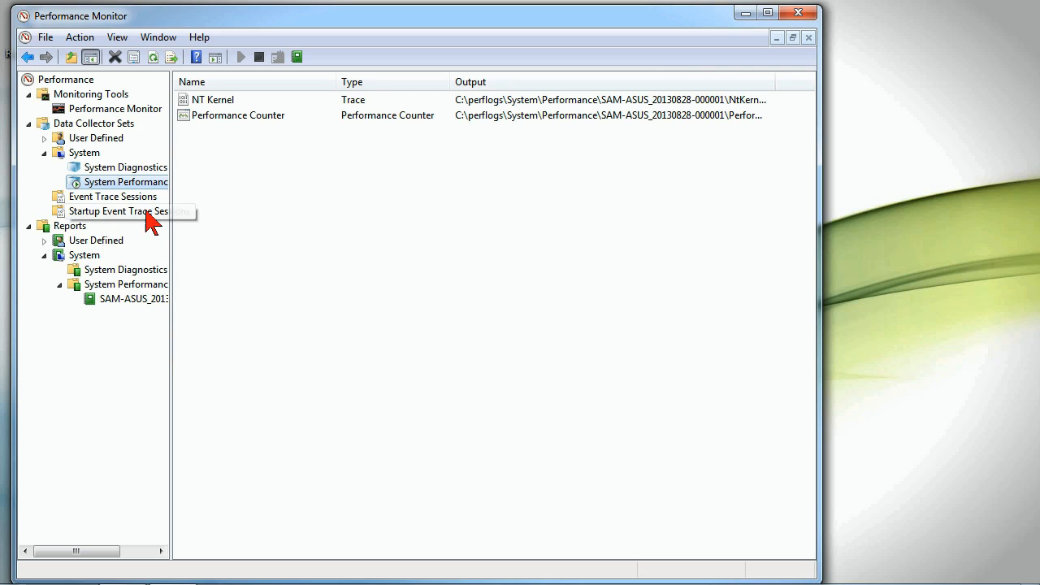
# - View the running and startup Event Trace Sessions, ending on the running sessions list
pyautogui.click(114, 195)
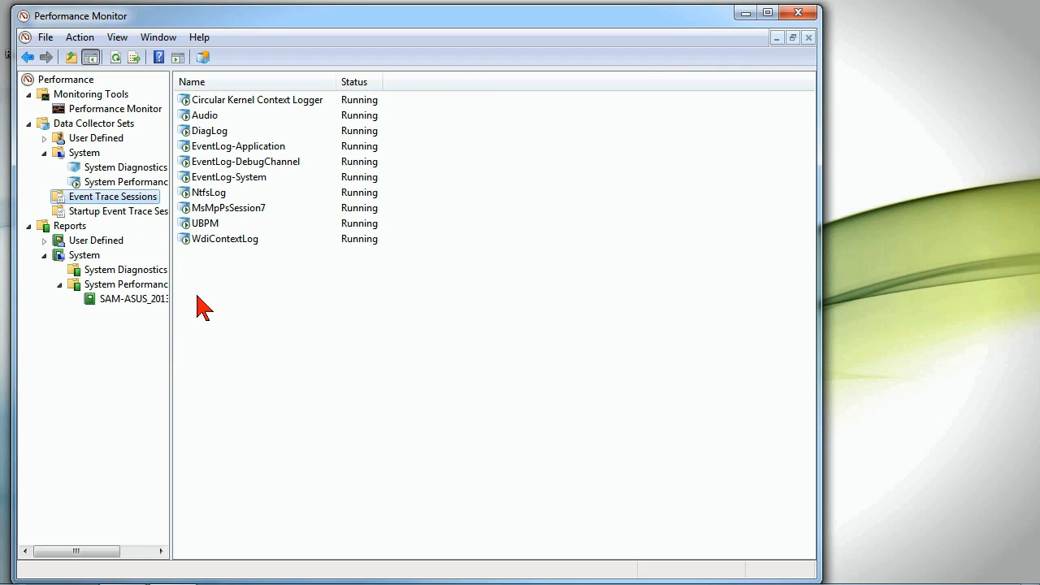
pyautogui.click(117, 211)
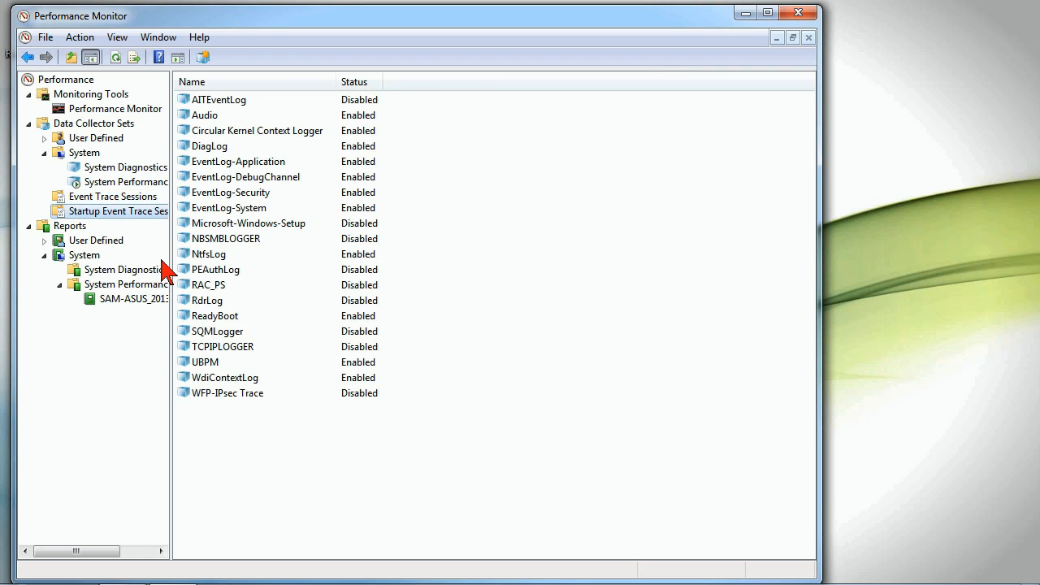
pyautogui.moveTo(224, 361)
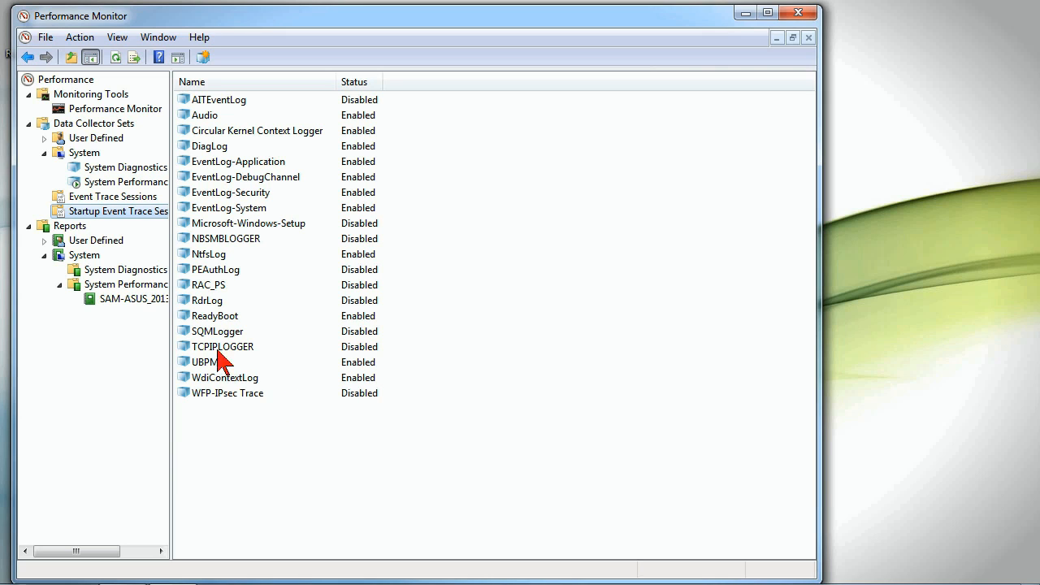
pyautogui.click(113, 195)
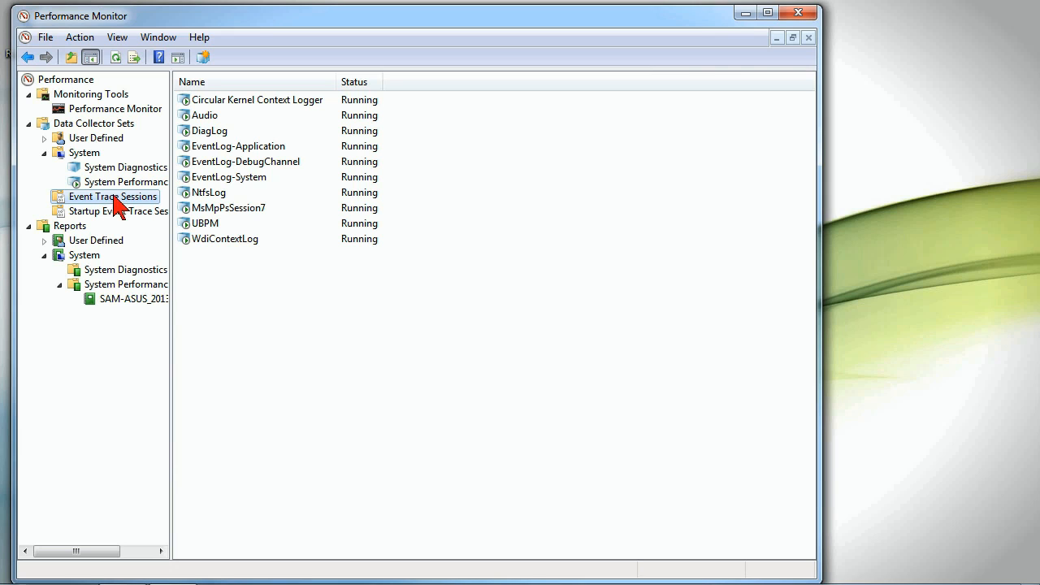
pyautogui.rightClick(112, 195)
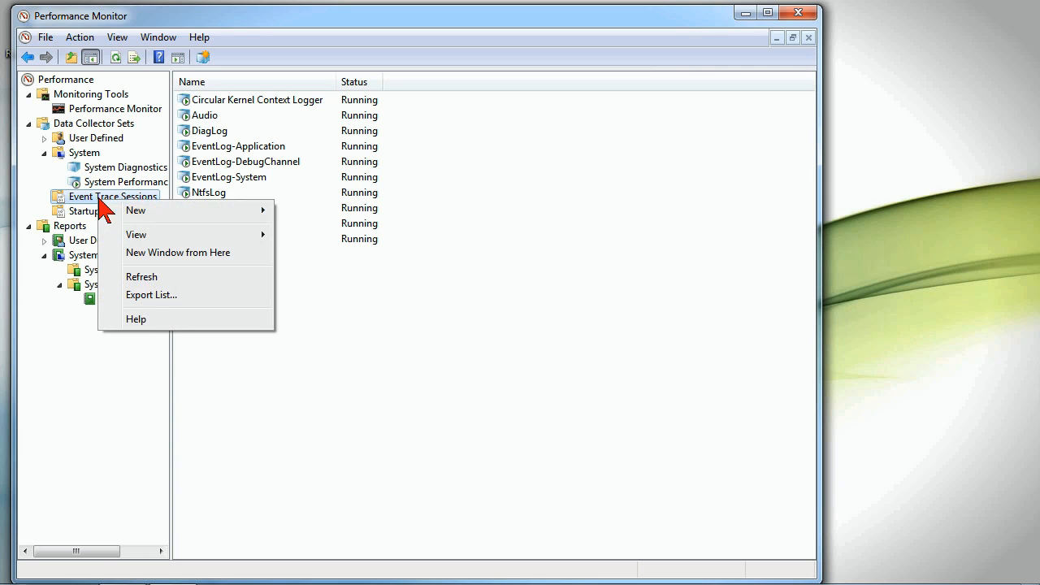
pyautogui.moveTo(137, 211)
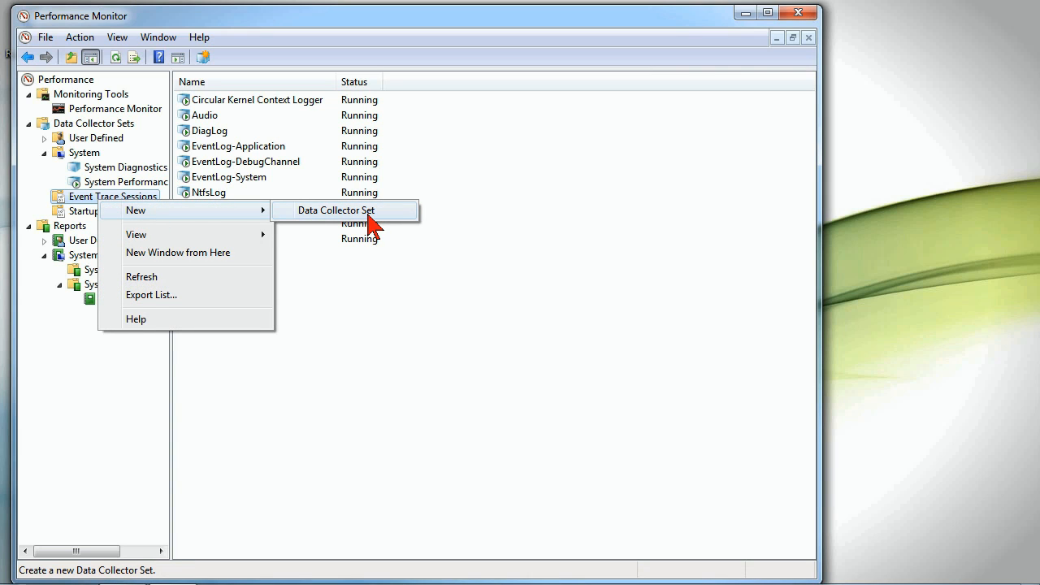
pyautogui.click(335, 209)
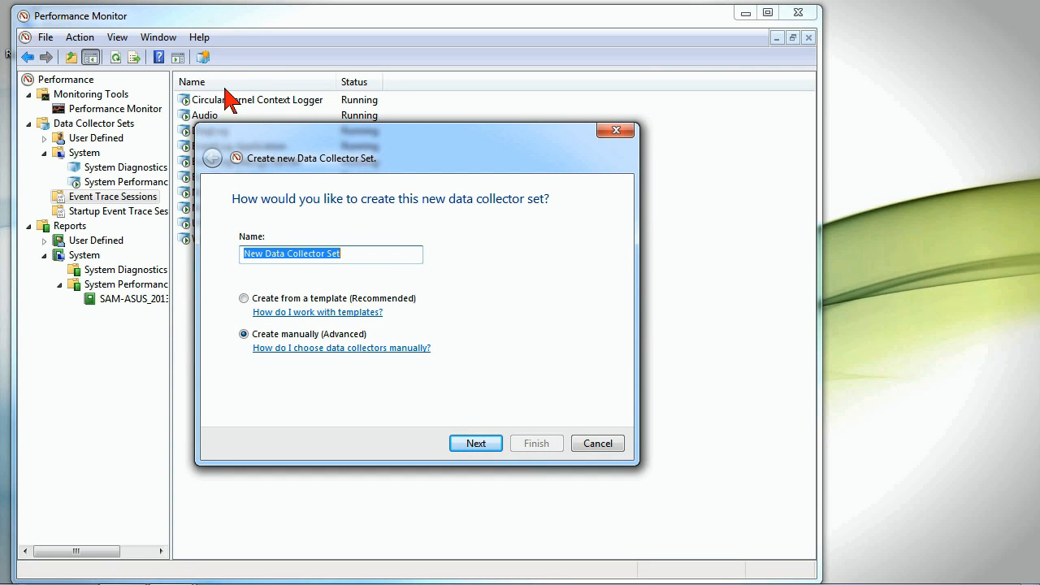
pyautogui.moveTo(367, 371)
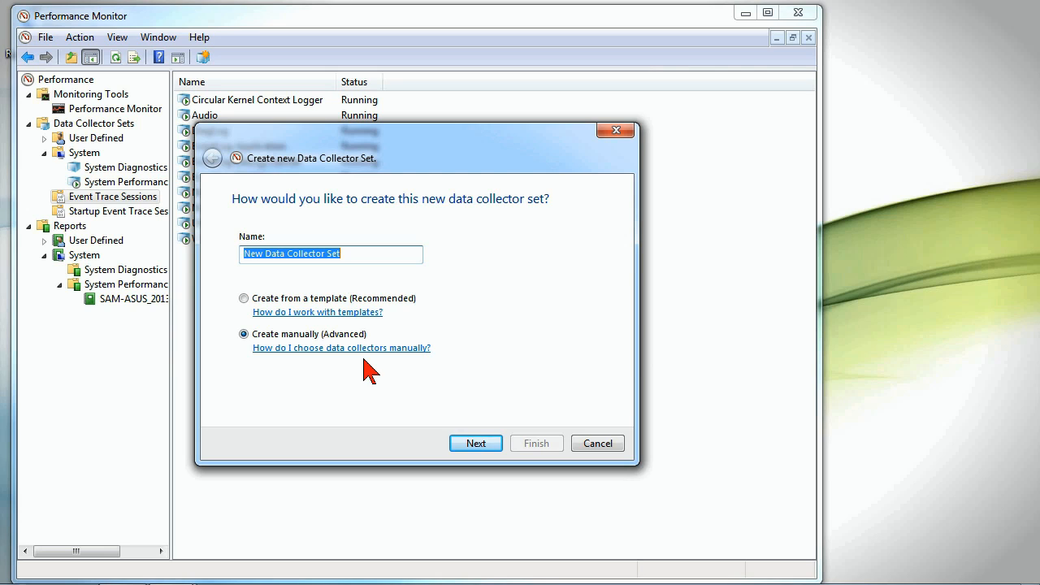
pyautogui.write('testEventTrace')
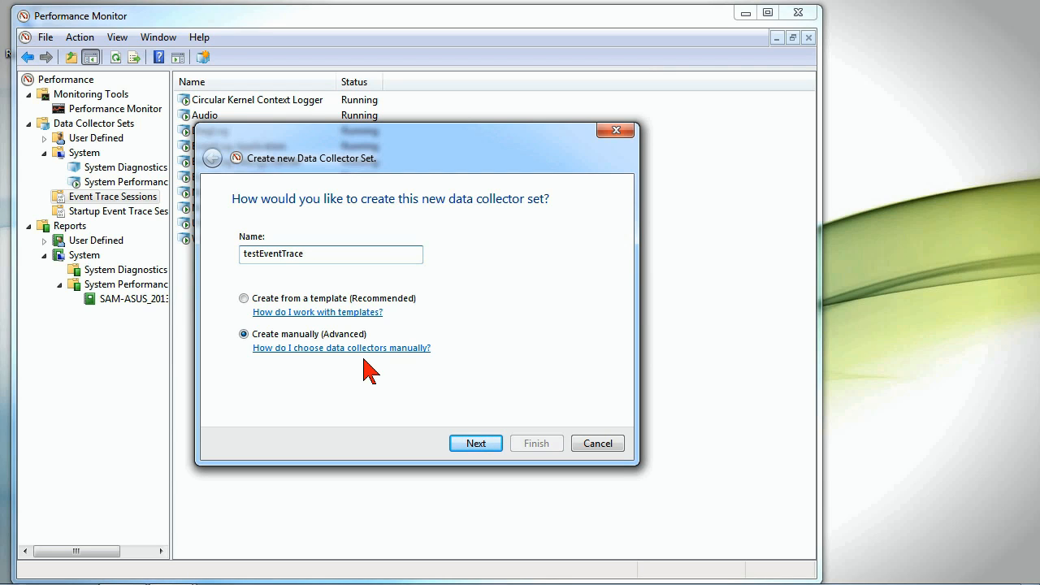
pyautogui.write('Session')
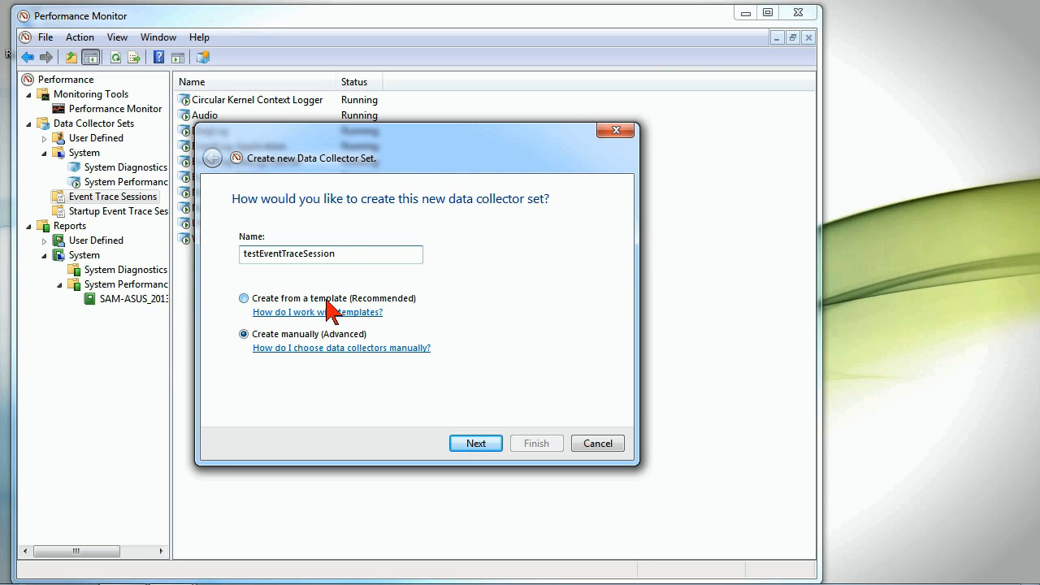
pyautogui.click(475, 442)
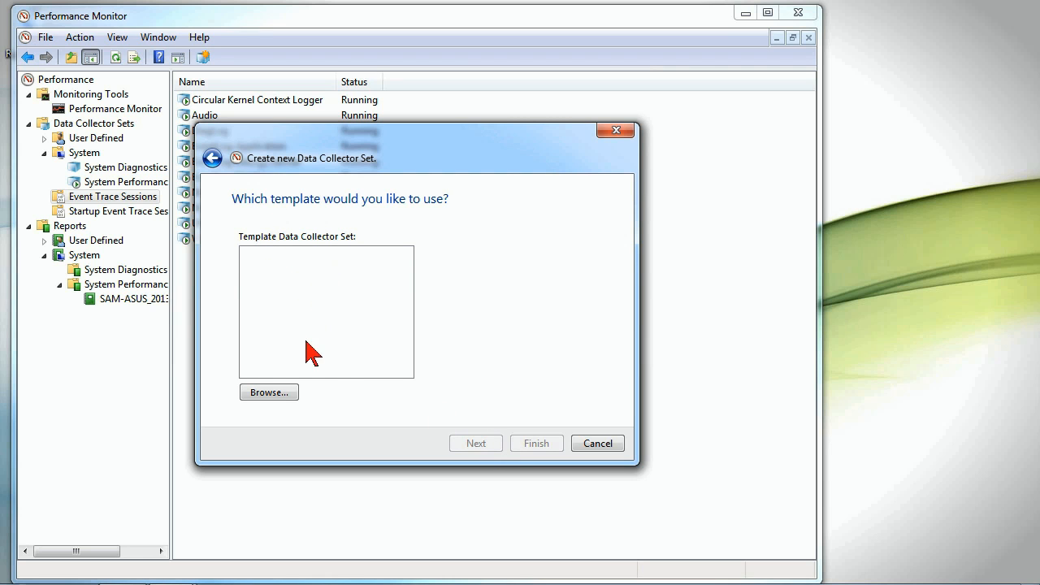
pyautogui.click(268, 392)
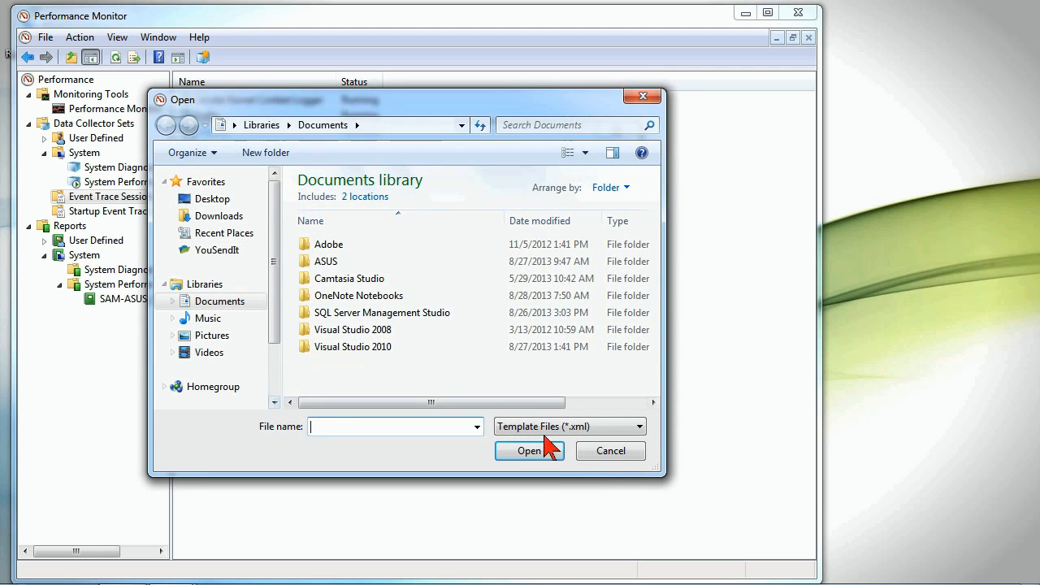
pyautogui.click(609, 450)
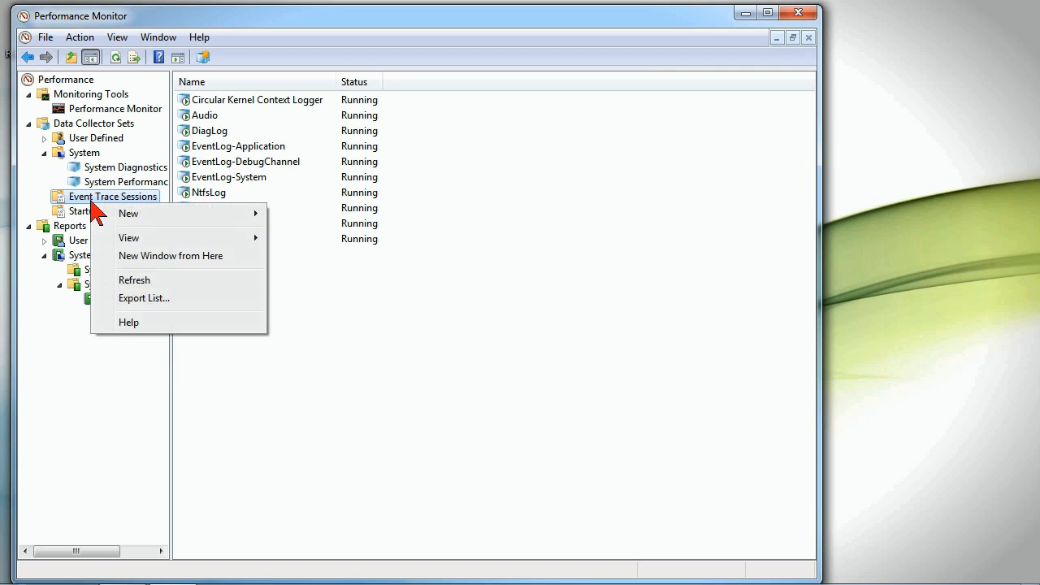
pyautogui.moveTo(129, 213)
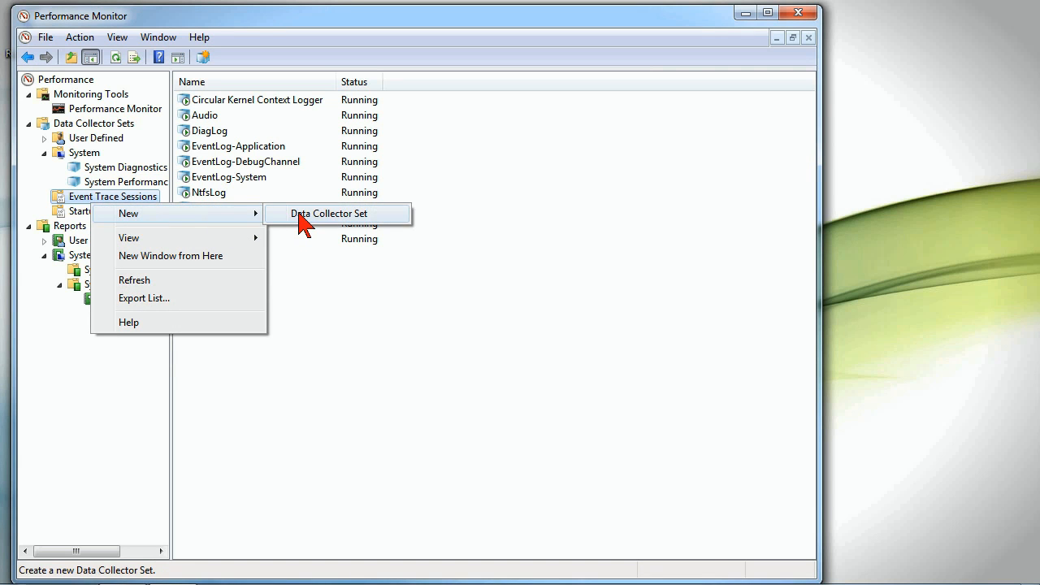
# - Name the new data collector set "test" and choose to create it manually
pyautogui.click(328, 213)
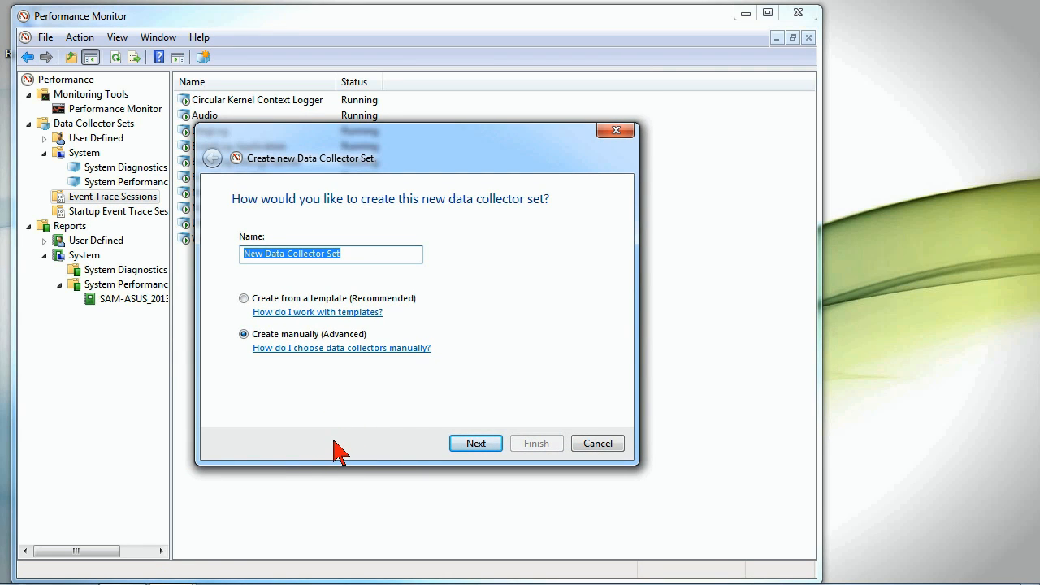
pyautogui.write('test')
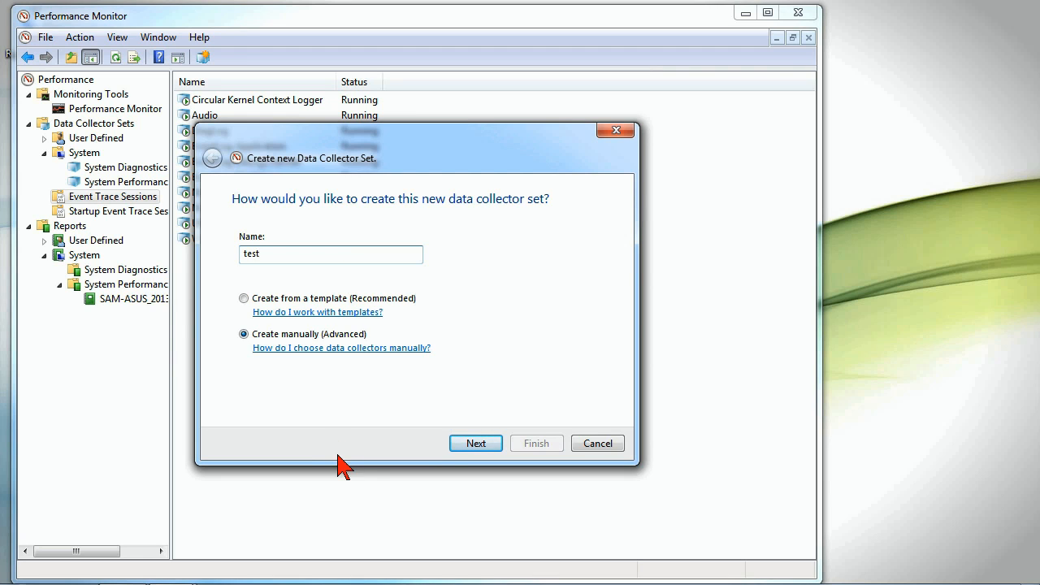
pyautogui.click(244, 299)
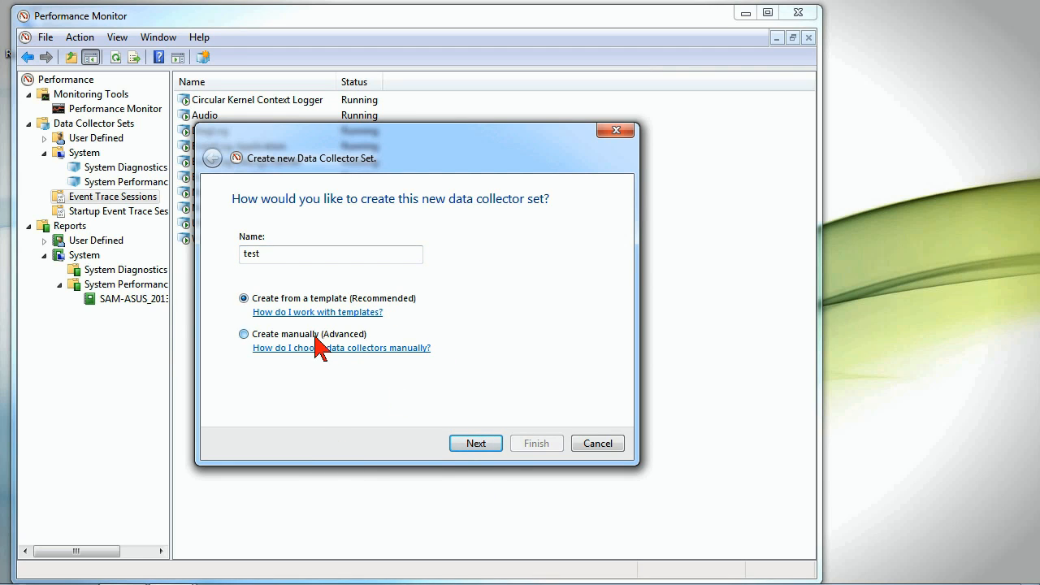
pyautogui.click(475, 443)
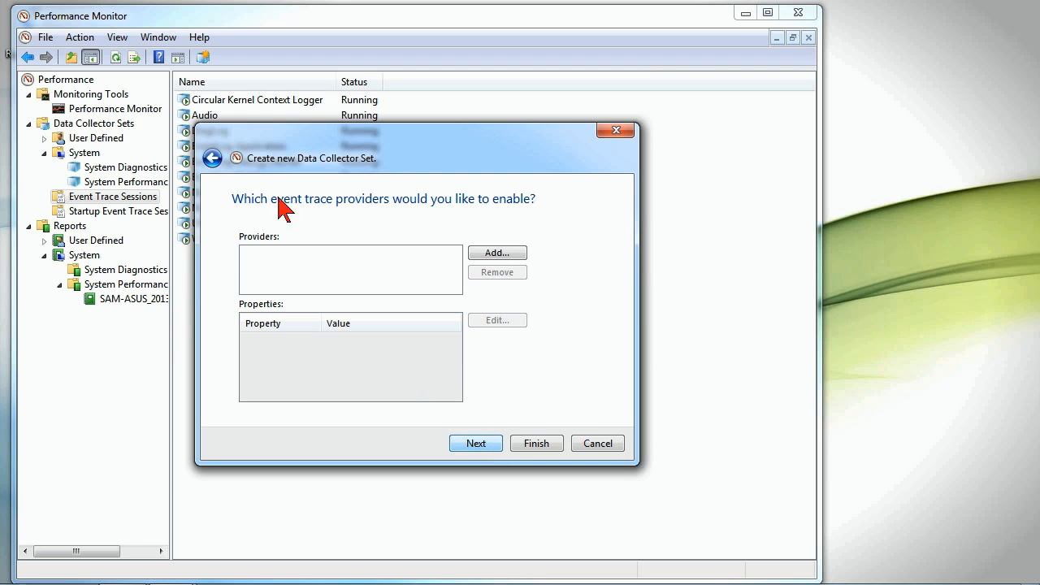
# - Bring up the Event Trace Providers list for the new collector set
pyautogui.click(497, 252)
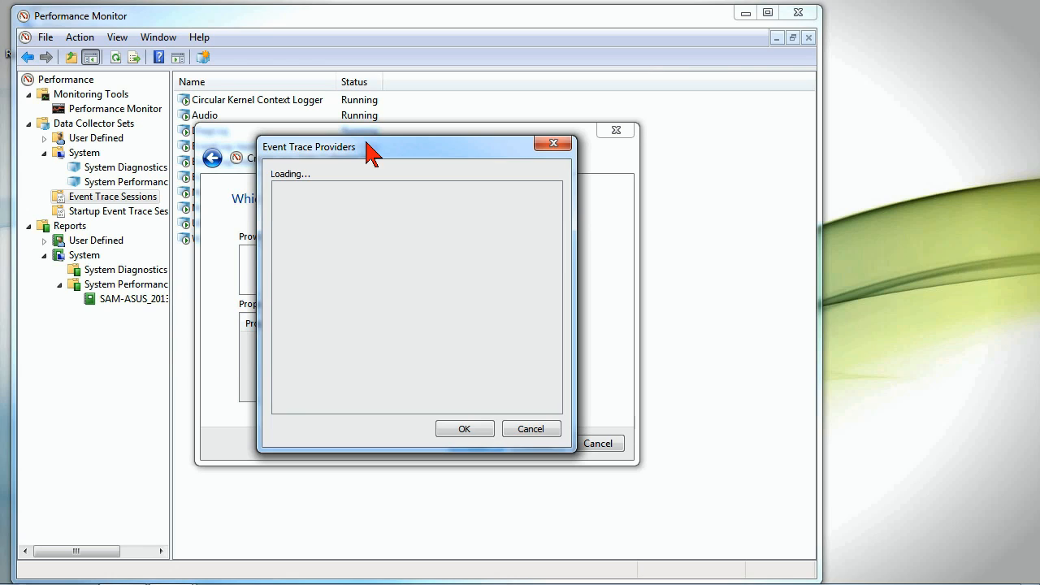
pyautogui.moveTo(363, 201)
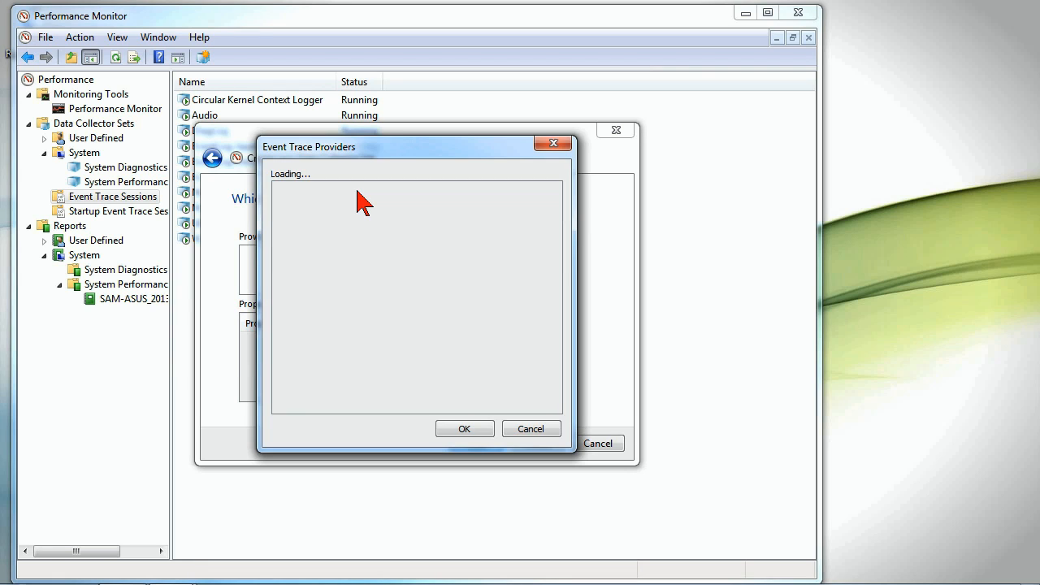
pyautogui.moveTo(442, 122)
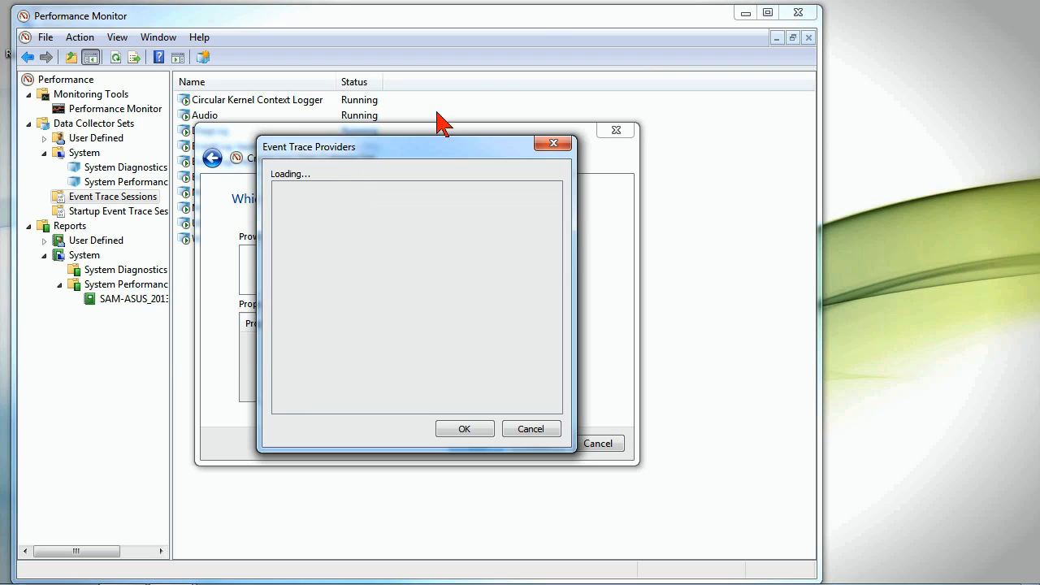
pyautogui.moveTo(671, 374)
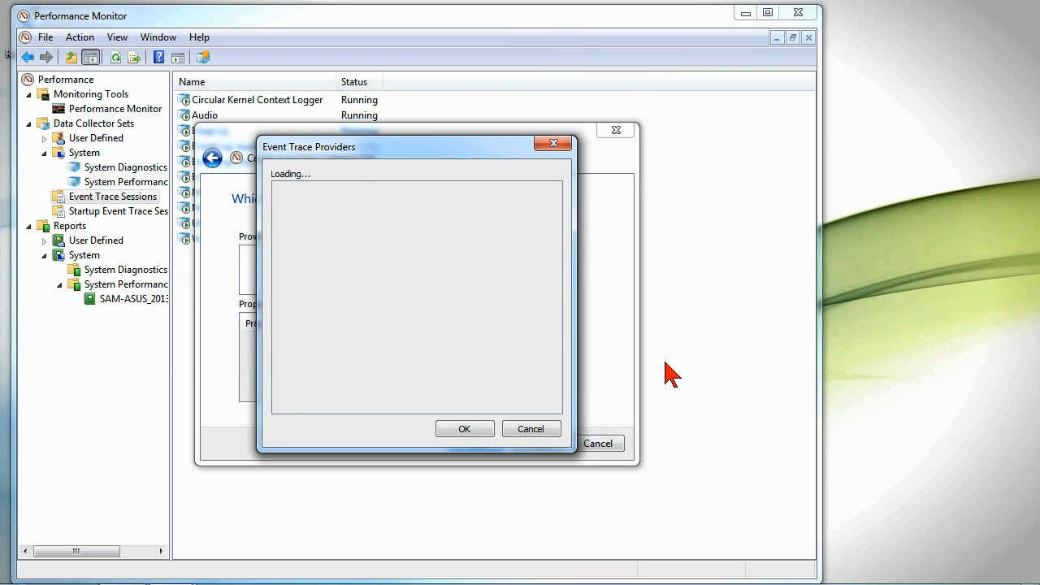
pyautogui.moveTo(668, 373)
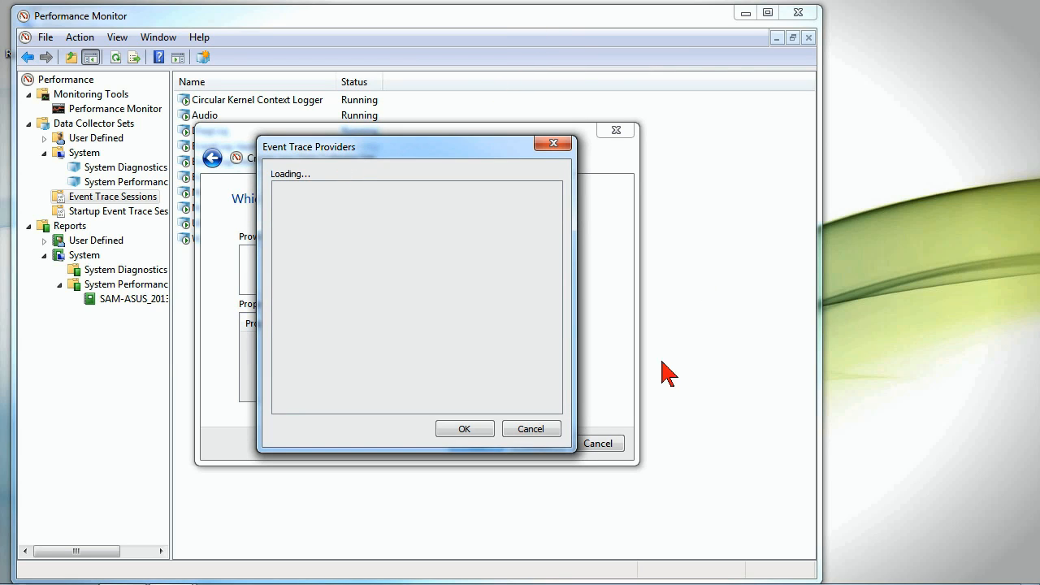
pyautogui.moveTo(514, 400)
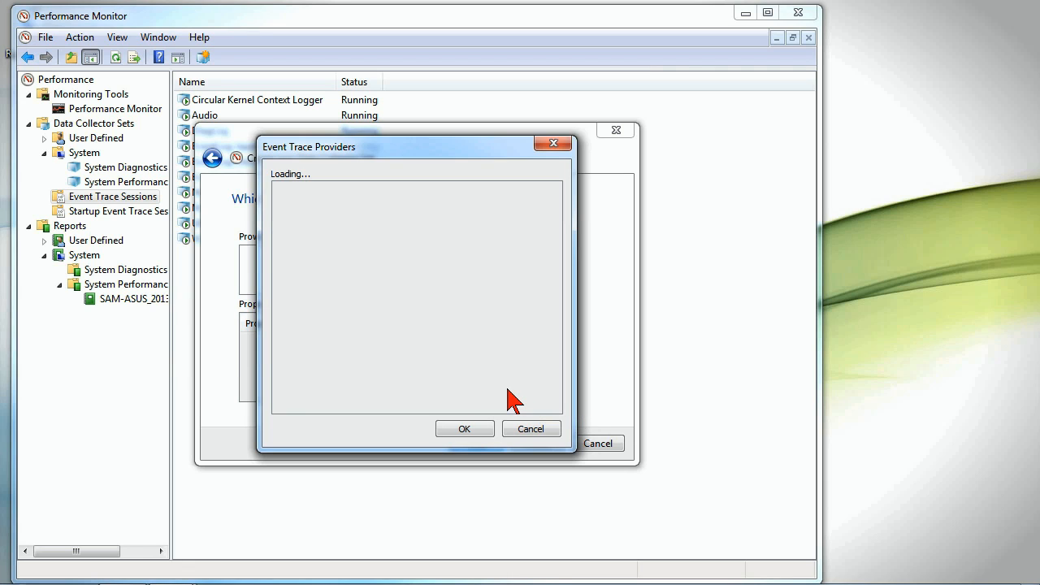
pyautogui.moveTo(335, 335)
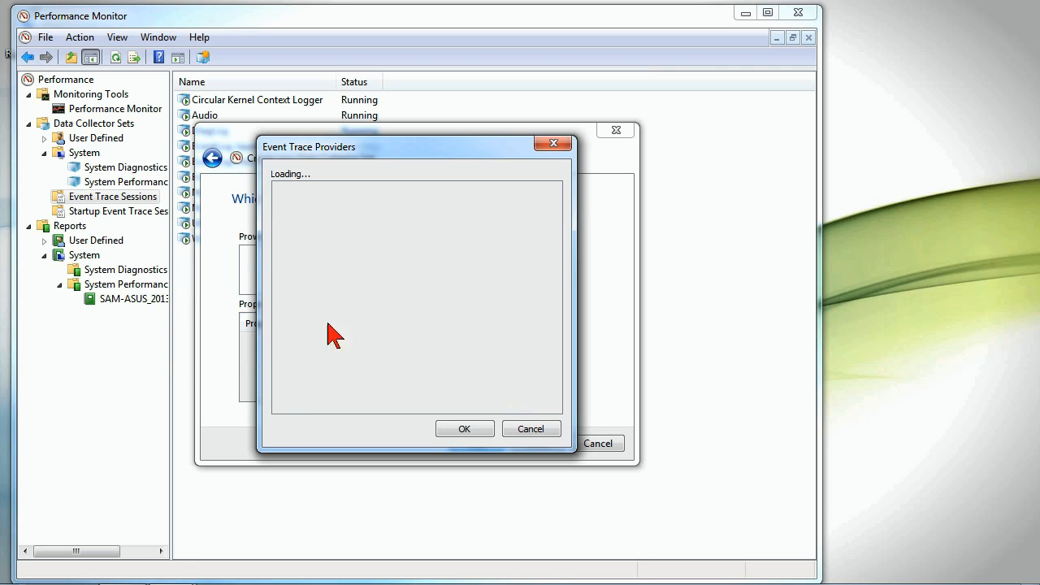
pyautogui.moveTo(78, 252)
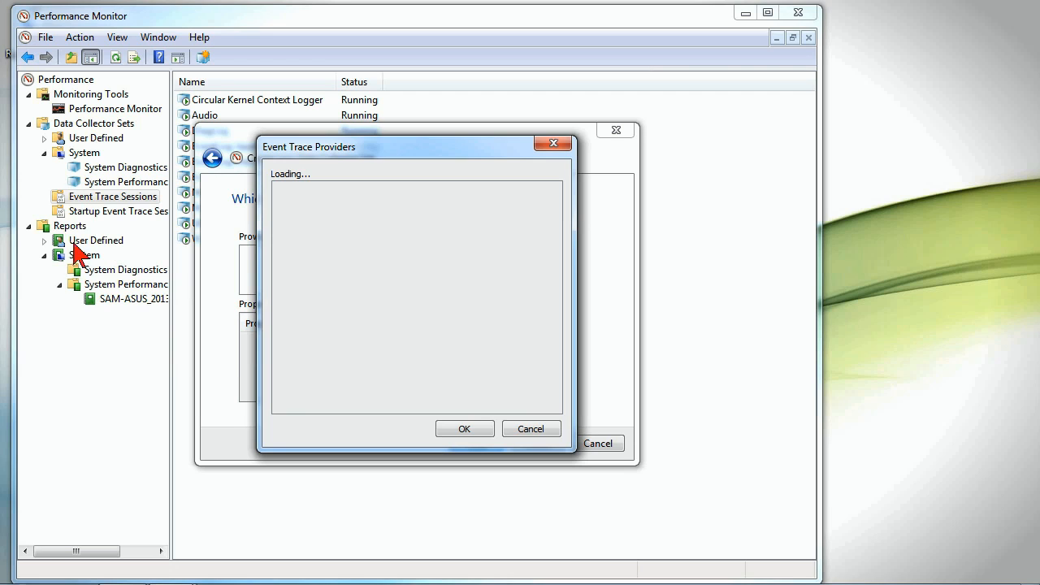
pyautogui.moveTo(67, 319)
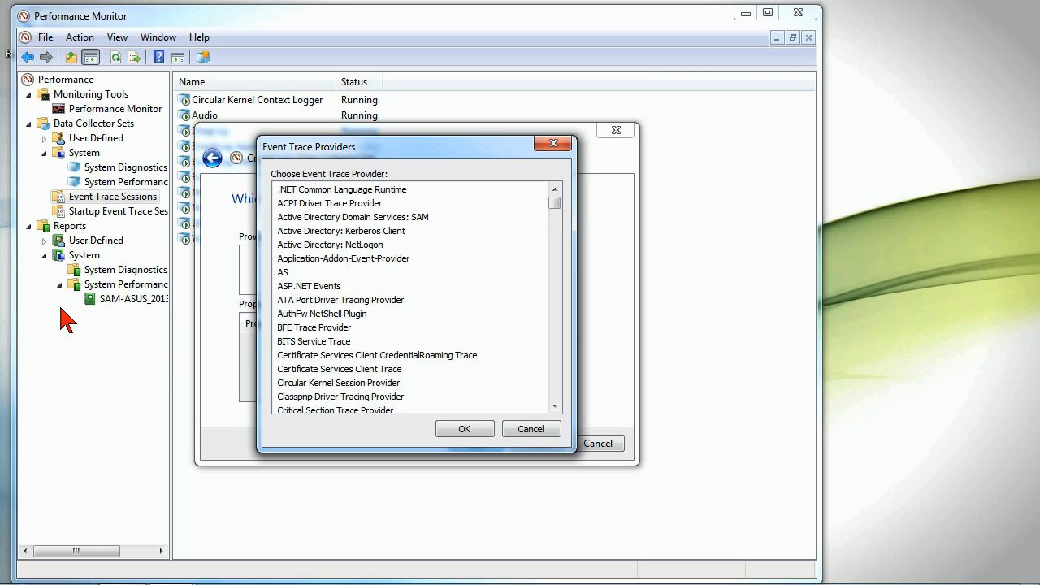
pyautogui.moveTo(291, 155)
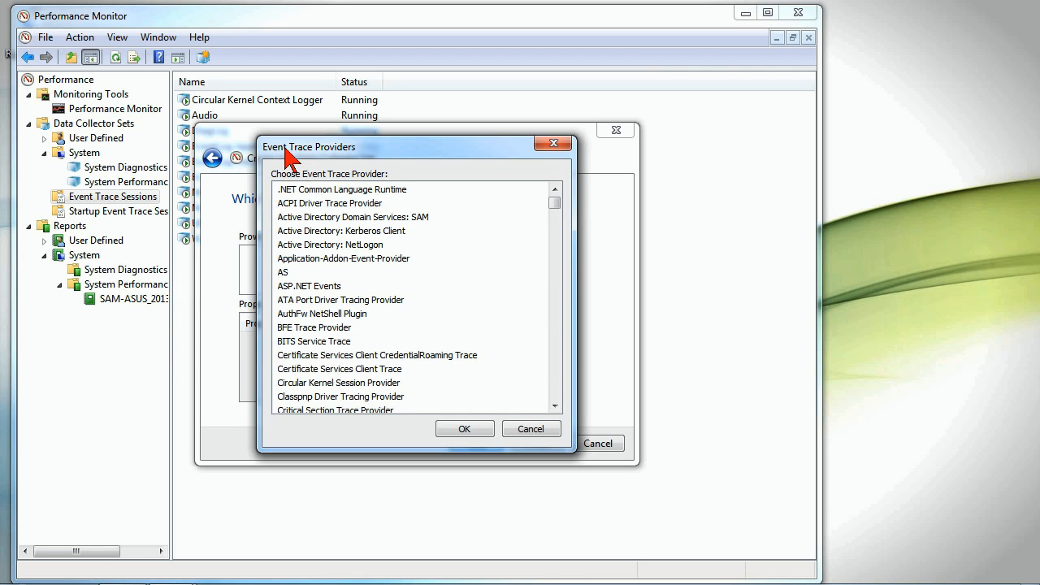
pyautogui.moveTo(300, 198)
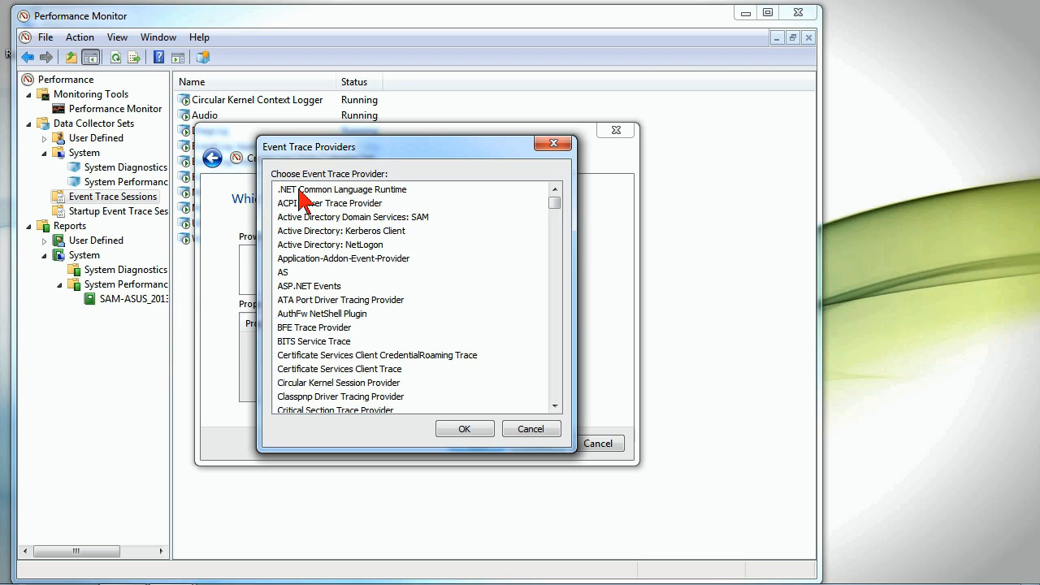
pyautogui.moveTo(319, 212)
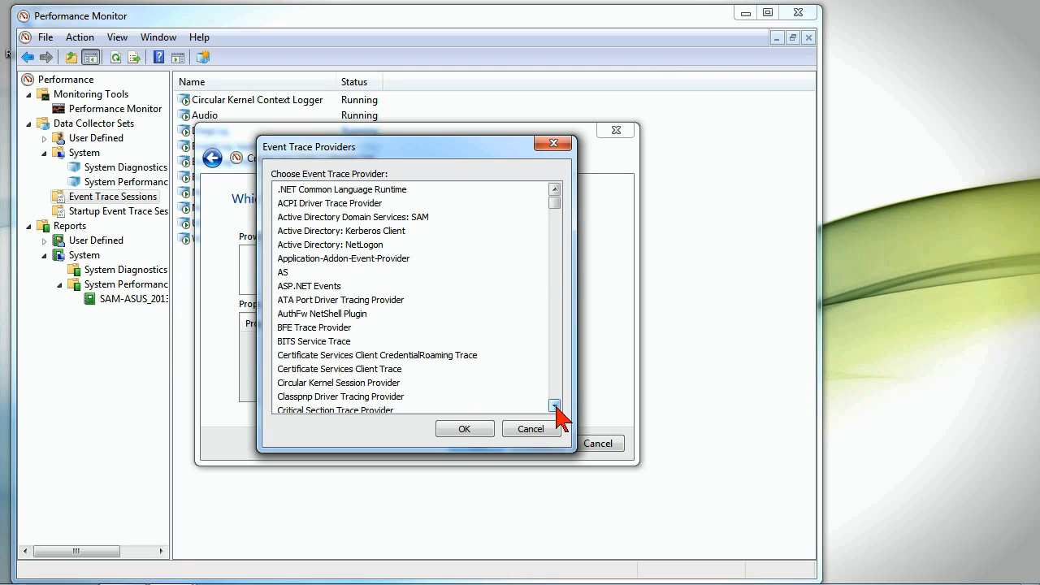
# - Add SQL2012 Trace from the providers list as the set's event trace provider
pyautogui.click(555, 406)
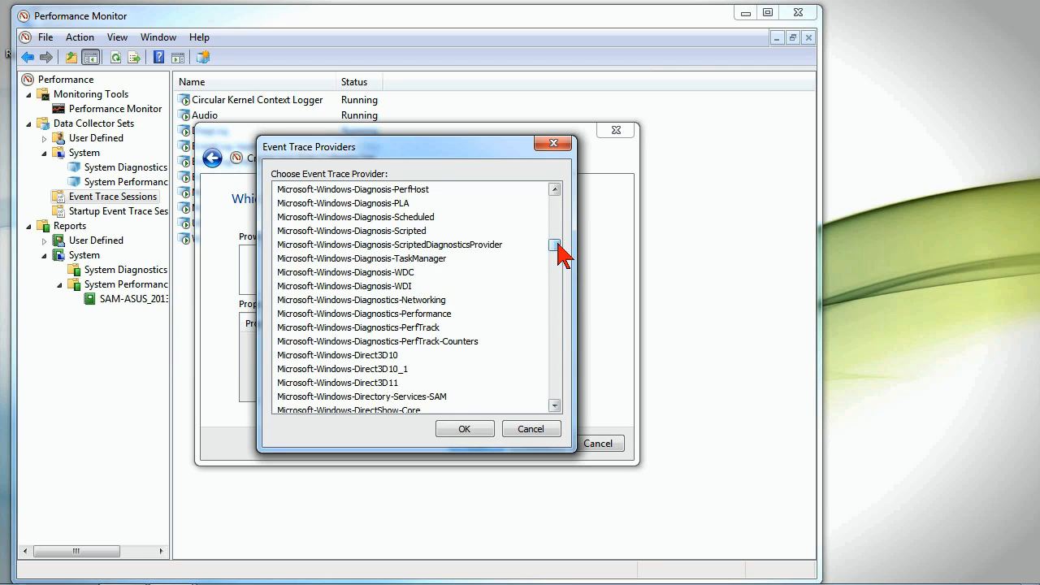
pyautogui.scroll(-3)
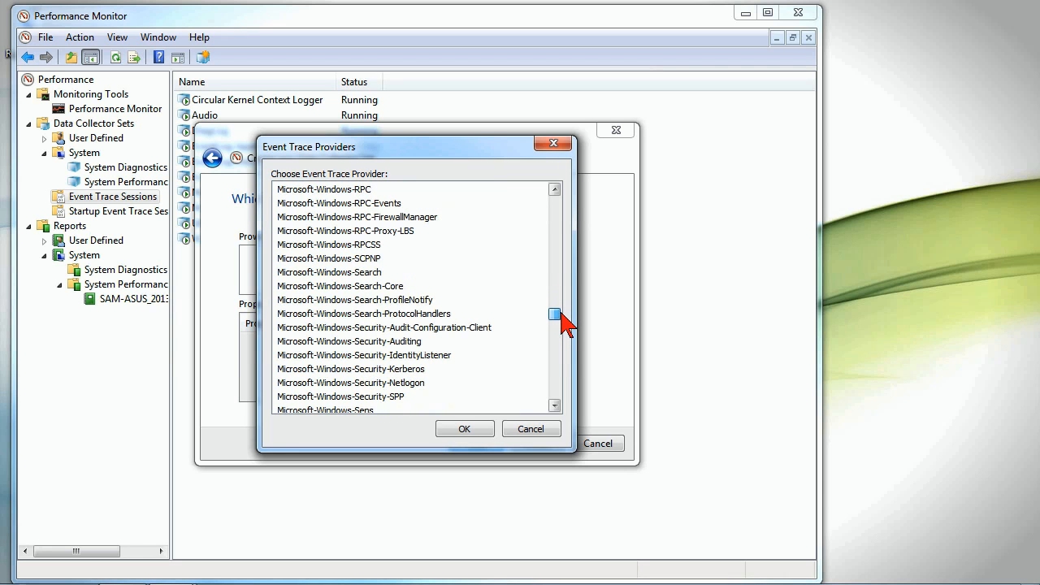
pyautogui.scroll(-3)
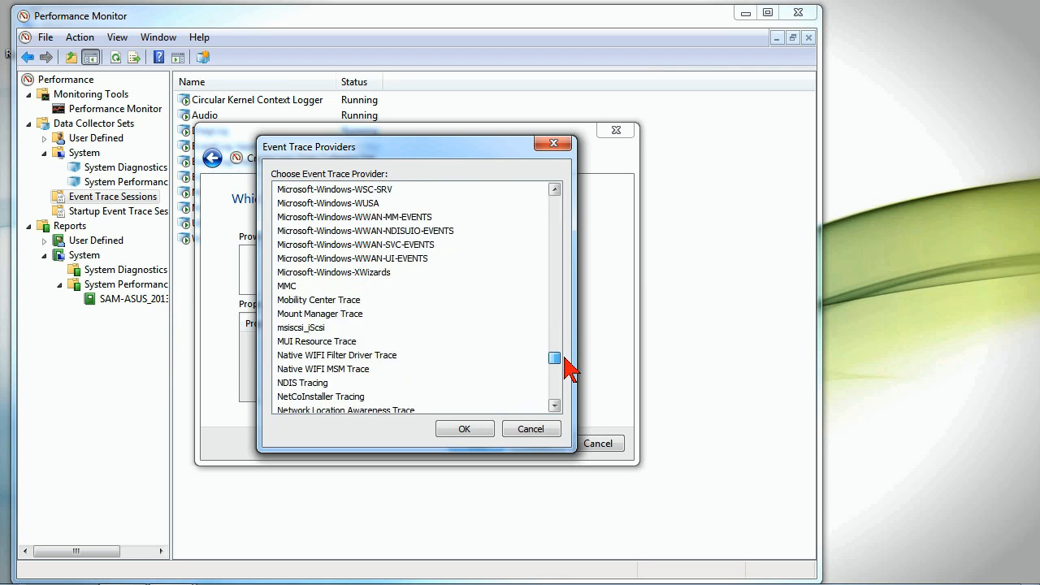
pyautogui.scroll(-3)
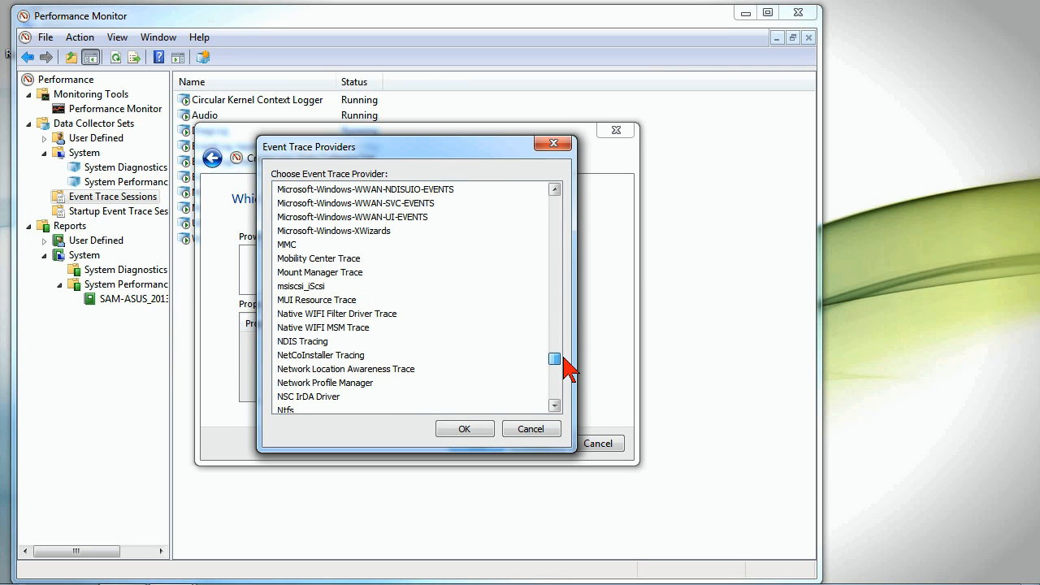
pyautogui.scroll(-3)
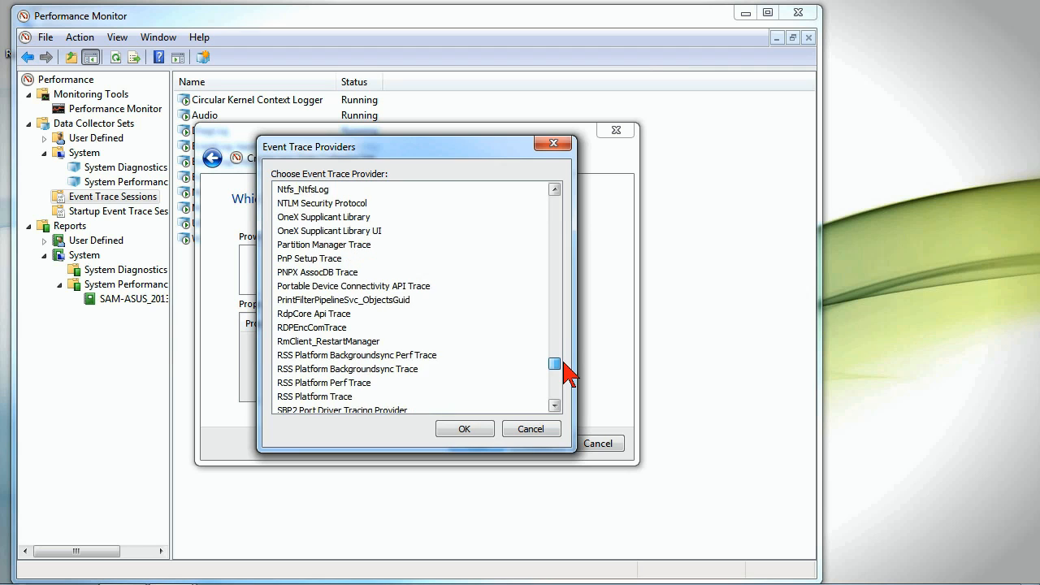
pyautogui.moveTo(556, 364); pyautogui.dragTo(556, 369)
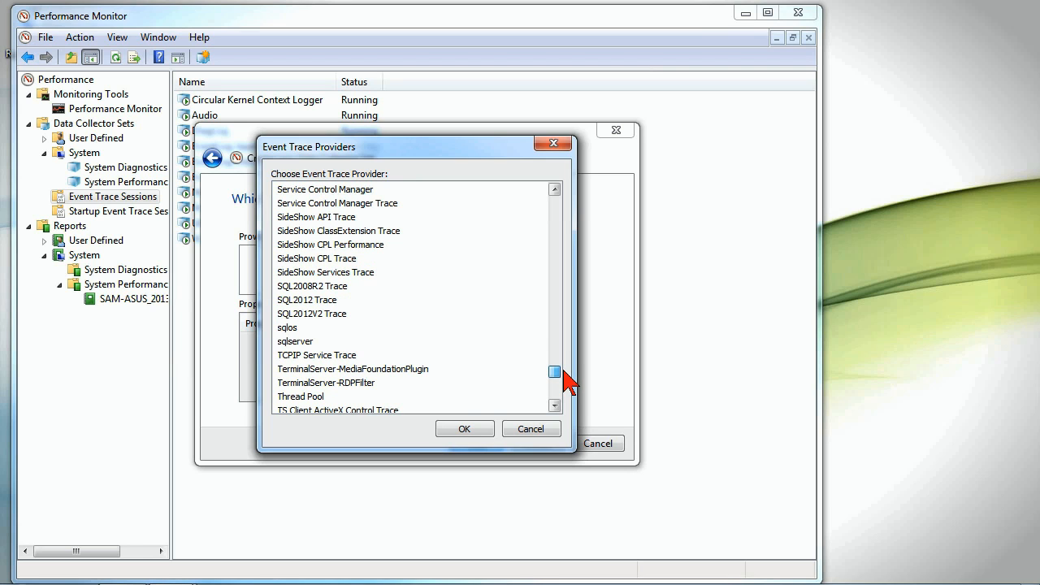
pyautogui.moveTo(338, 263)
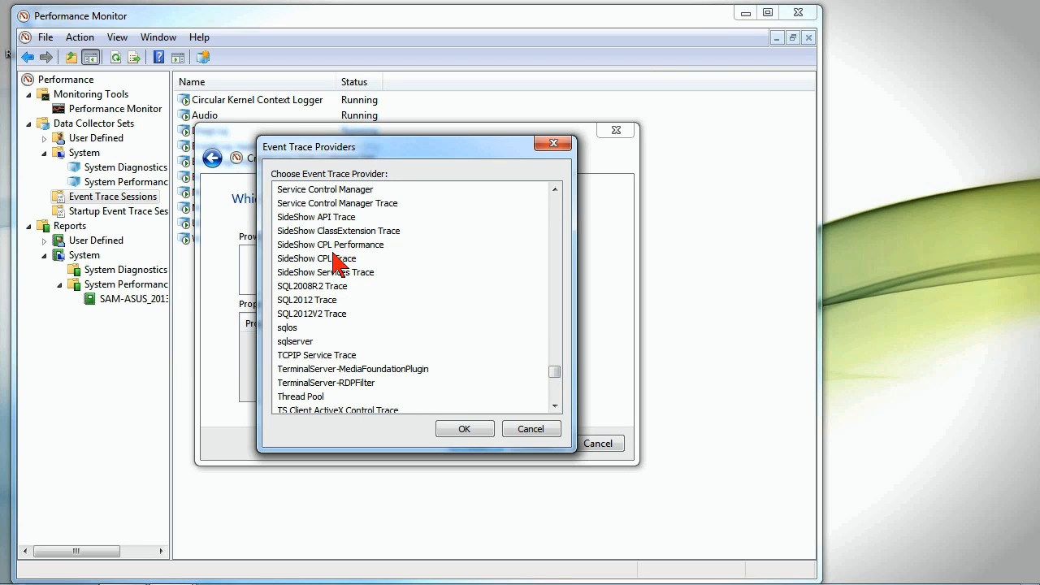
pyautogui.click(307, 299)
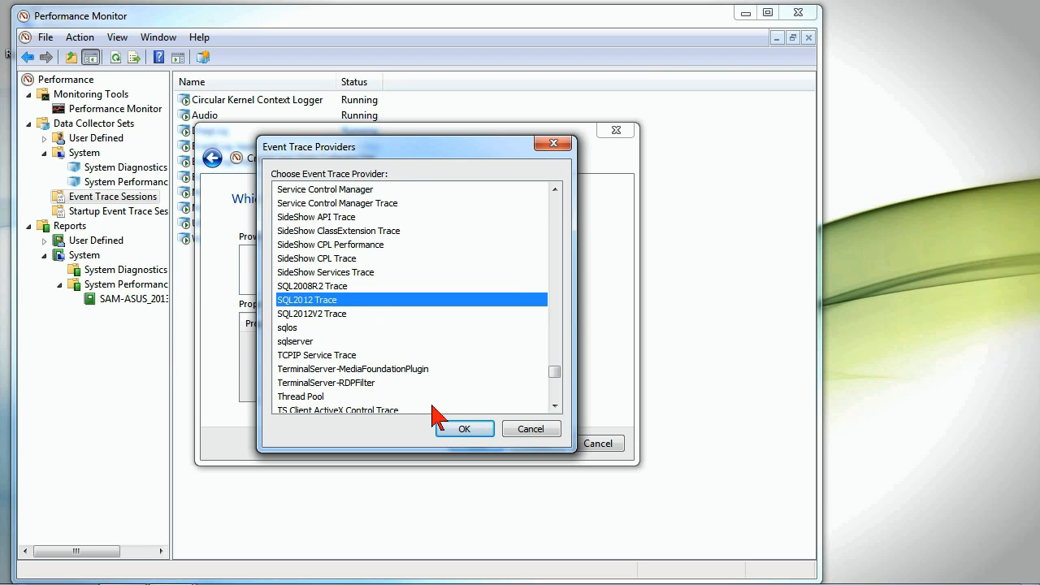
pyautogui.click(465, 429)
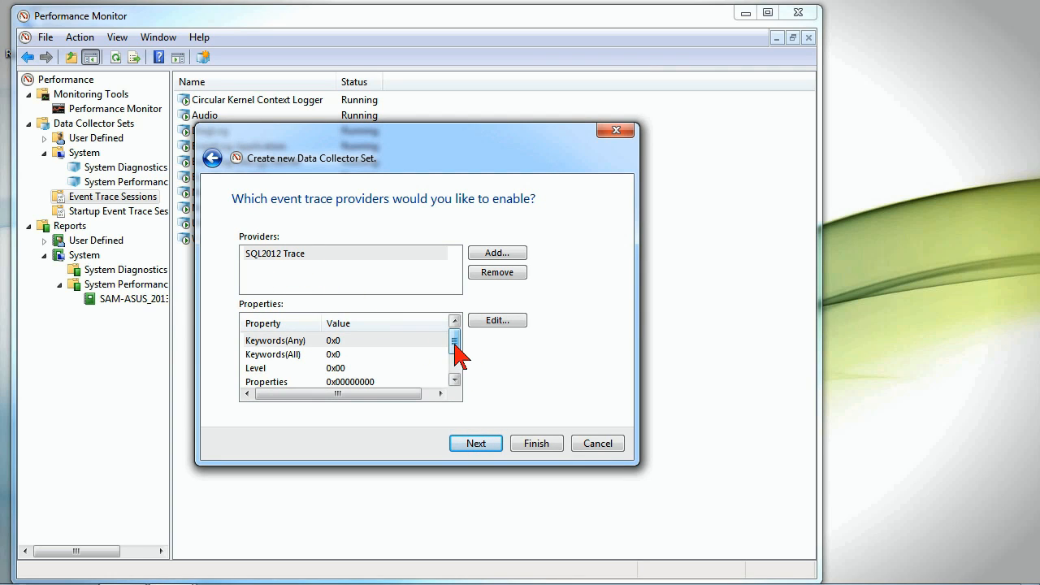
# - Keep the SQL2012 Trace properties and advance to the data save location page
pyautogui.click(497, 318)
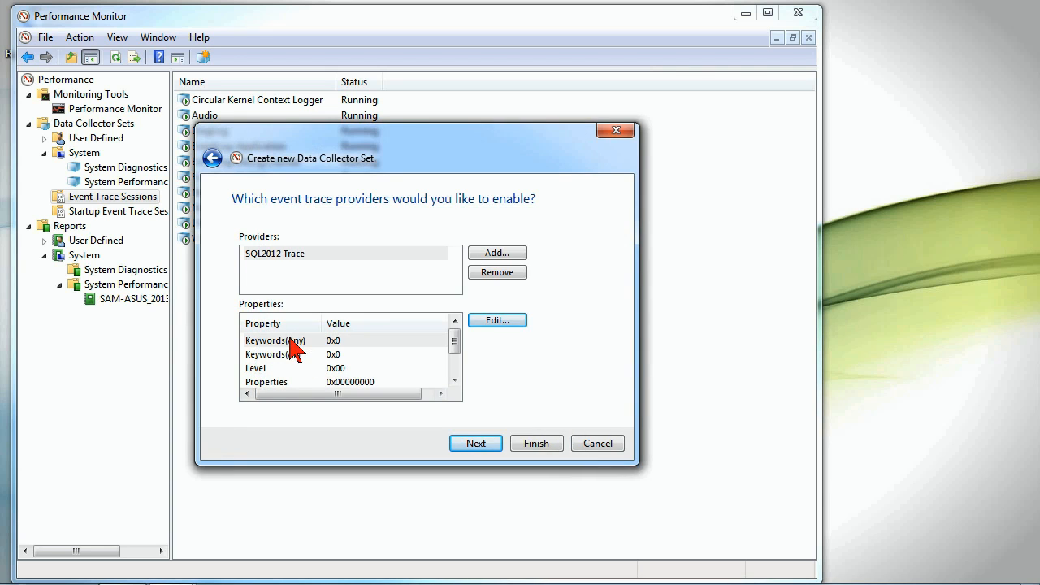
pyautogui.scroll(-3)
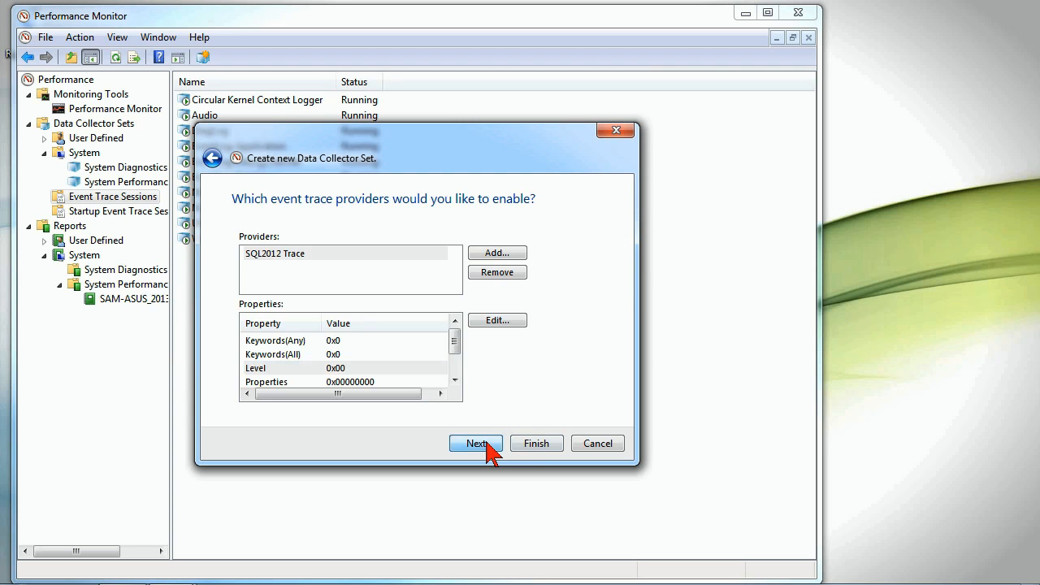
pyautogui.click(475, 442)
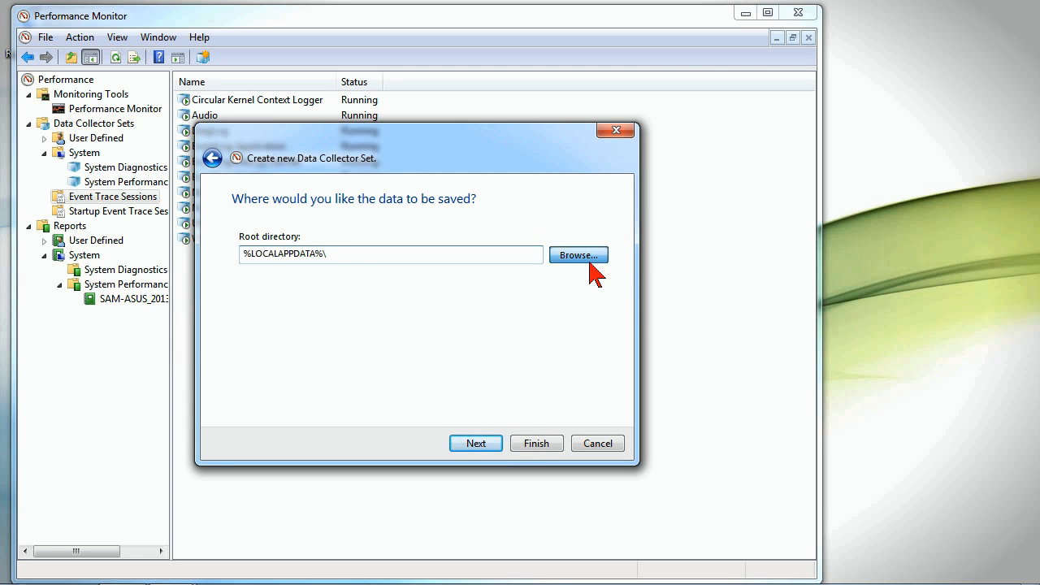
# - Set the collected data's root directory to the MKTG folder on drive D:
pyautogui.click(579, 254)
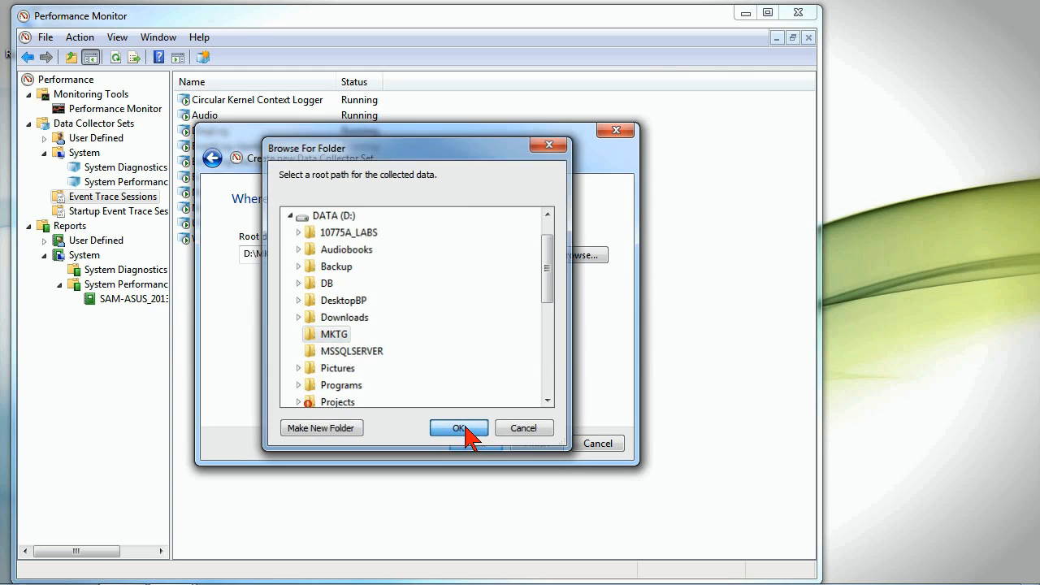
pyautogui.click(458, 427)
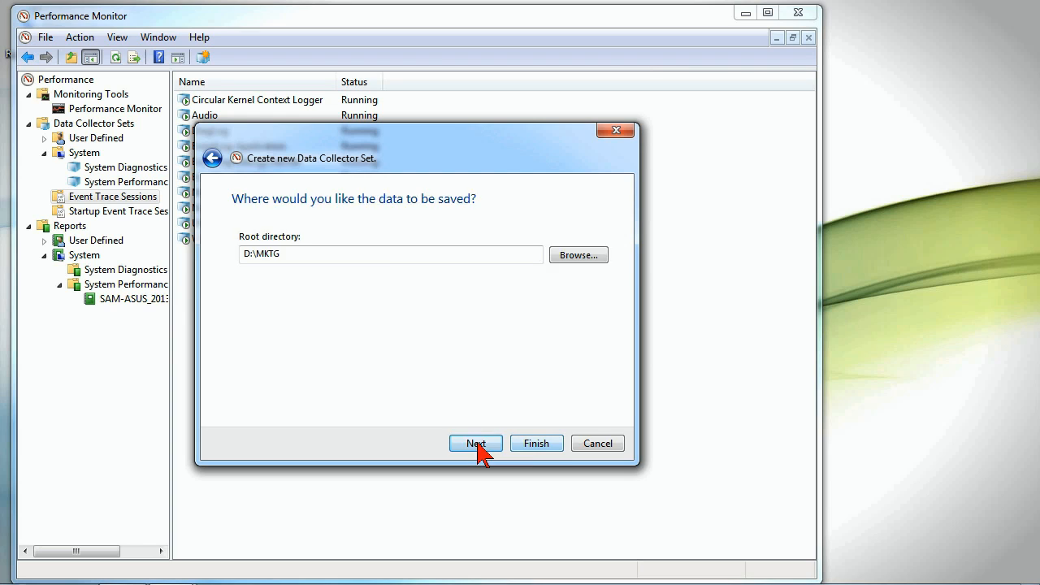
# - Finish the wizard with 'Start this data collector set now' so test runs immediately
pyautogui.click(474, 442)
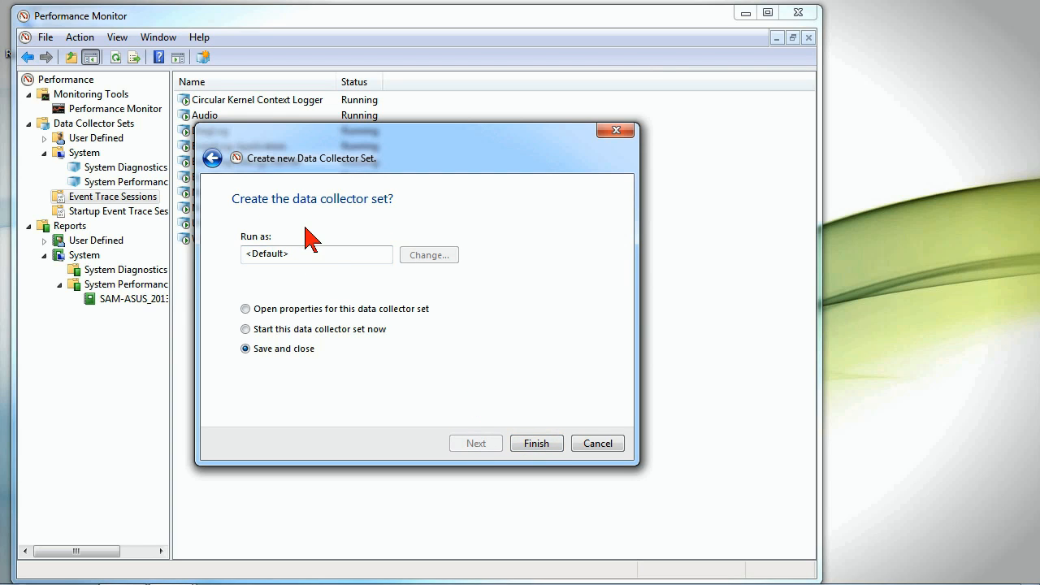
pyautogui.click(315, 253)
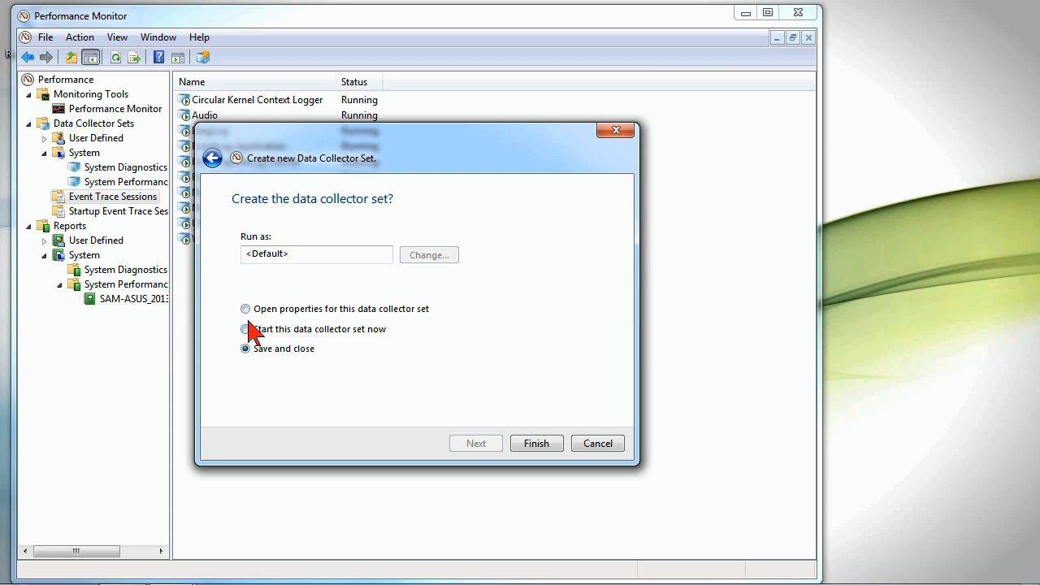
pyautogui.moveTo(283, 350)
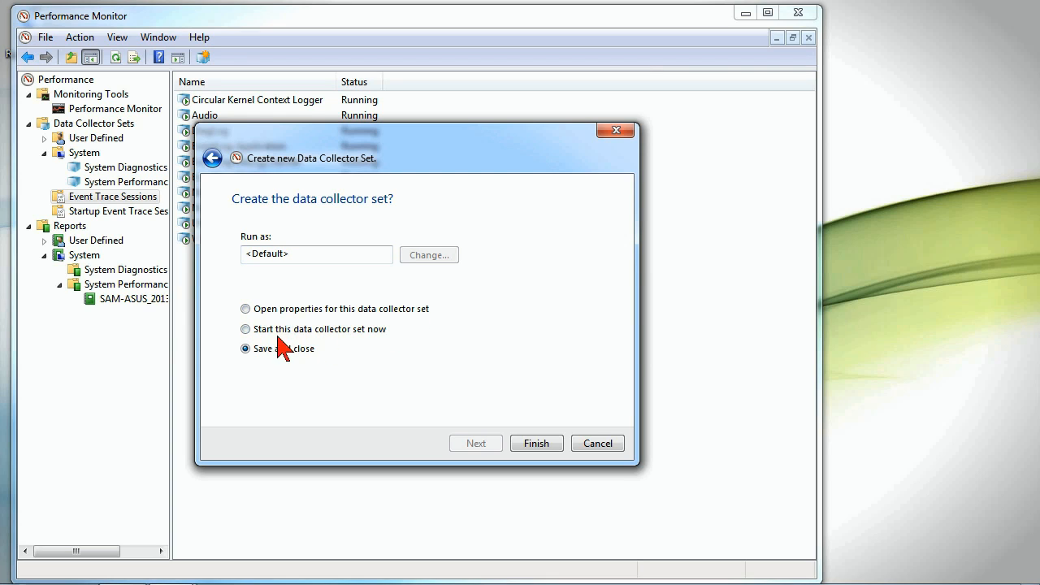
pyautogui.click(244, 328)
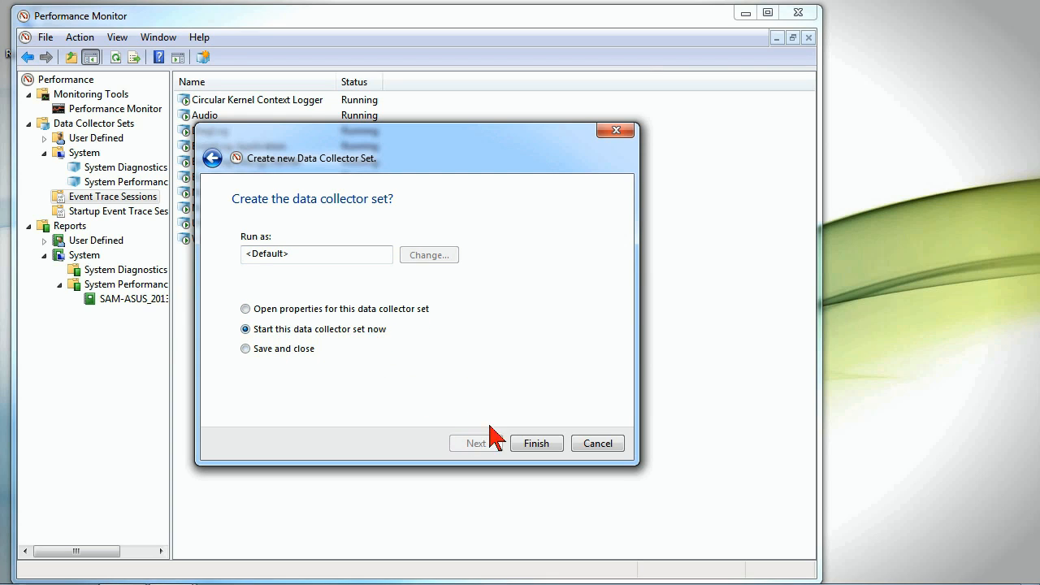
pyautogui.click(536, 442)
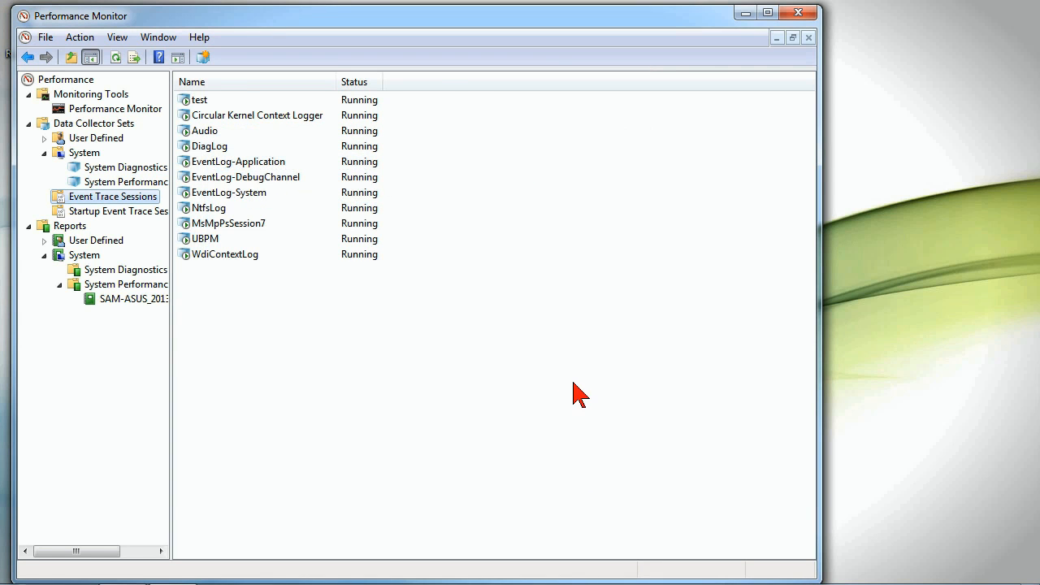
pyautogui.moveTo(543, 419)
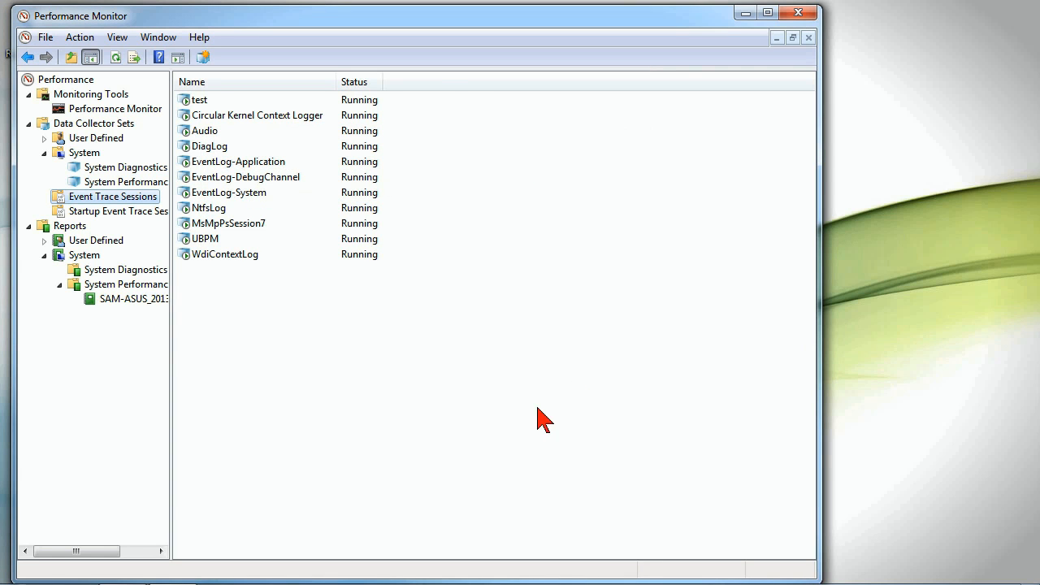
pyautogui.moveTo(231, 227)
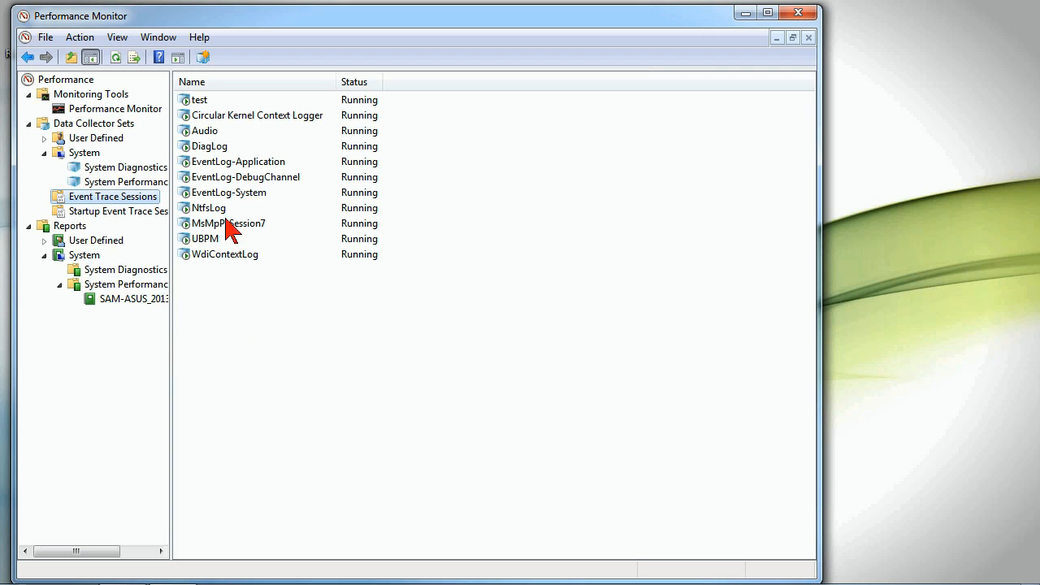
pyautogui.moveTo(61, 176)
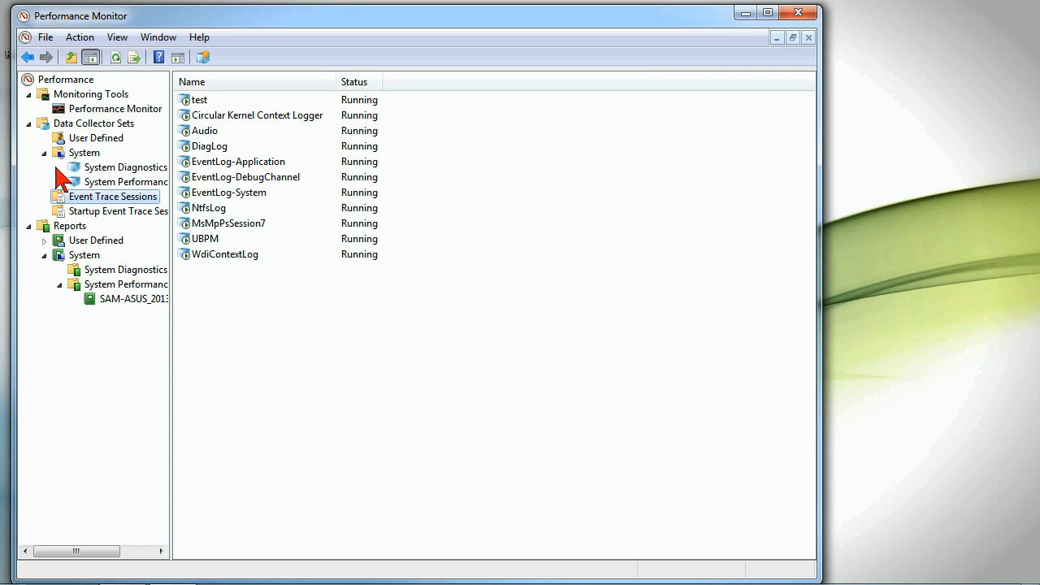
pyautogui.moveTo(133, 235)
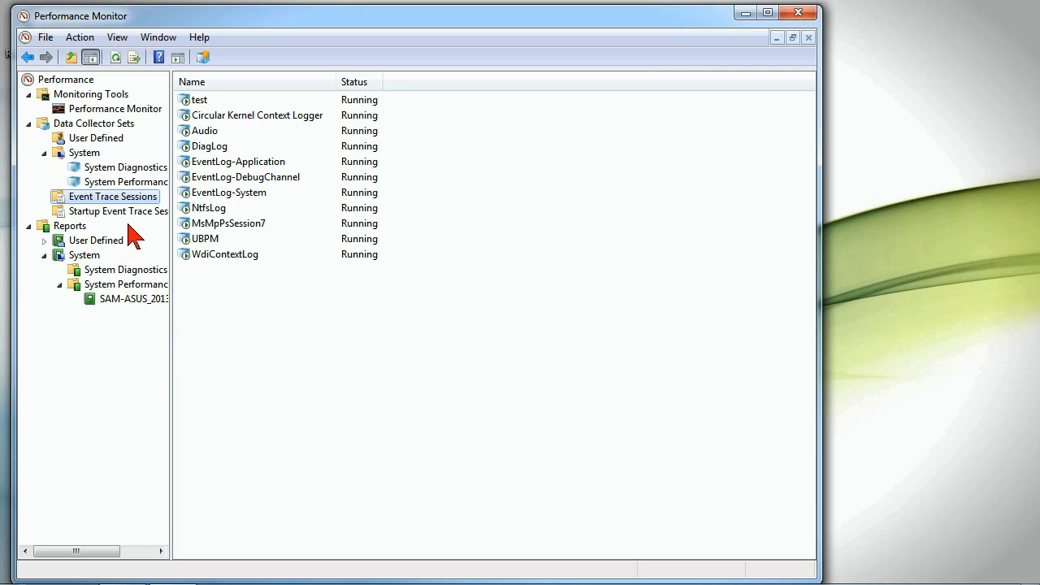
pyautogui.moveTo(123, 330)
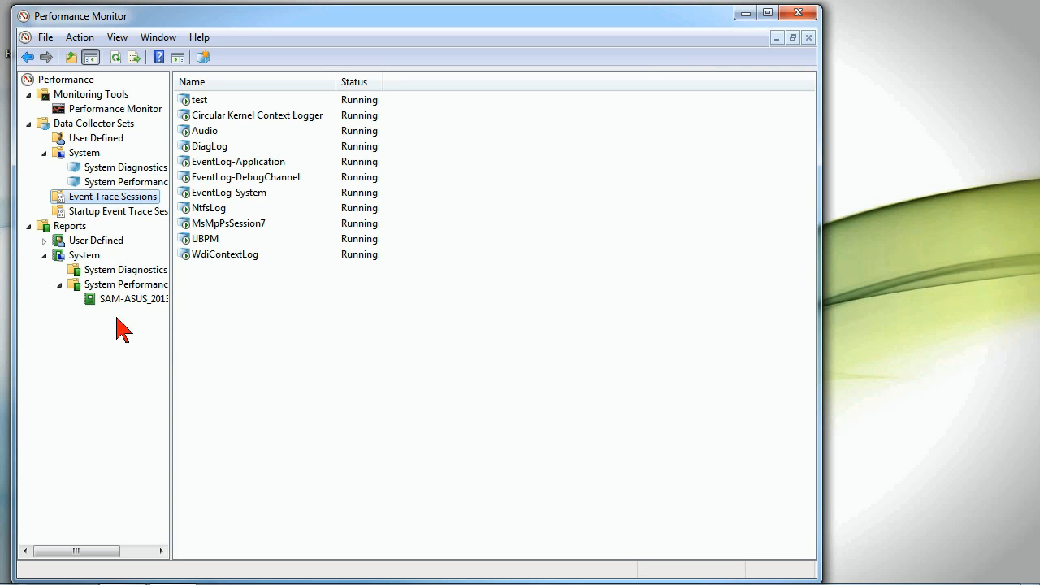
# - Load the computer's System Performance report graph under Reports > System
pyautogui.click(133, 299)
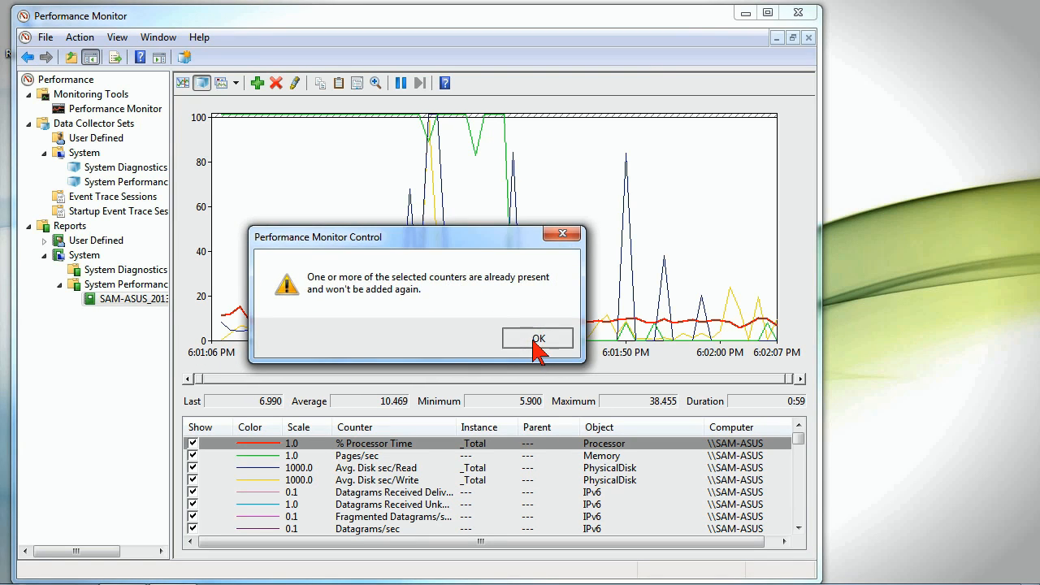
# - Dismiss the duplicate-counters warning and bring up the graph's counter actions
pyautogui.click(536, 338)
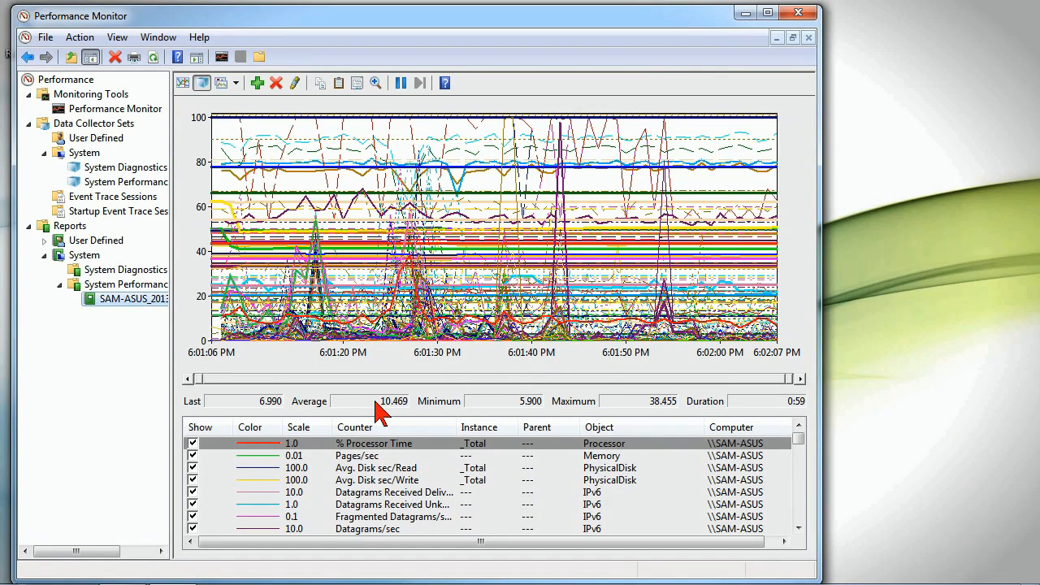
pyautogui.moveTo(339, 213)
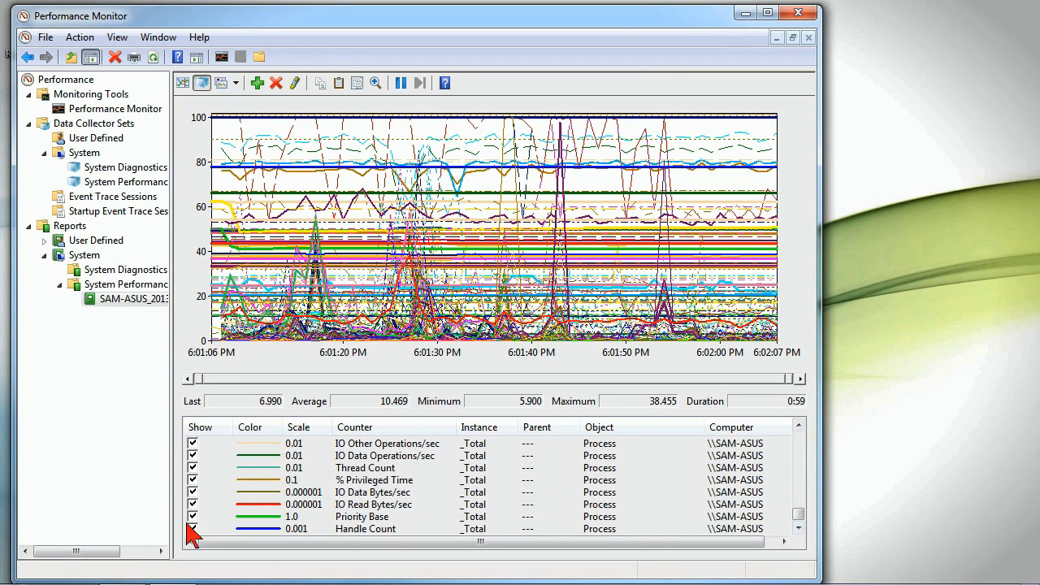
pyautogui.rightClick(195, 447)
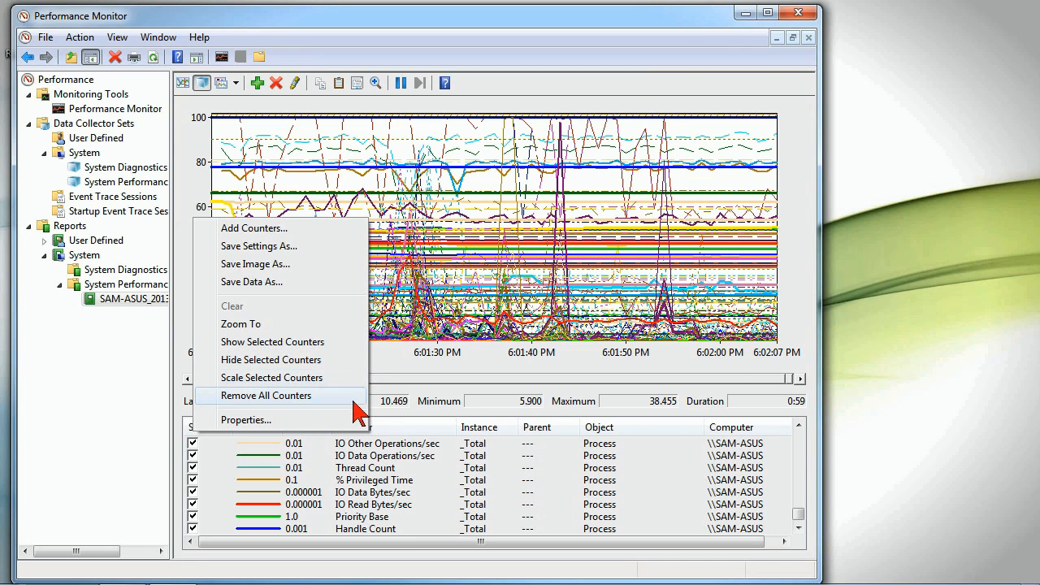
pyautogui.moveTo(315, 416)
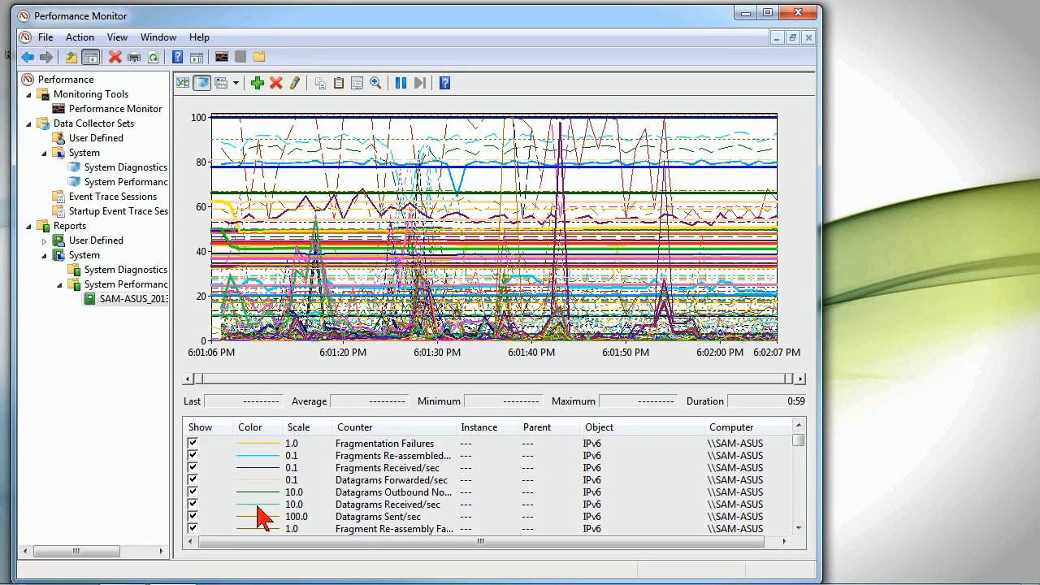
# - Hide the disk and network counter groups, then show IO Data Operations/sec statistics
pyautogui.click(798, 472)
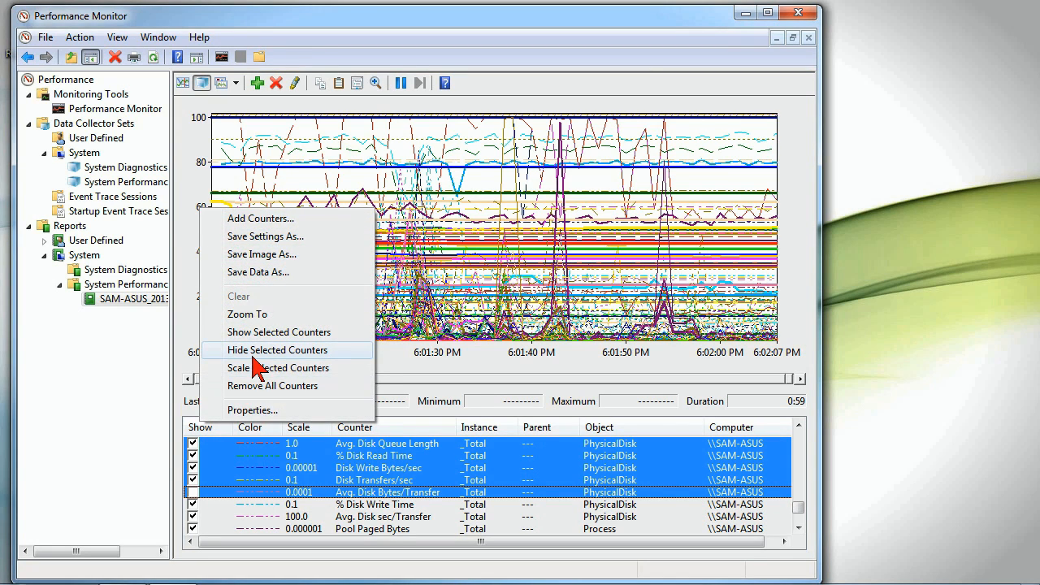
pyautogui.click(278, 350)
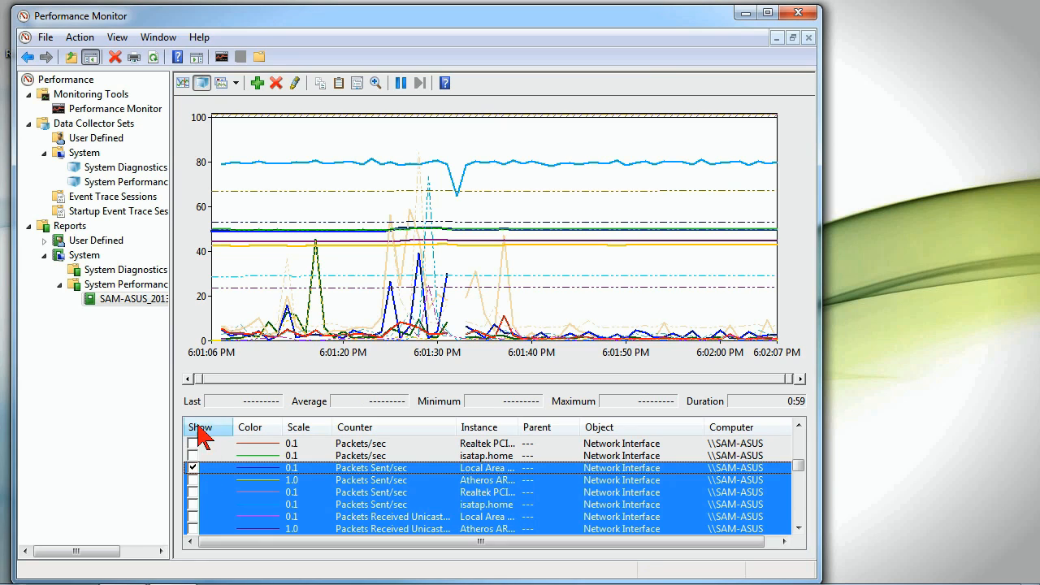
pyautogui.rightClick(202, 426)
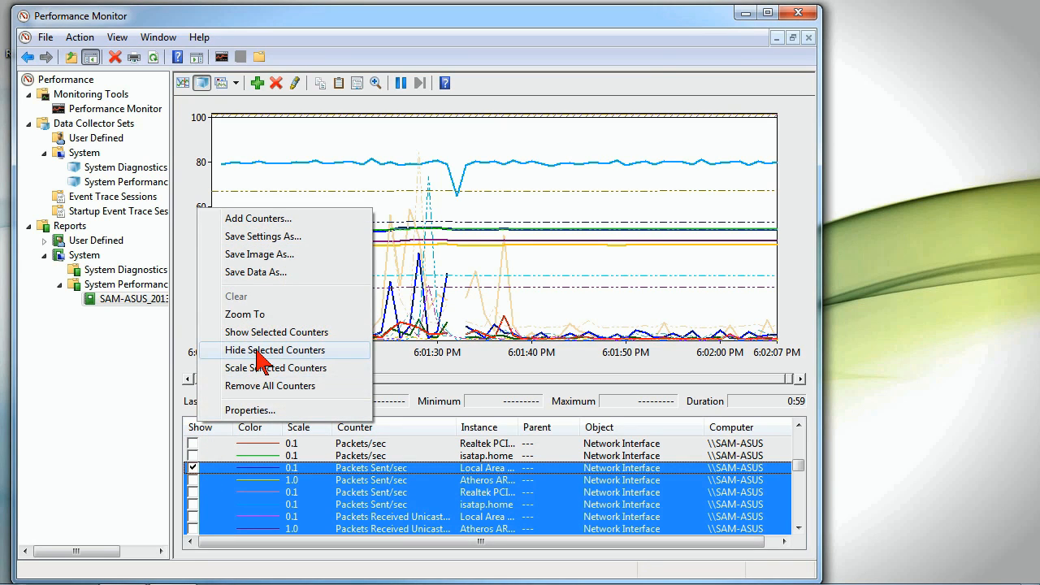
pyautogui.click(273, 349)
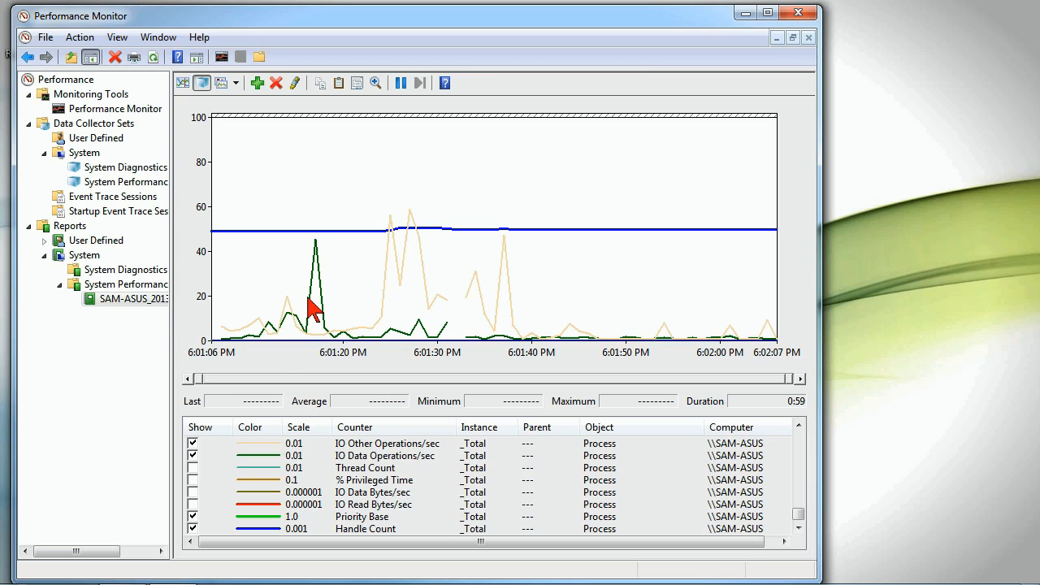
pyautogui.click(387, 456)
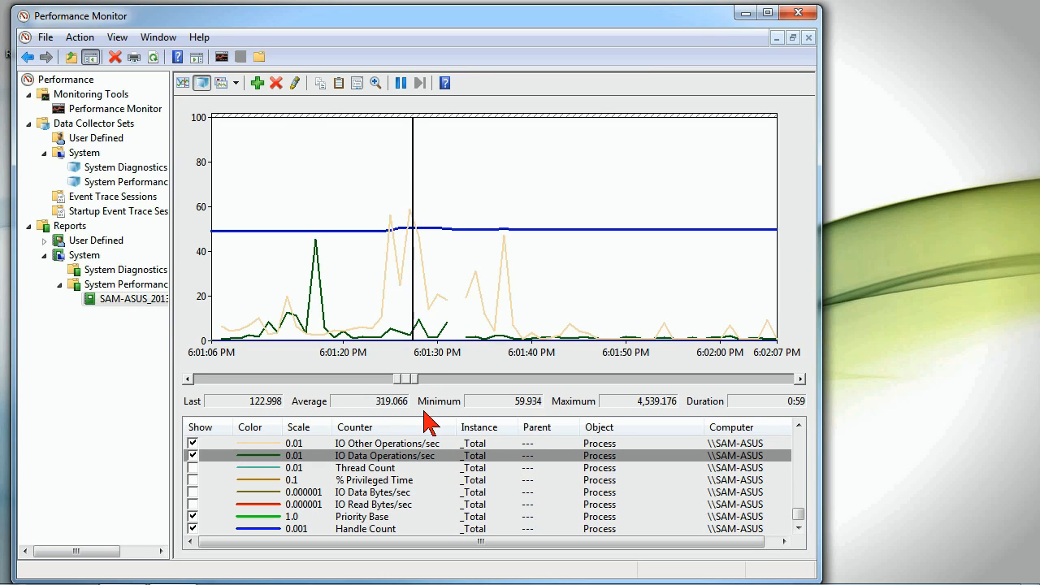
pyautogui.moveTo(735, 426)
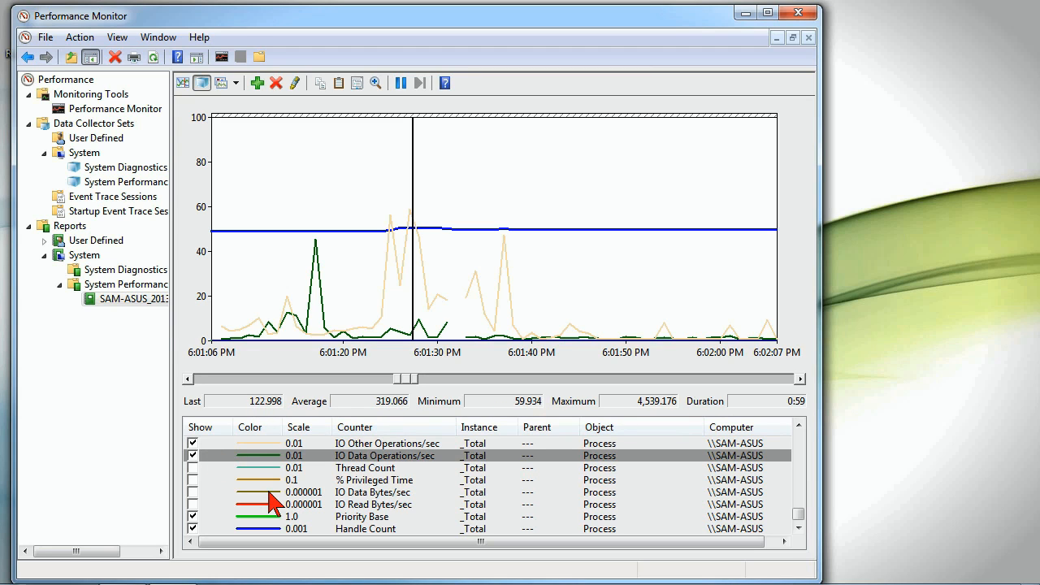
pyautogui.moveTo(398, 277)
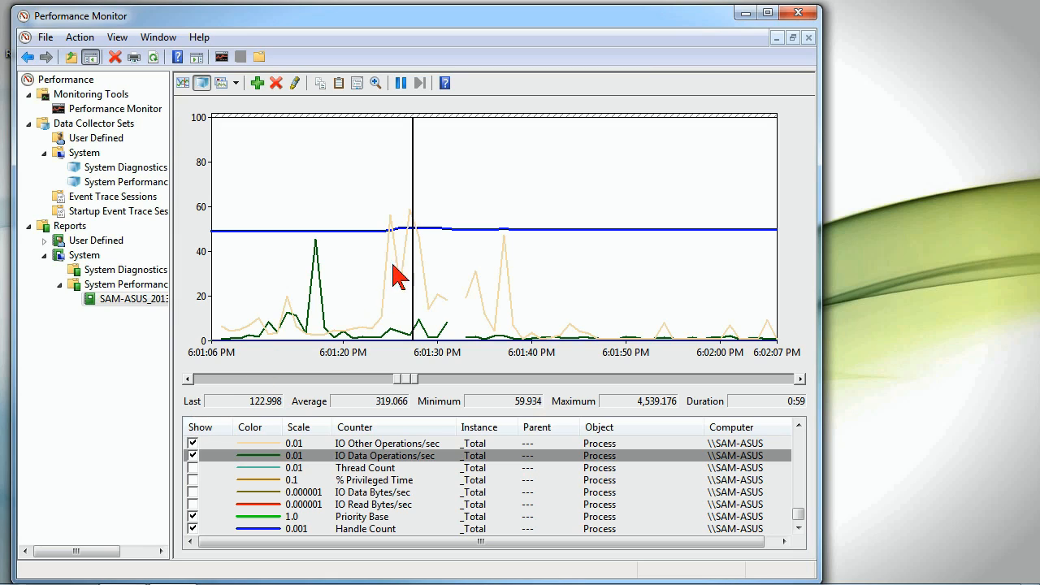
pyautogui.moveTo(294, 333)
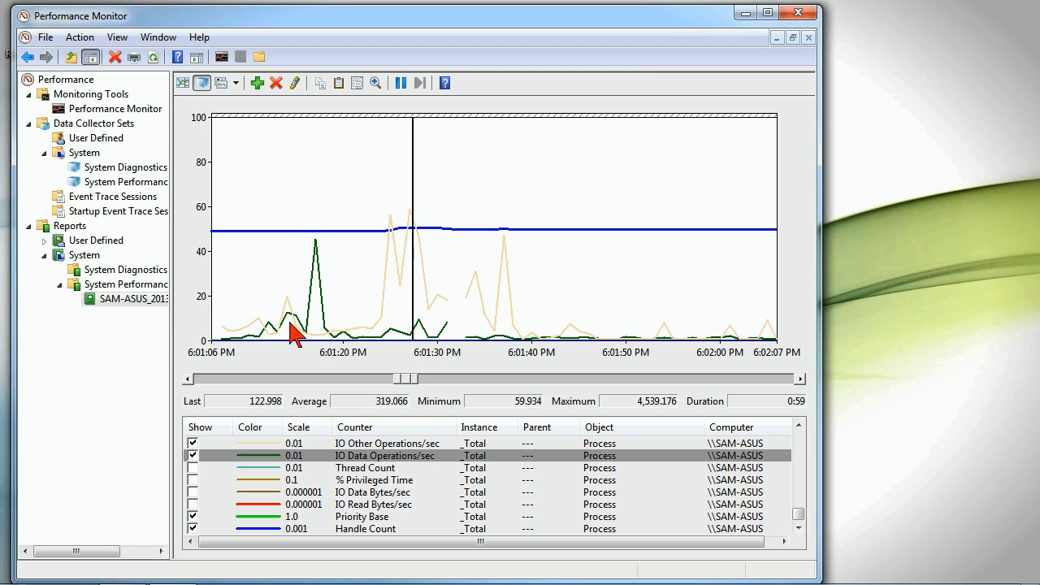
pyautogui.moveTo(325, 303)
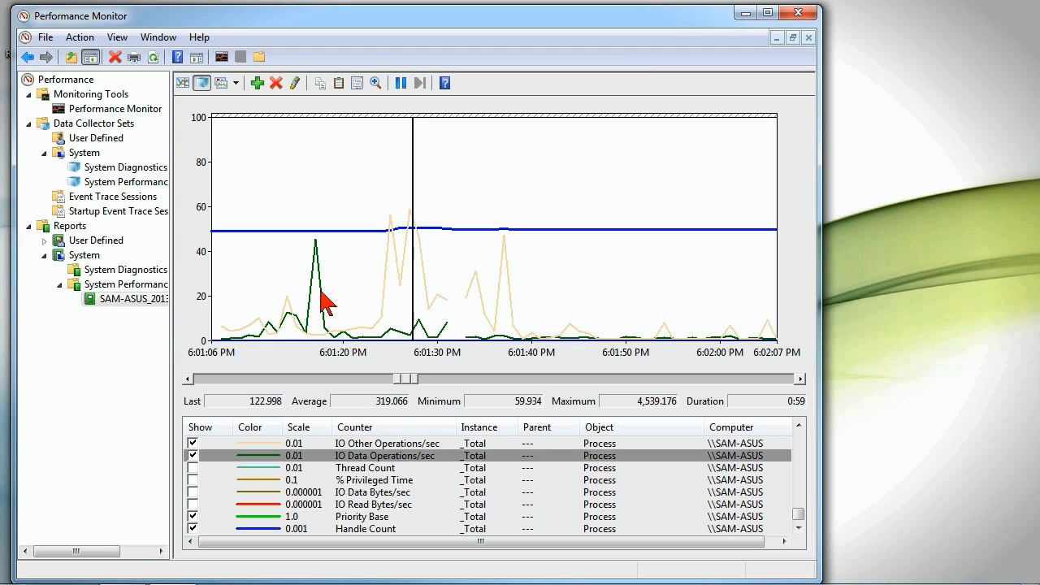
pyautogui.moveTo(366, 293)
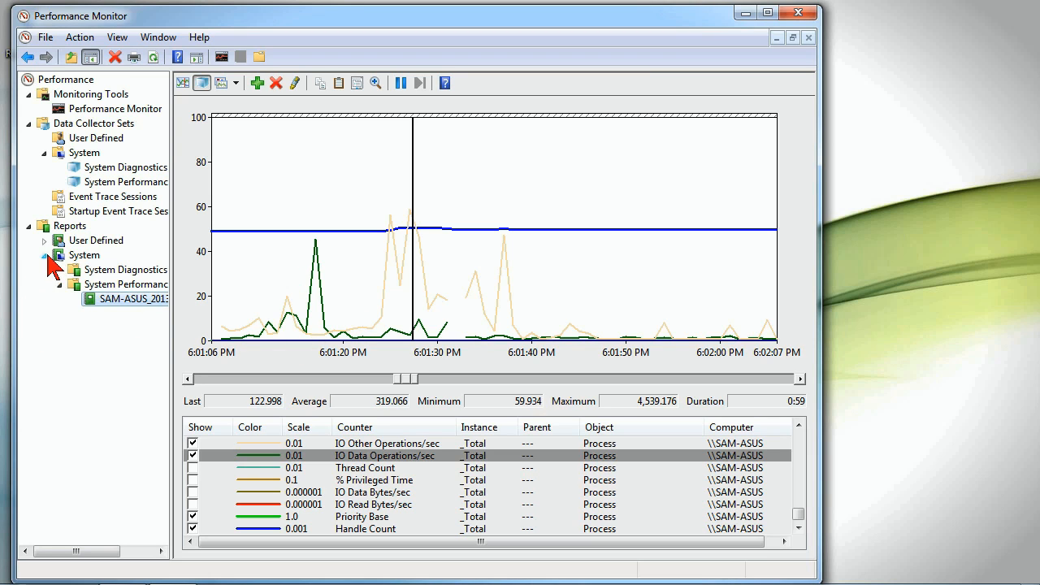
# - Start a New Data Collector Set under User Defined from the Basic template
pyautogui.click(125, 283)
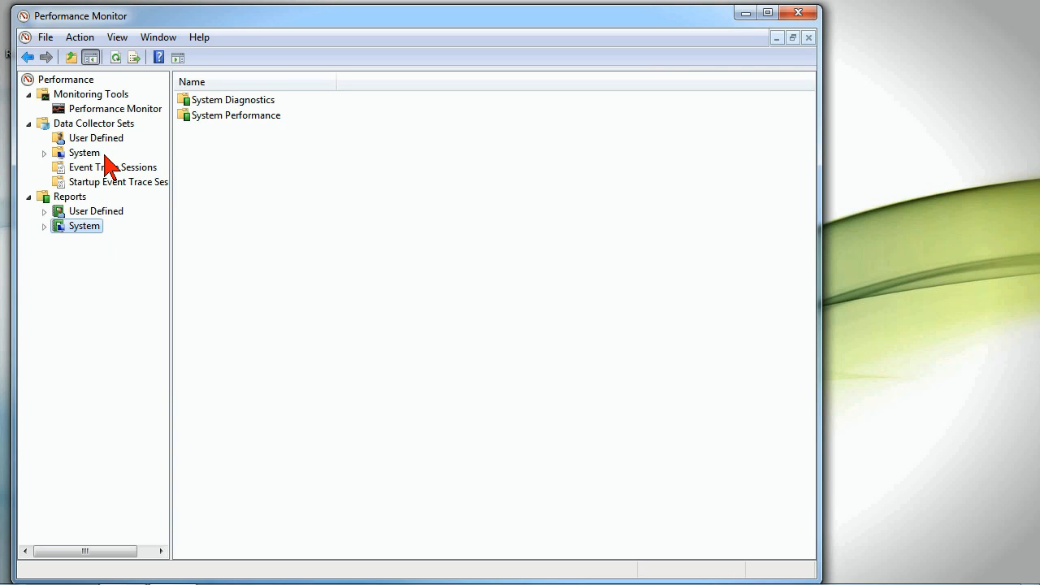
pyautogui.moveTo(95, 146)
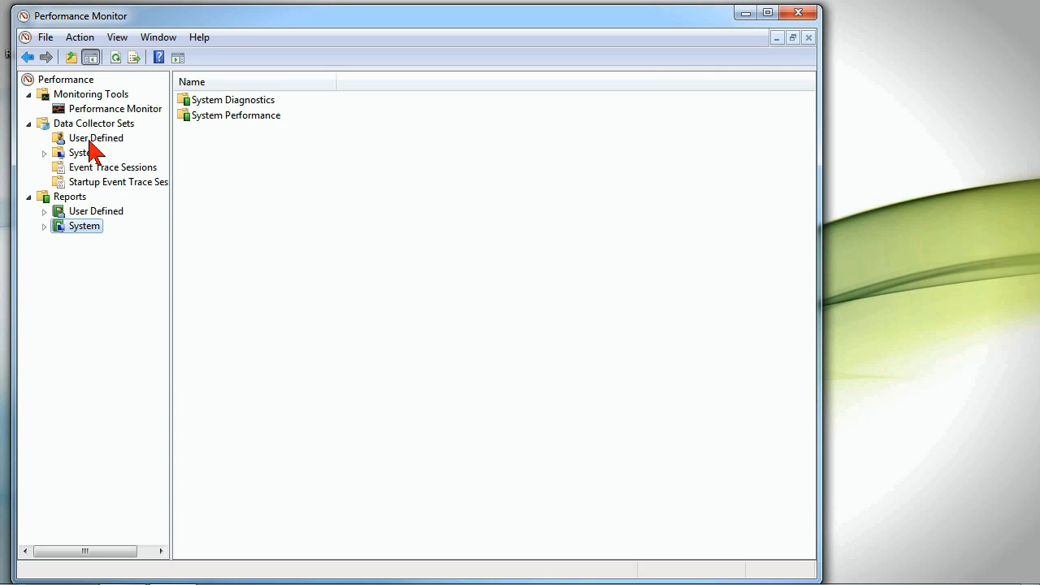
pyautogui.rightClick(95, 137)
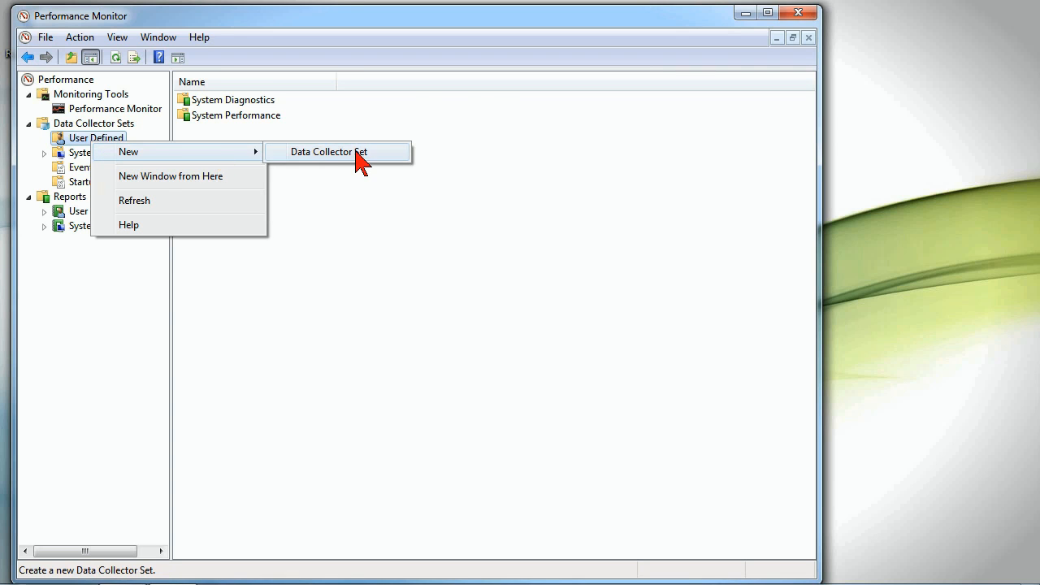
pyautogui.click(330, 153)
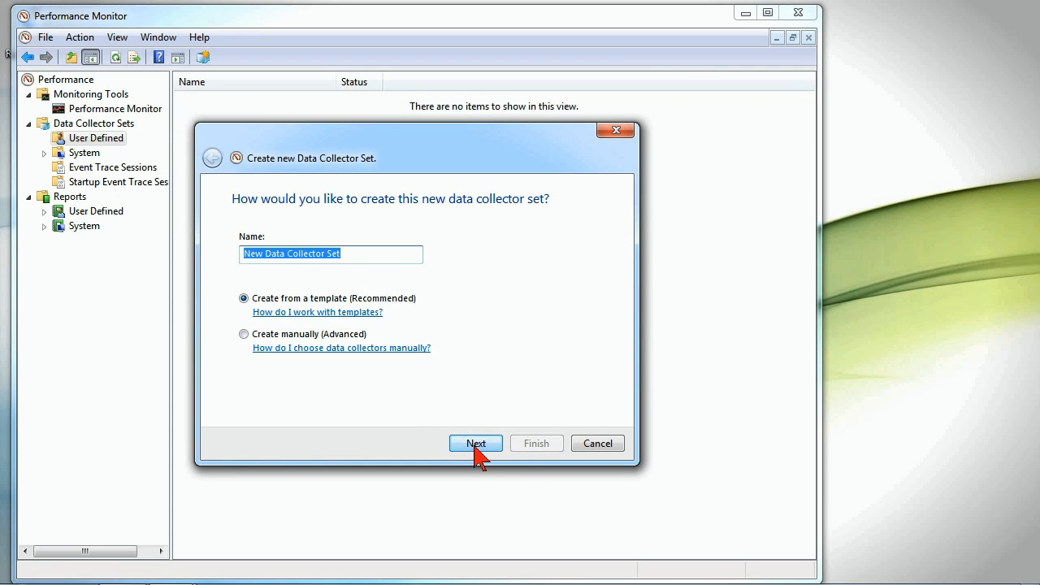
pyautogui.click(475, 443)
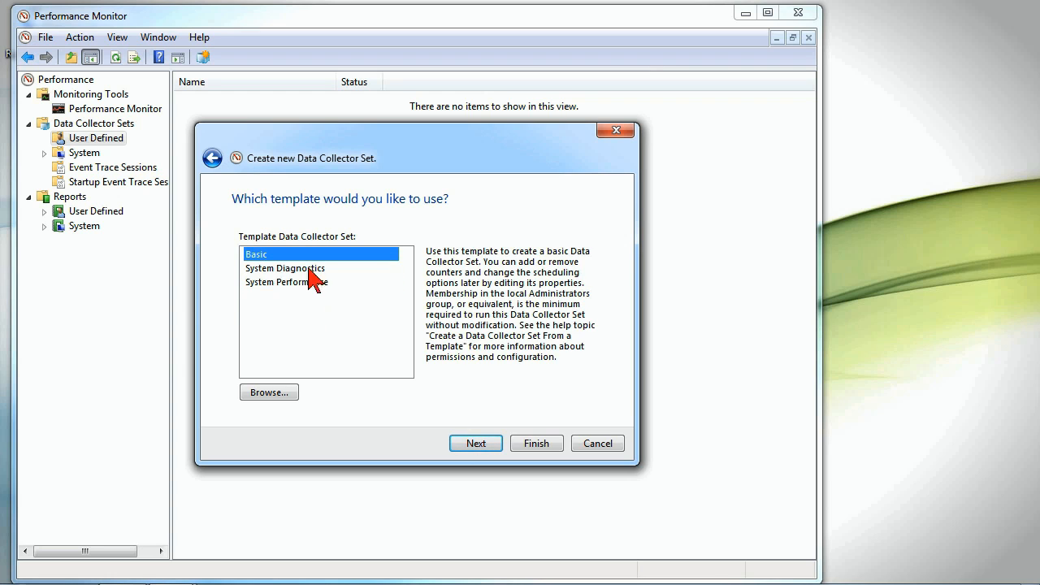
pyautogui.click(475, 442)
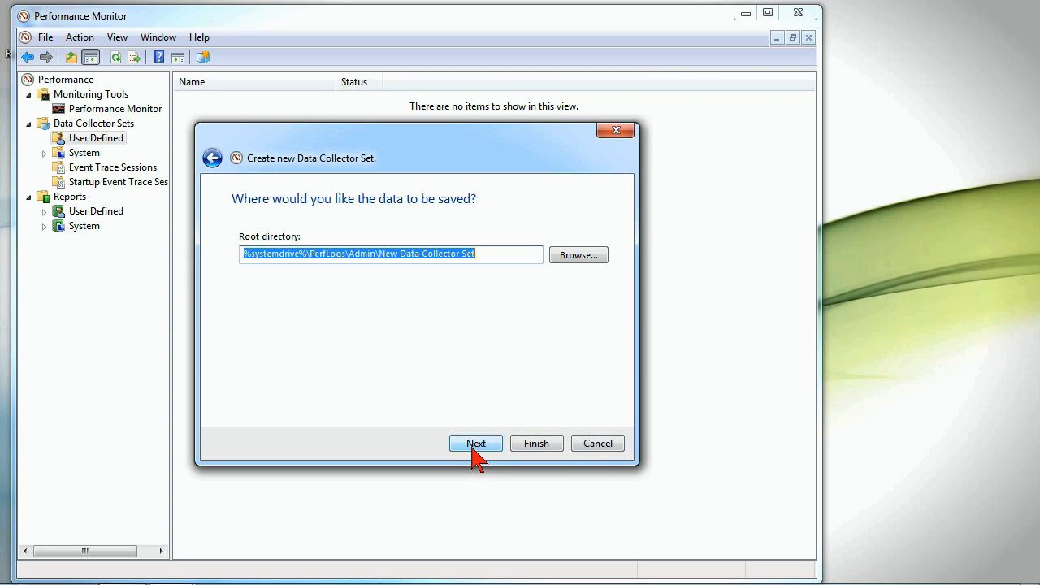
# - Keep the default save location and finish creating the set, viewing it under User Defined
pyautogui.click(474, 442)
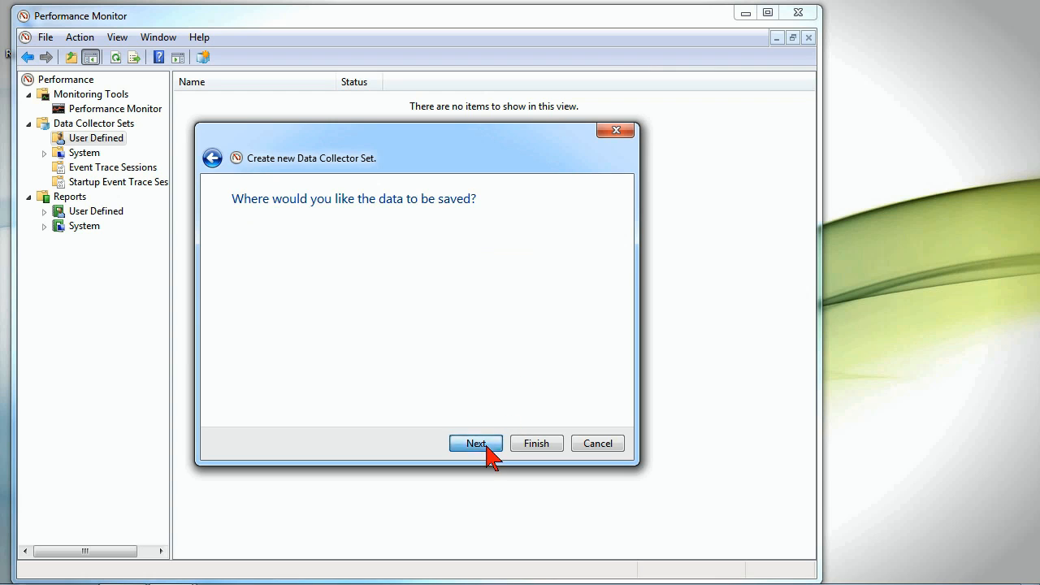
pyautogui.click(475, 442)
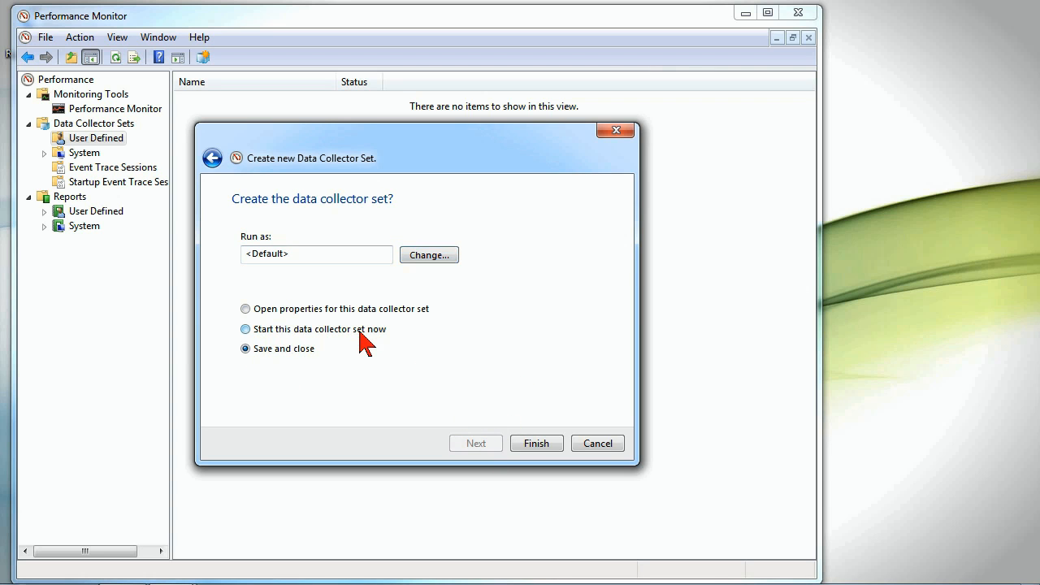
pyautogui.click(245, 329)
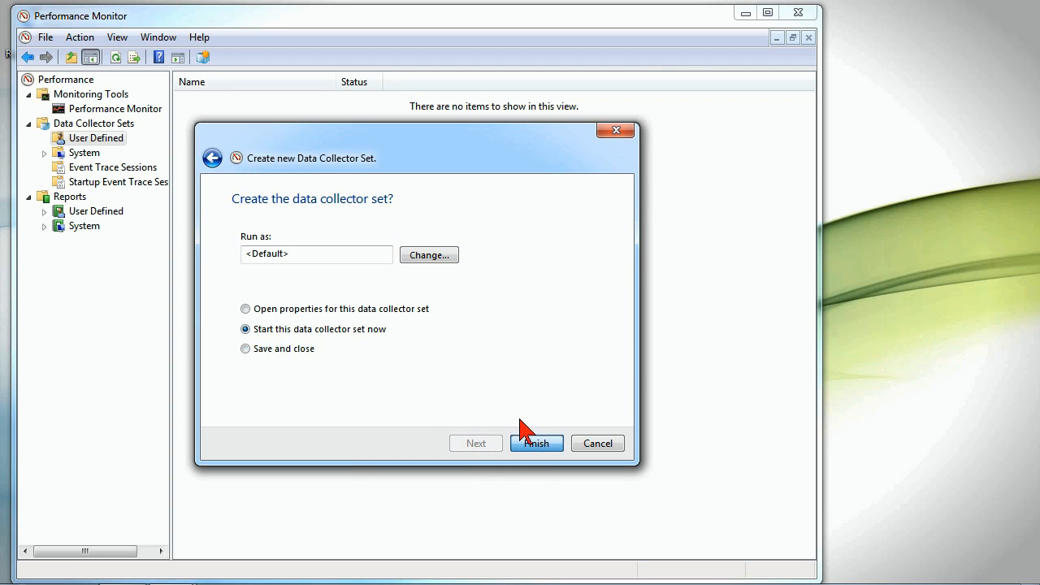
pyautogui.click(536, 442)
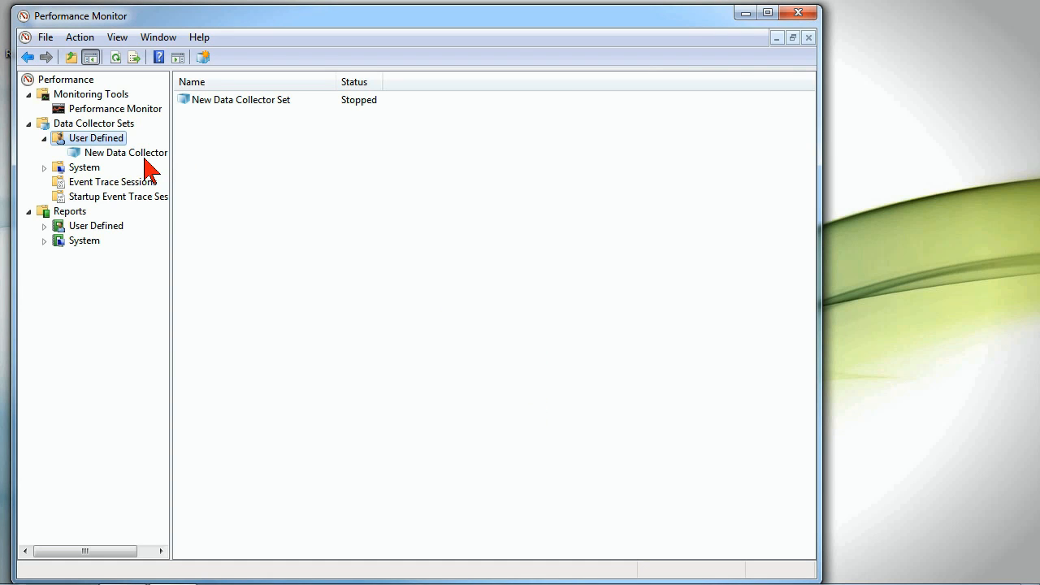
# - Start the New Data Collector Set and review its Configuration and Kernel Trace collectors
pyautogui.click(127, 152)
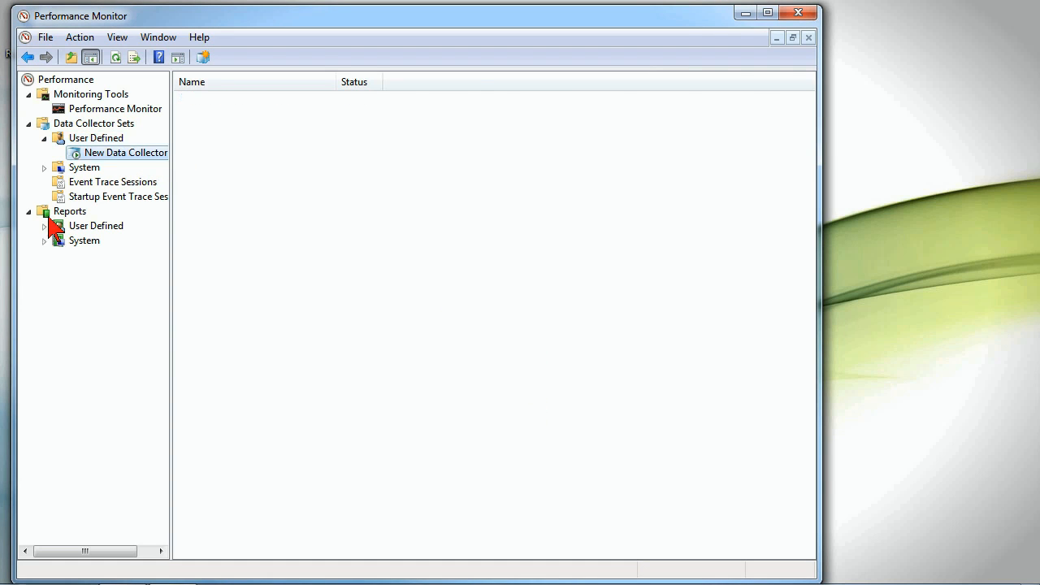
pyautogui.click(127, 152)
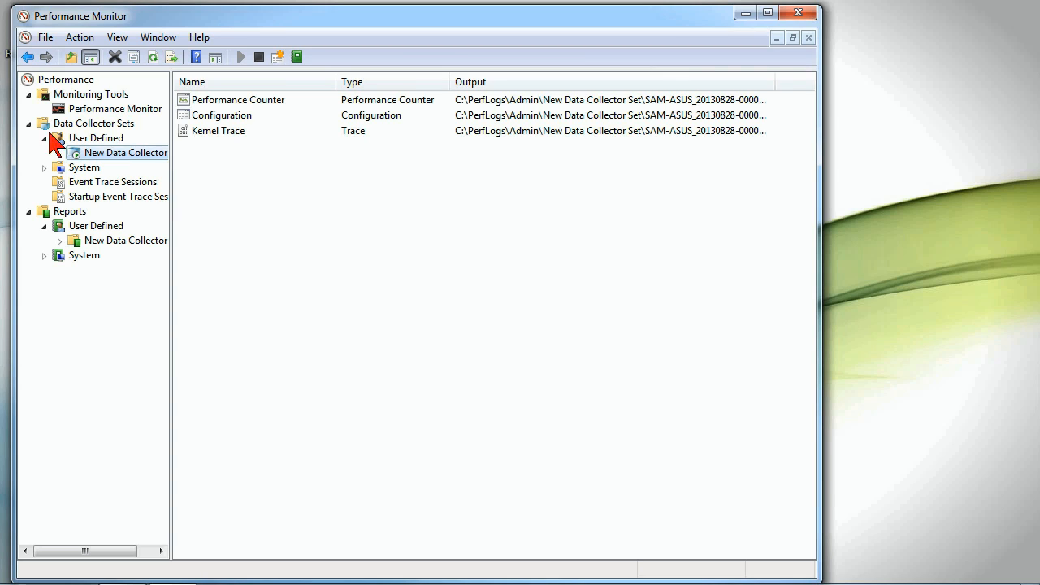
pyautogui.moveTo(180, 136)
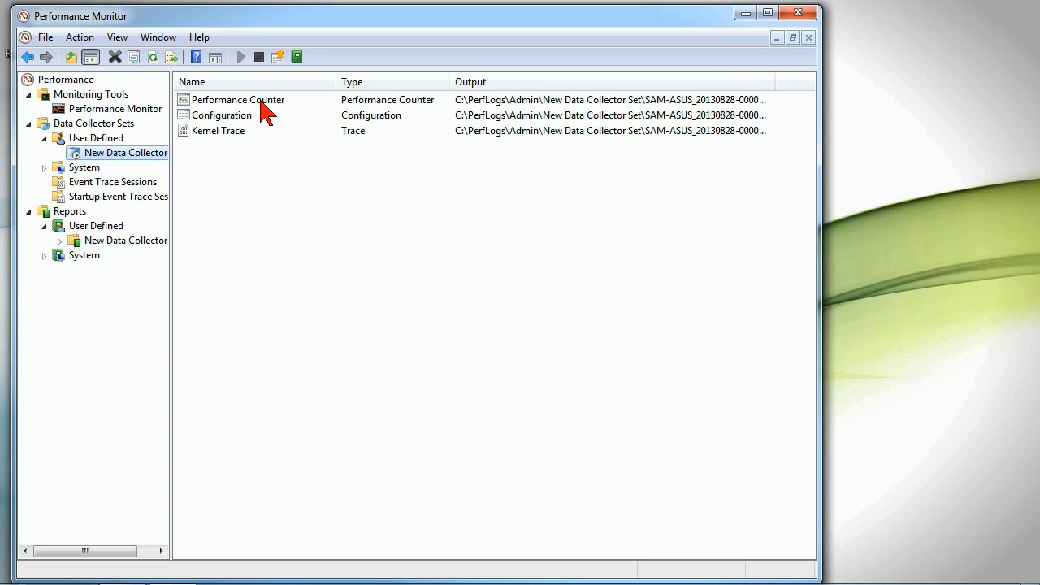
pyautogui.click(221, 114)
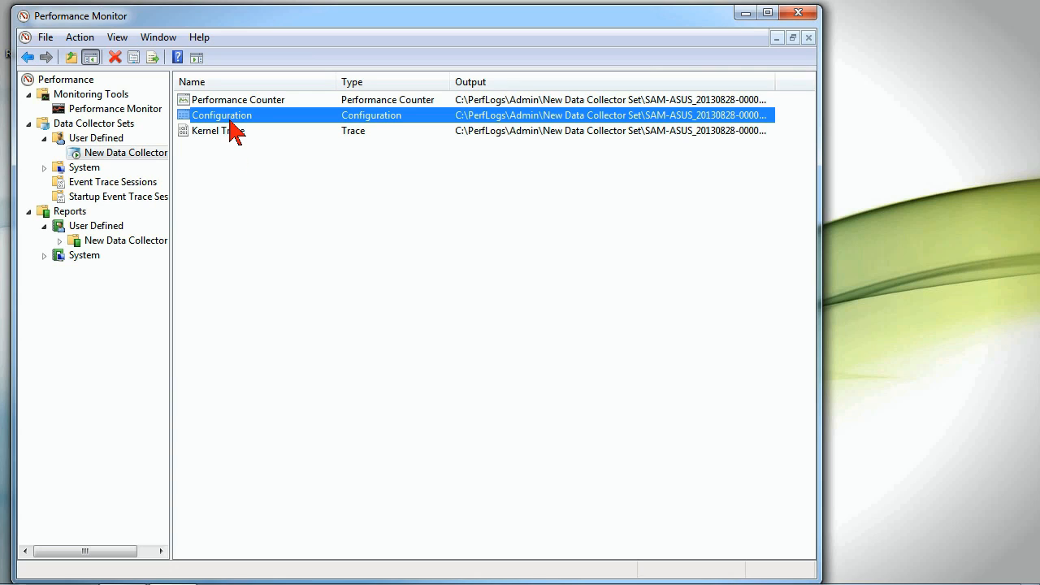
pyautogui.click(218, 130)
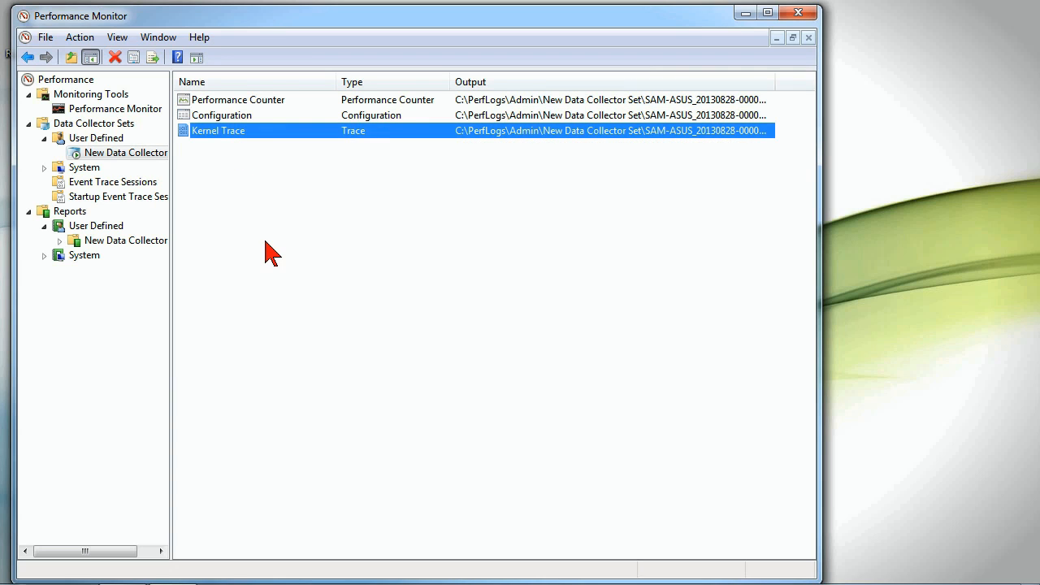
pyautogui.moveTo(100, 143)
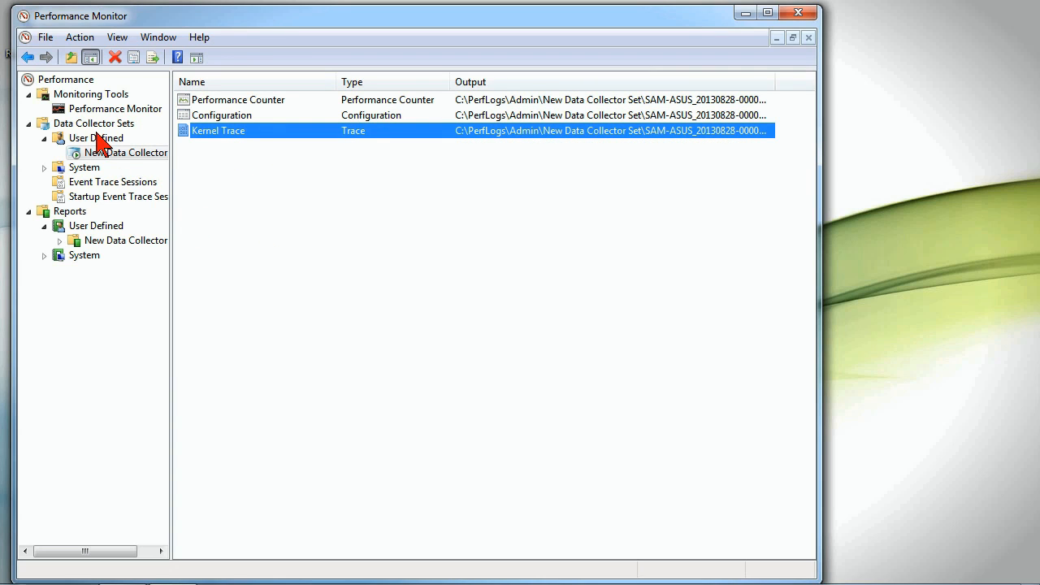
# - Show the set's report under Reports > User Defined, dated 8/28/2013
pyautogui.click(127, 240)
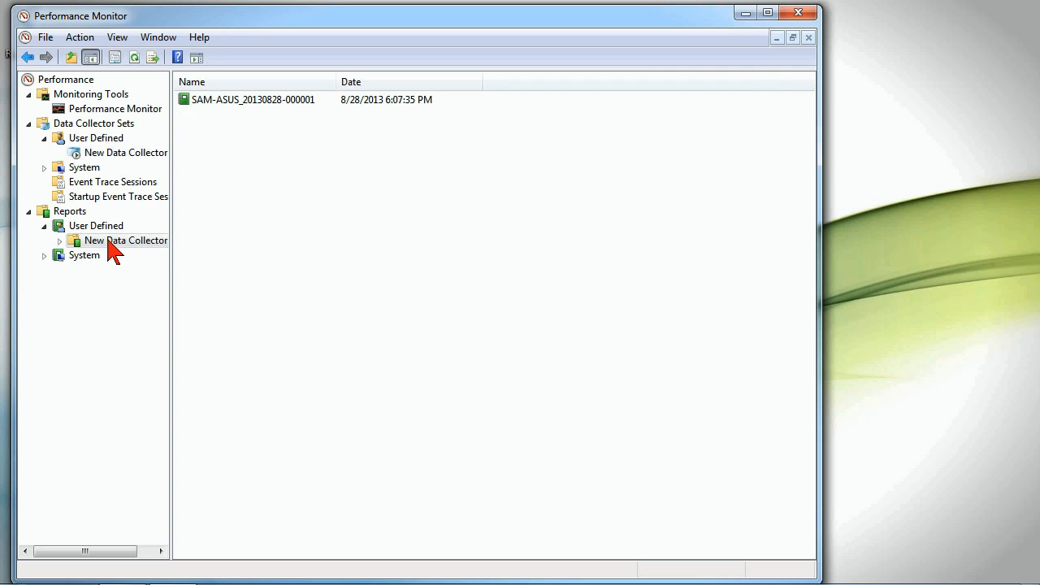
# - View the new set's report under Reports > User Defined while it collects data for 60 seconds
pyautogui.click(73, 241)
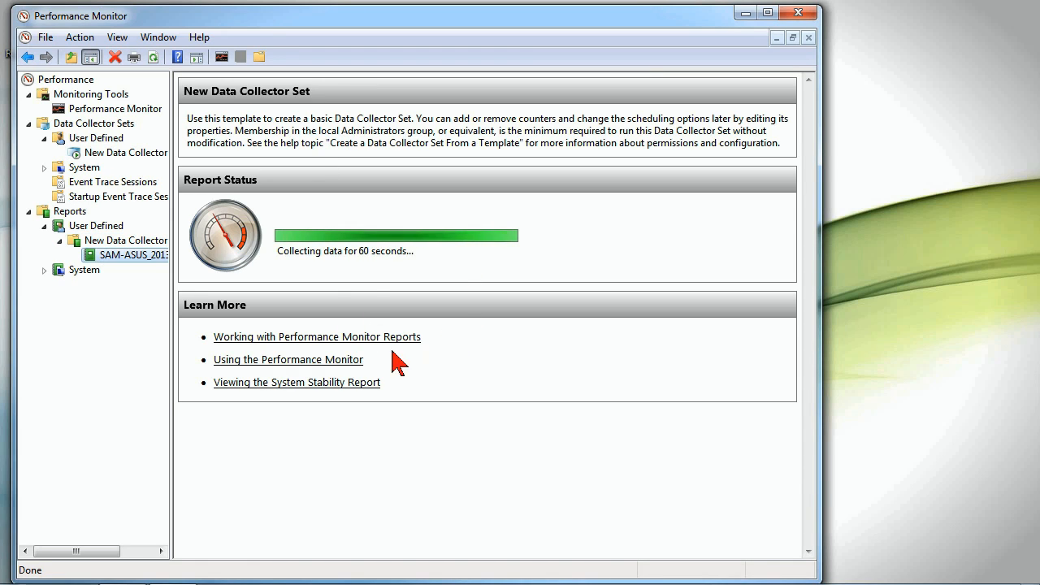
pyautogui.moveTo(452, 289)
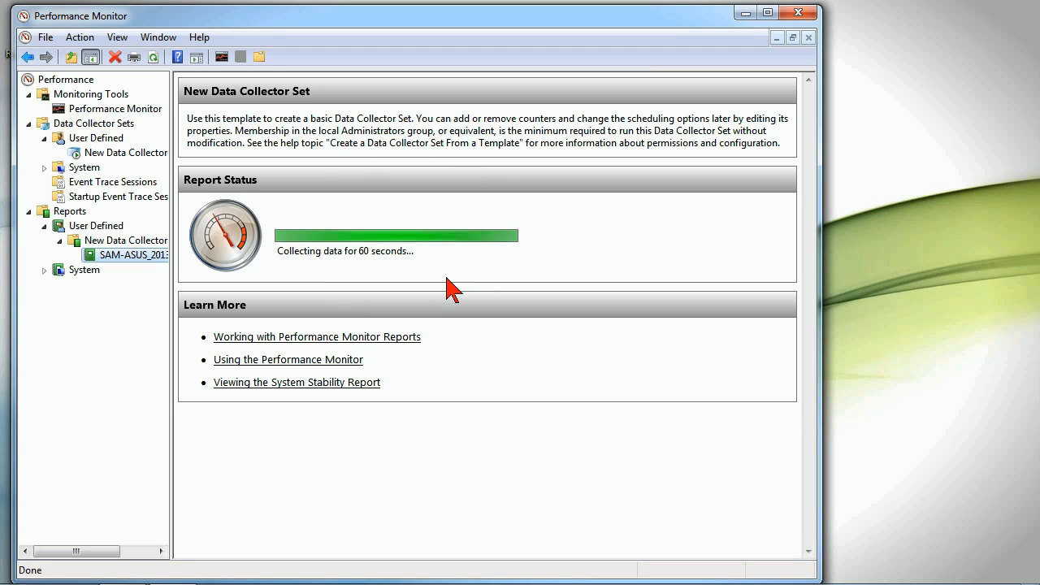
pyautogui.moveTo(540, 359)
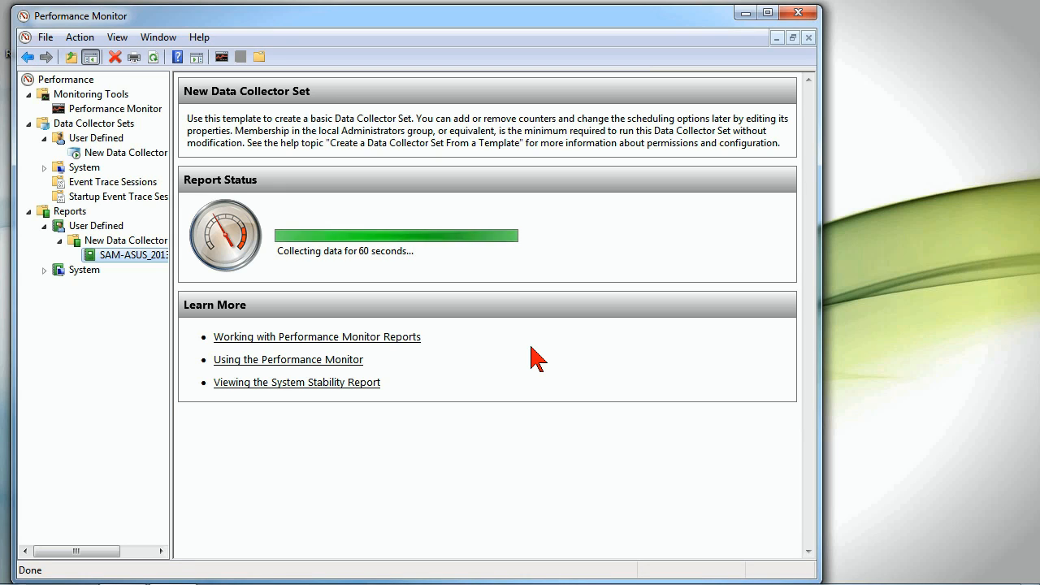
pyautogui.moveTo(491, 299)
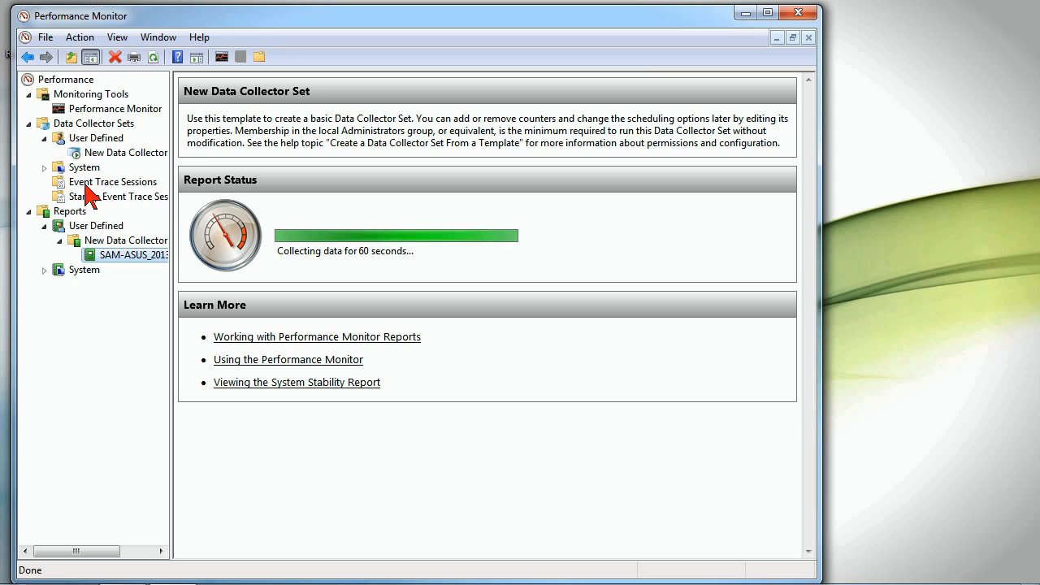
pyautogui.moveTo(160, 189)
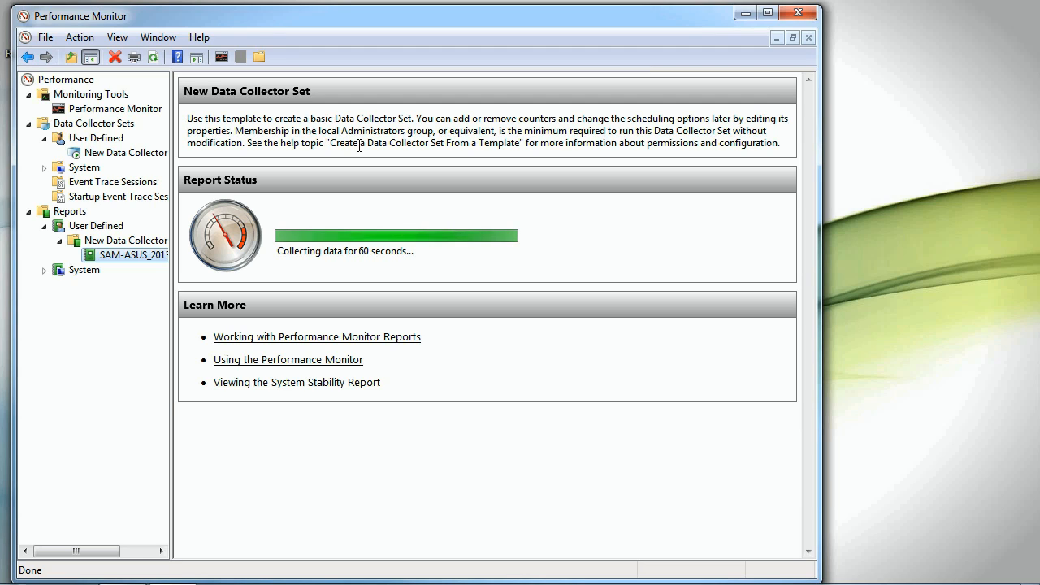
pyautogui.moveTo(258, 322)
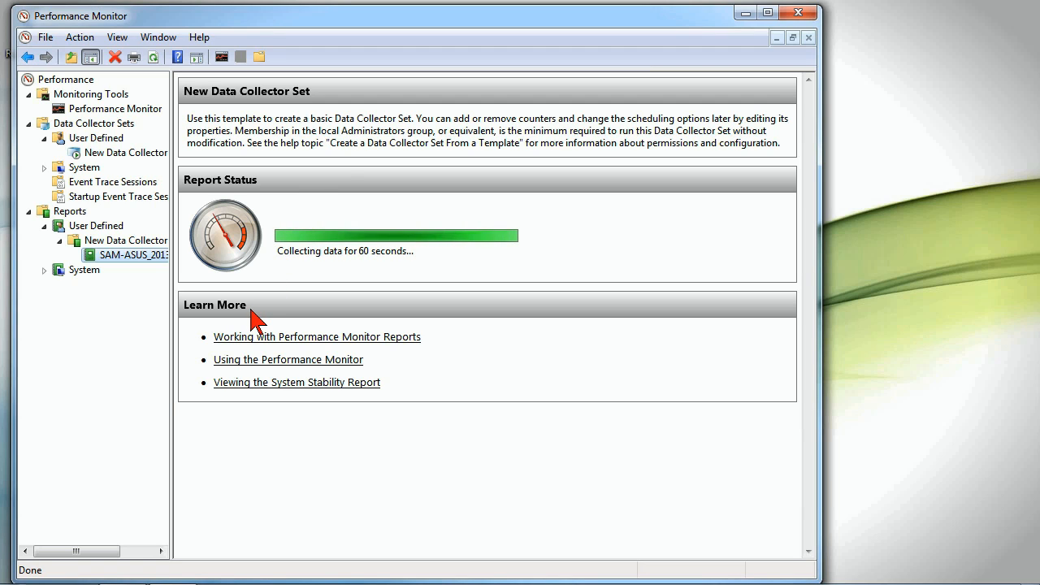
pyautogui.moveTo(260, 317)
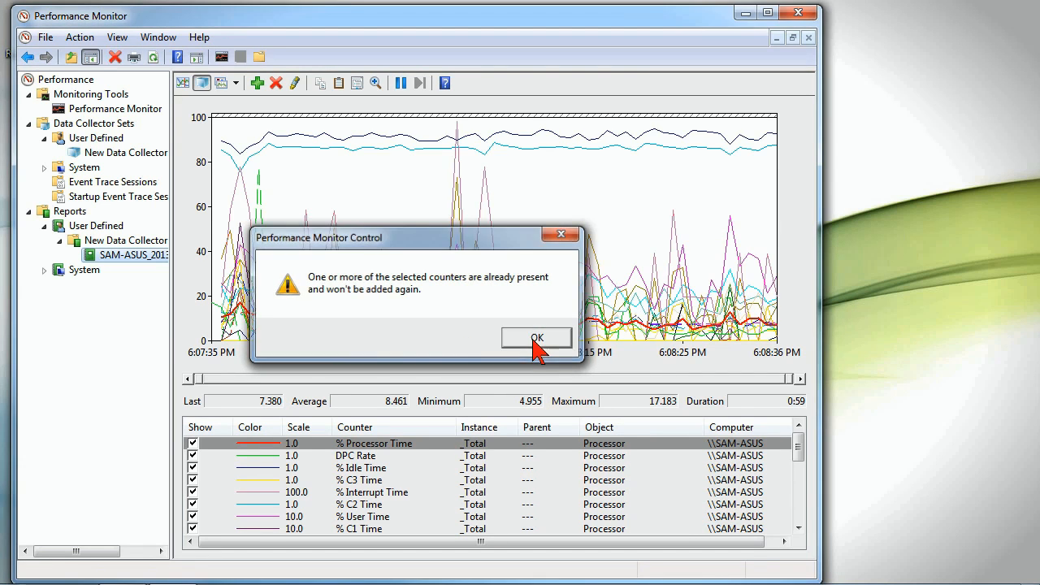
# - Dismiss the duplicate-counters message and review the Processor counters graph (% Processor Time, % Idle Time, % C2 Time)
pyautogui.click(537, 338)
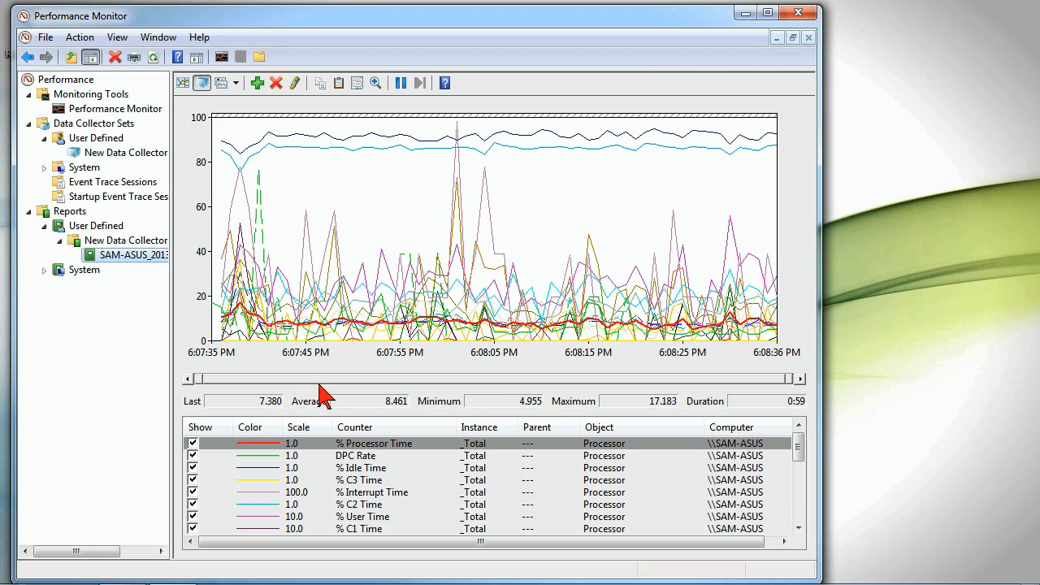
pyautogui.moveTo(512, 328)
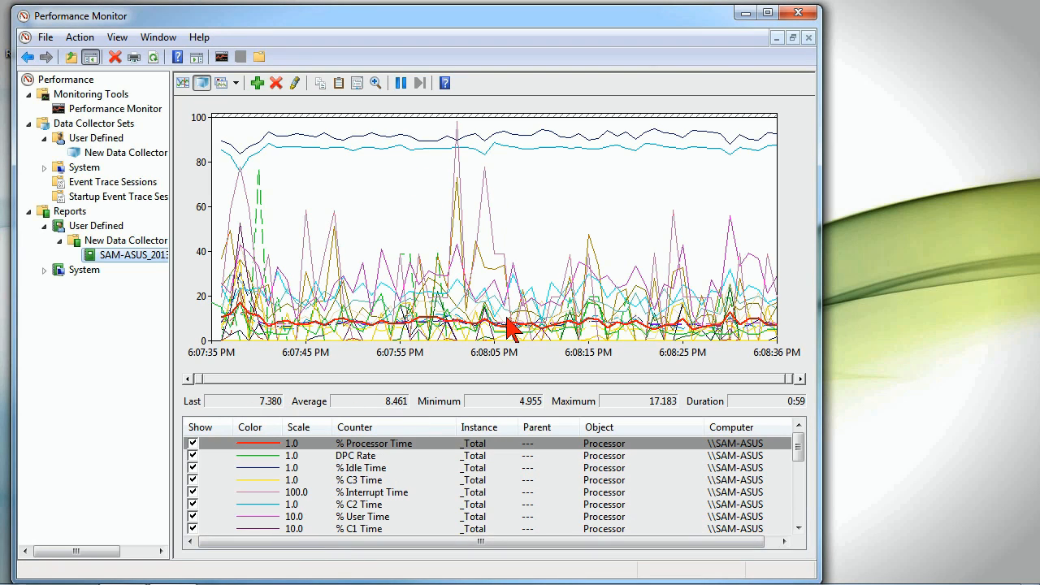
pyautogui.moveTo(335, 528)
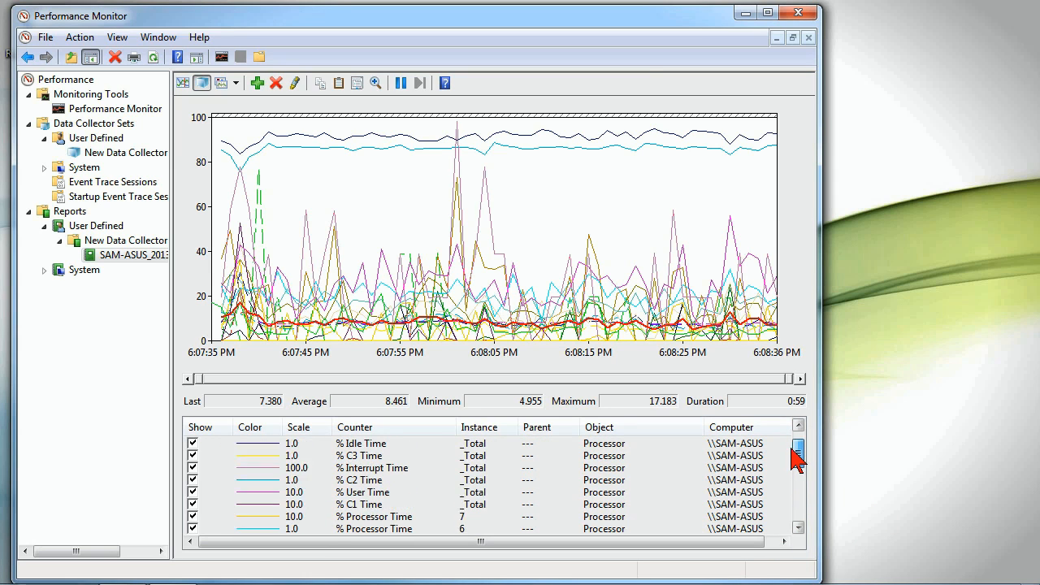
pyautogui.moveTo(798, 455); pyautogui.dragTo(799, 512)
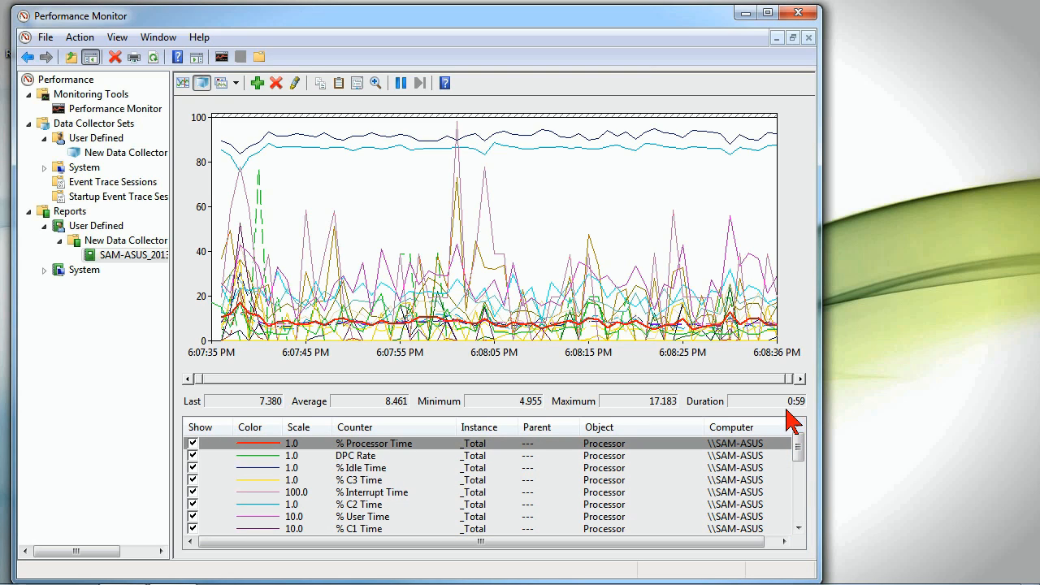
pyautogui.moveTo(474, 250)
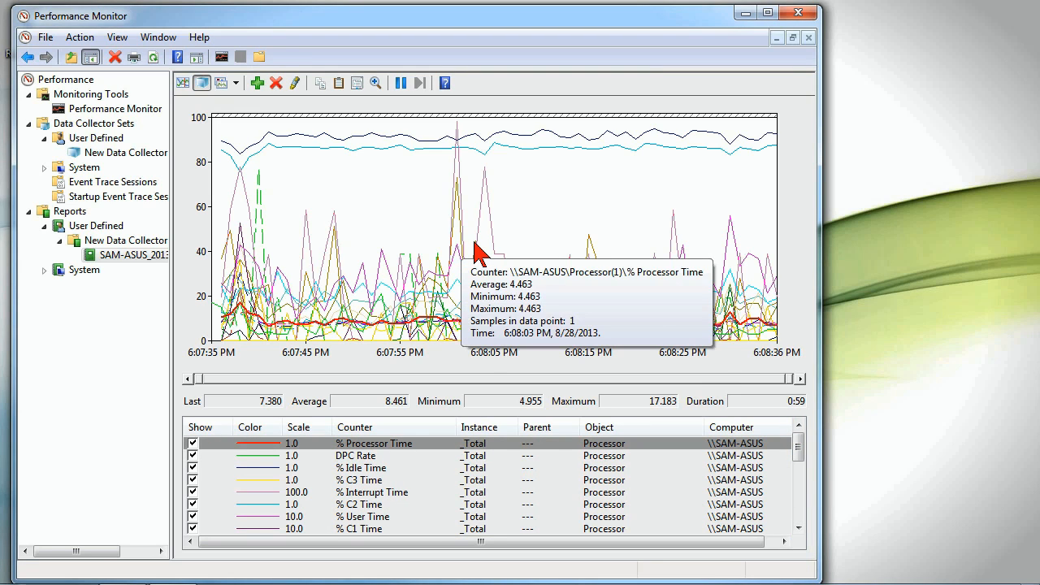
pyautogui.moveTo(487, 208)
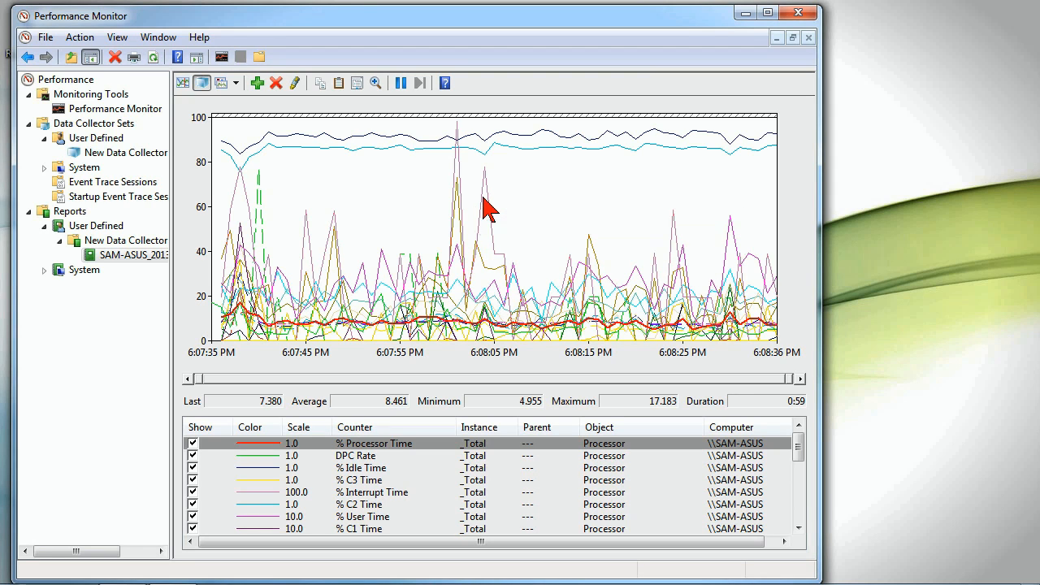
pyautogui.moveTo(485, 209)
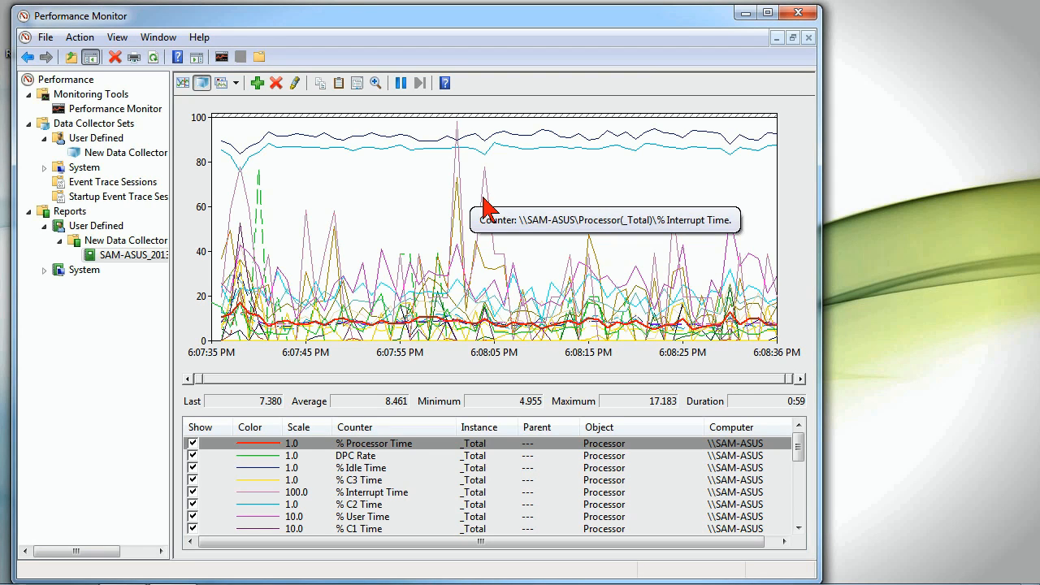
pyautogui.moveTo(468, 172)
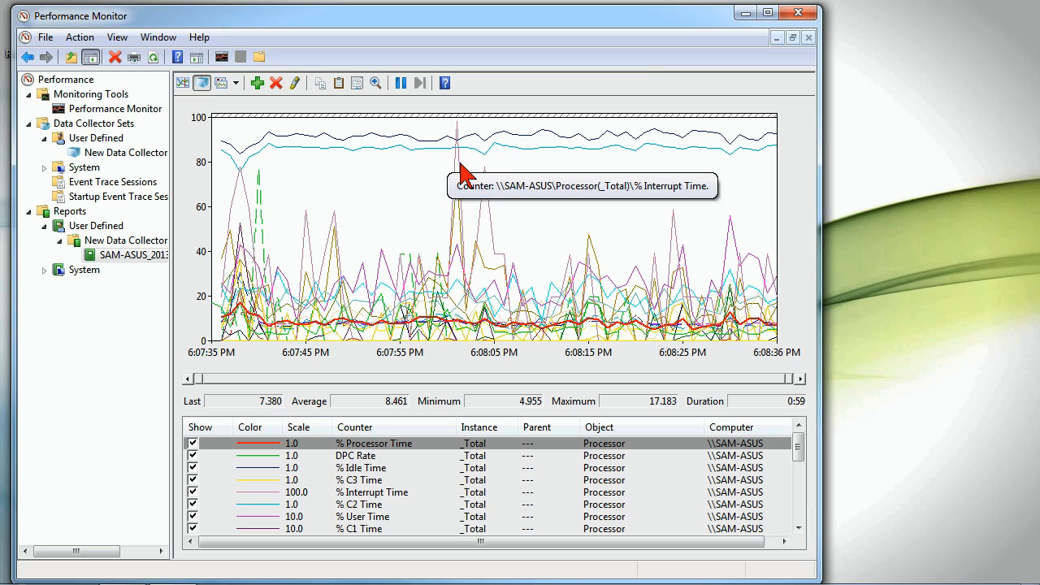
pyautogui.moveTo(553, 154)
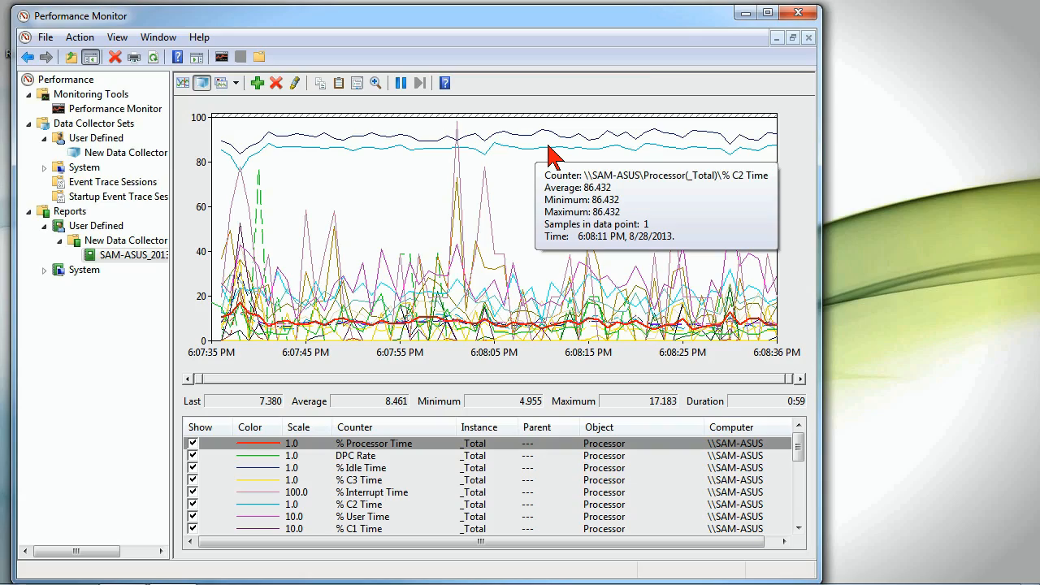
pyautogui.moveTo(553, 159)
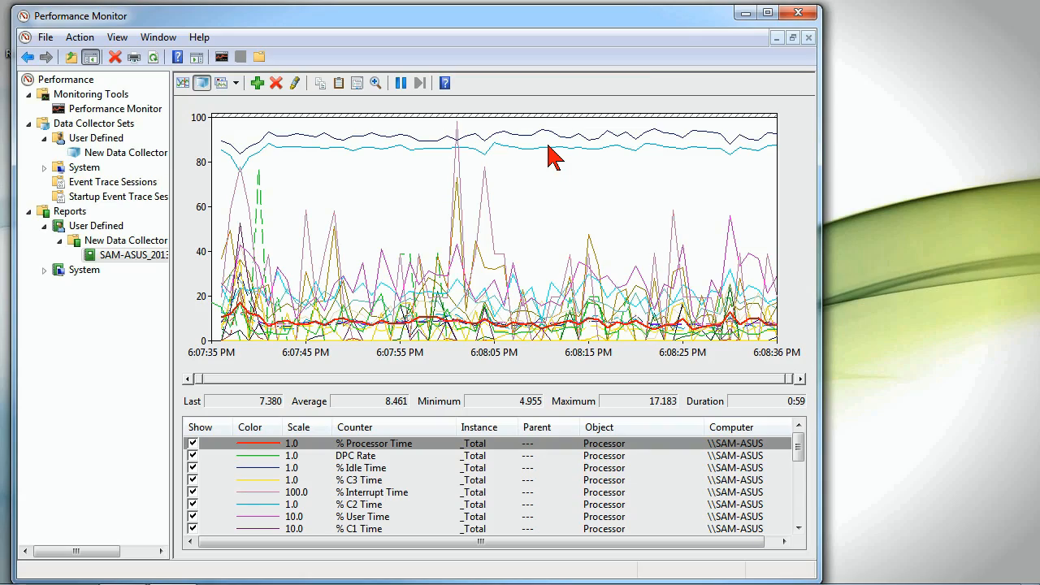